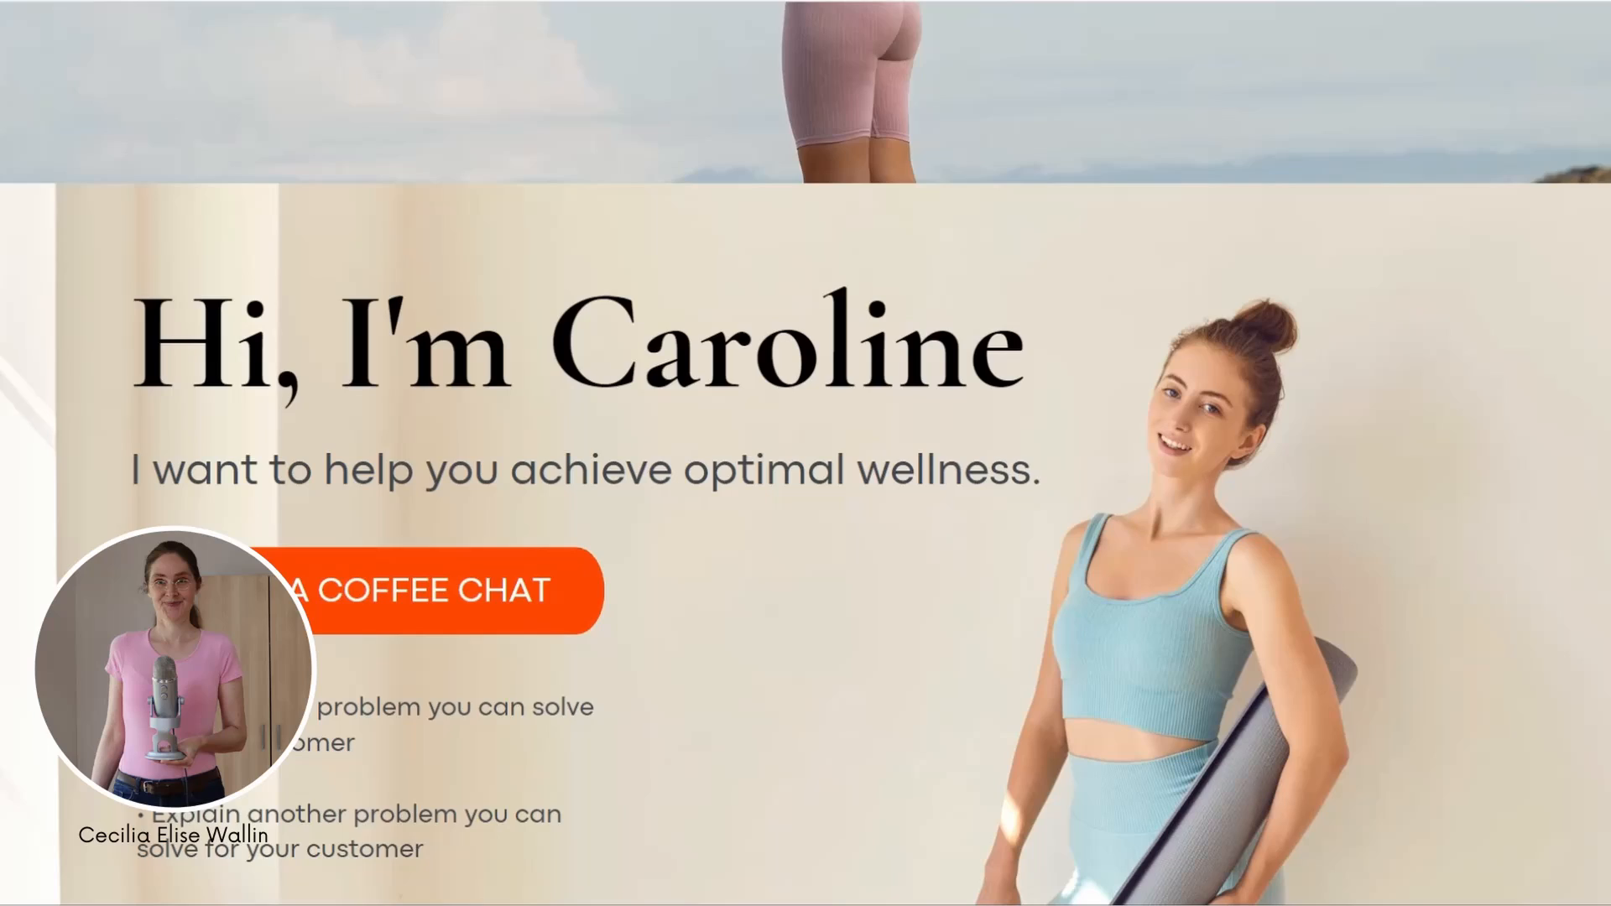
- Show the Websites category on the Canva home page with its business, portfolio and event types
scroll("down", 3)
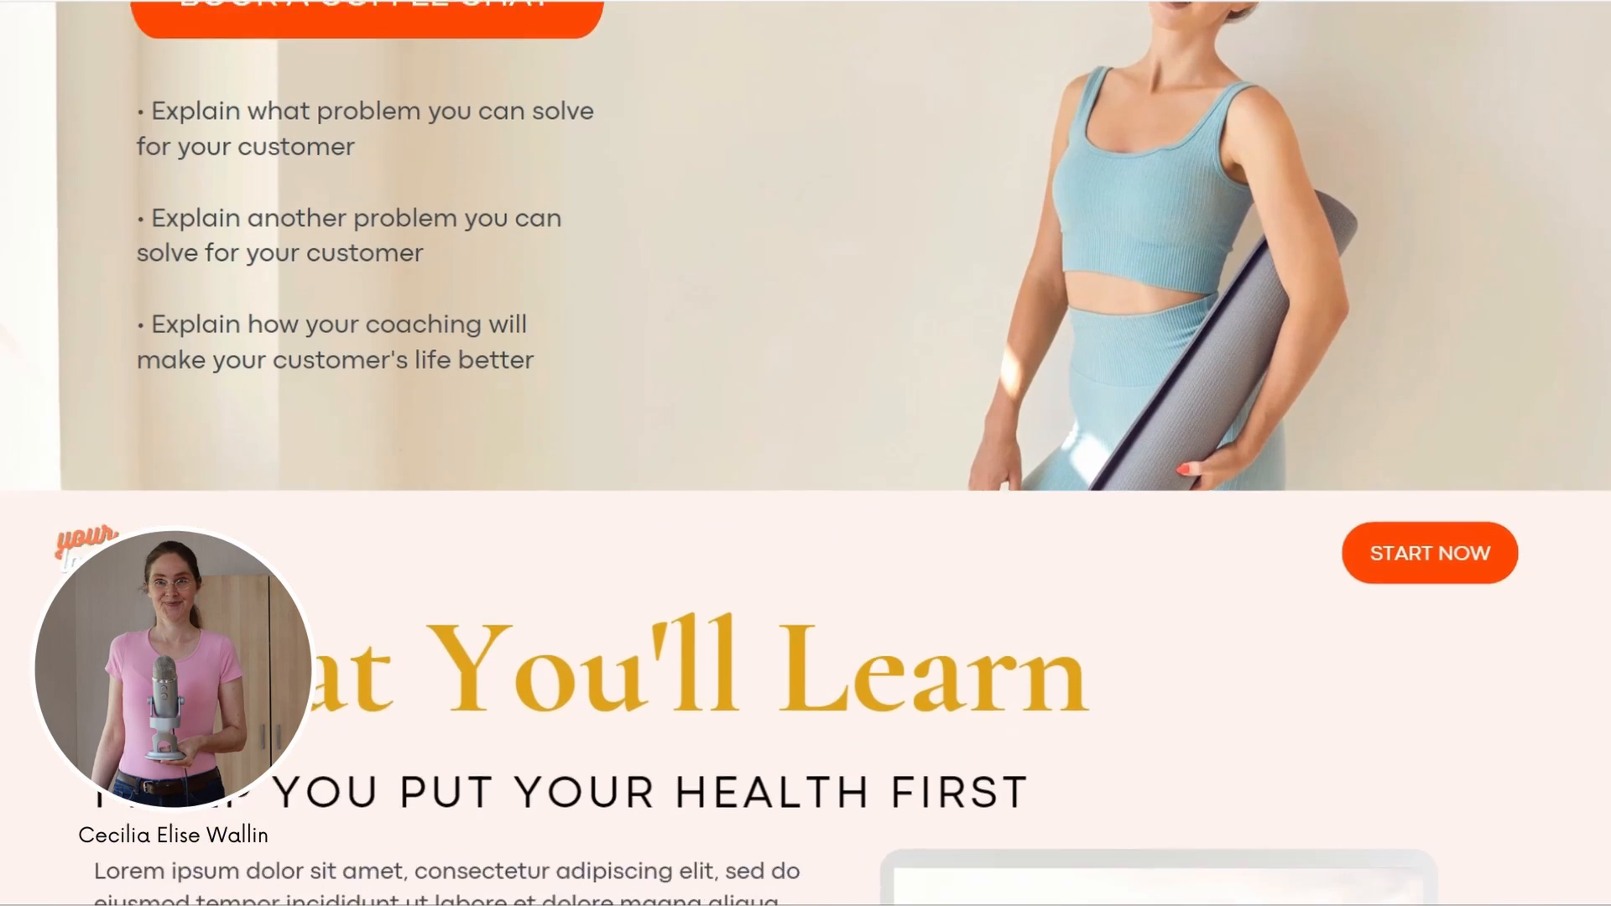
scroll("down", 3)
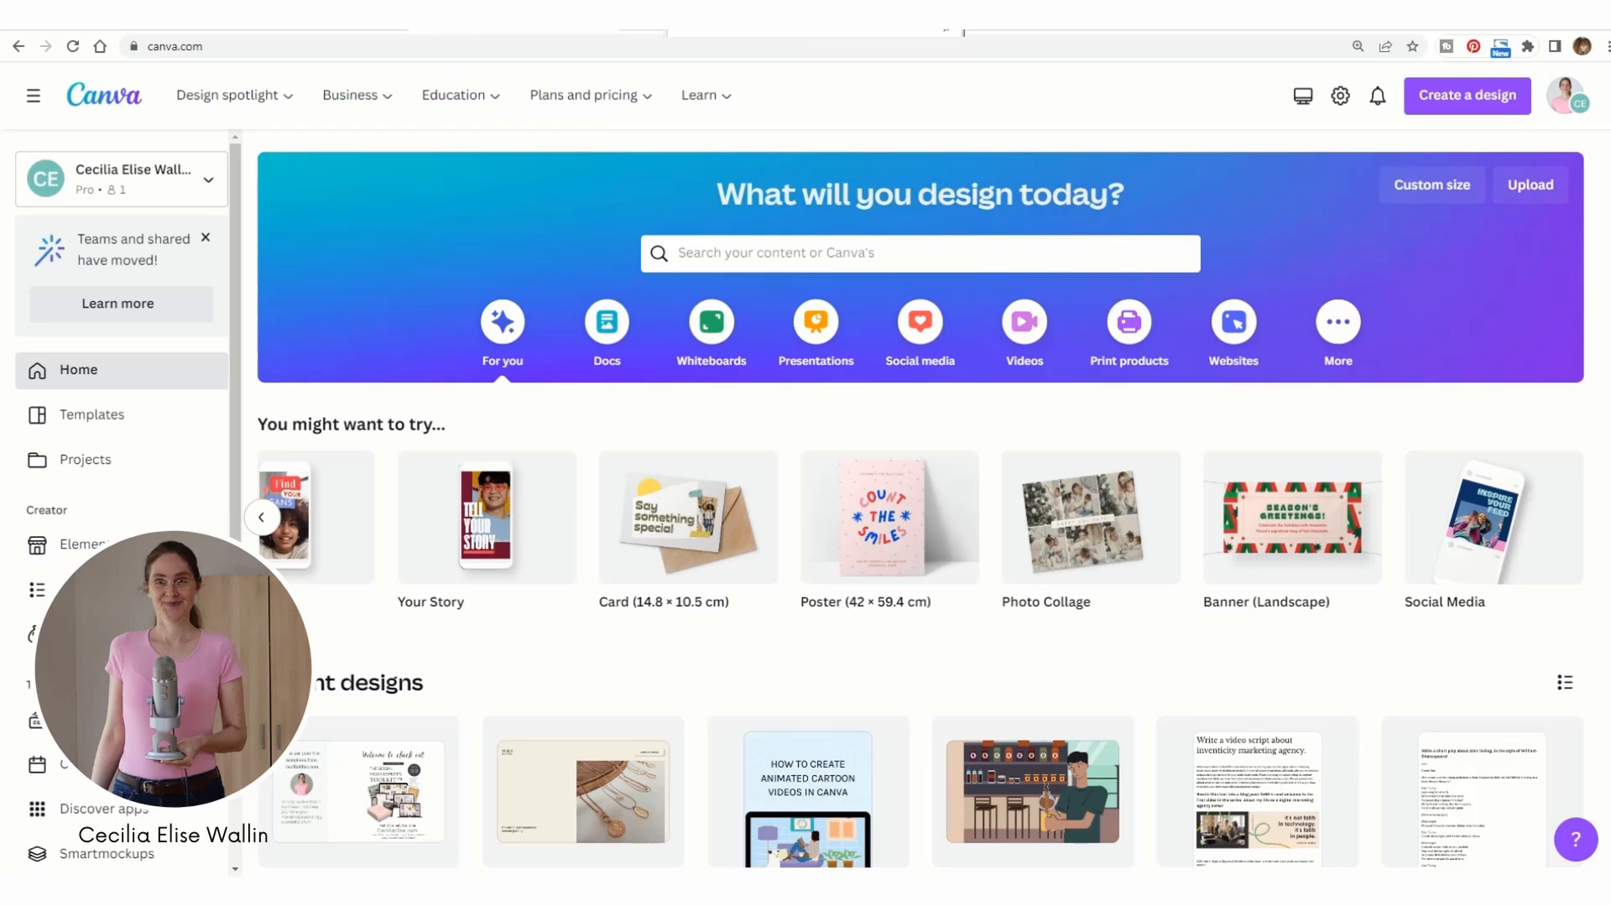
mouse_move(1487, 292)
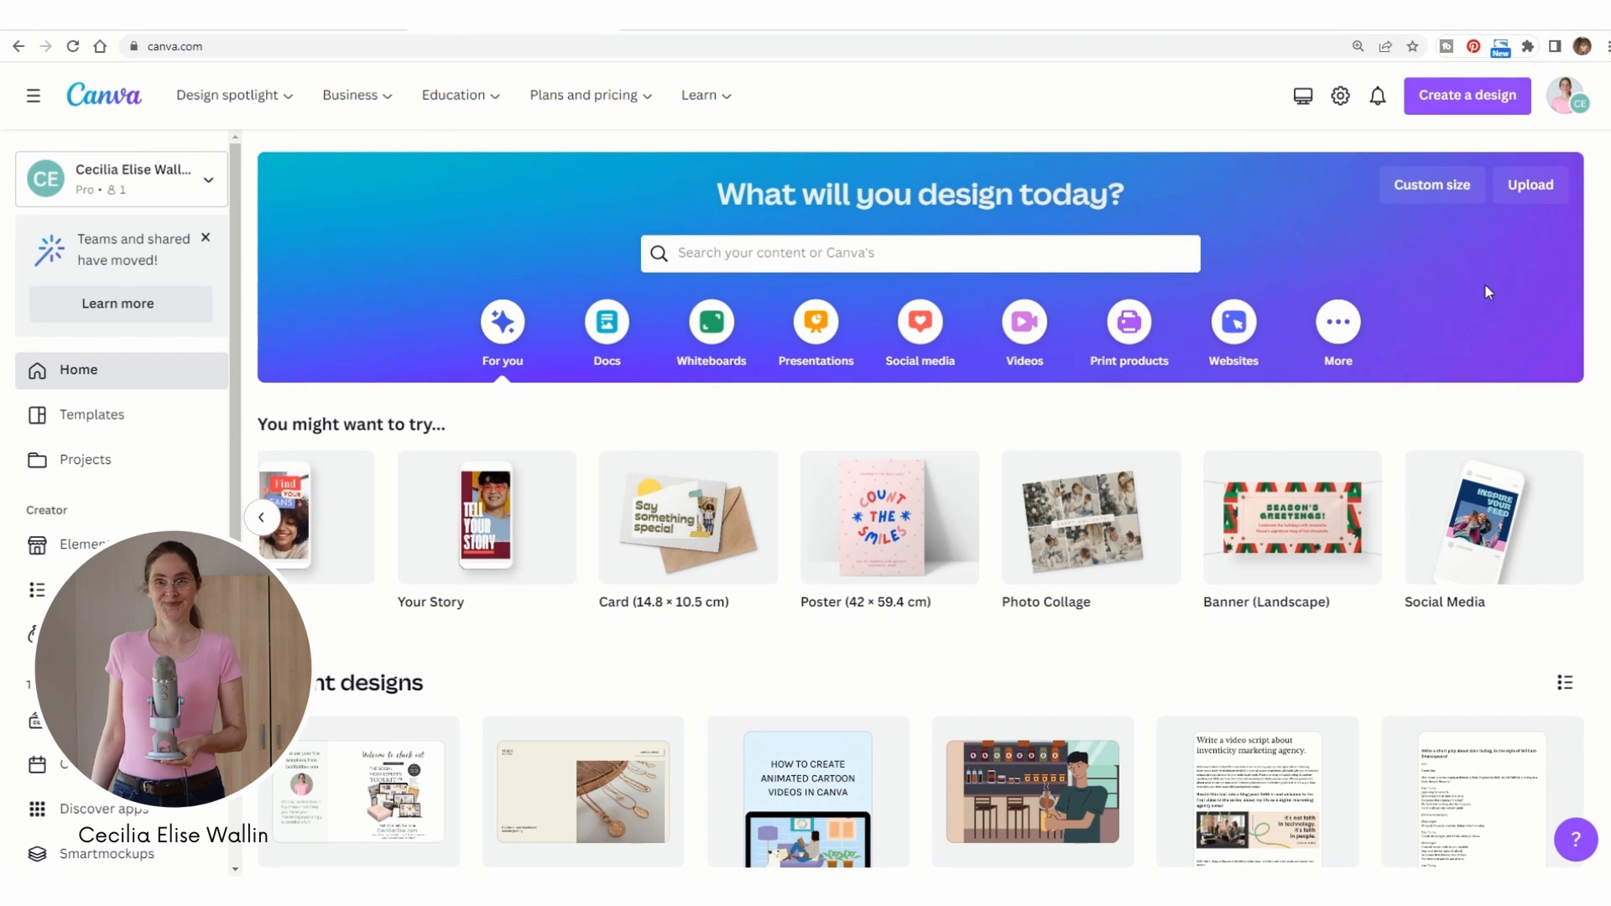
mouse_move(1302, 255)
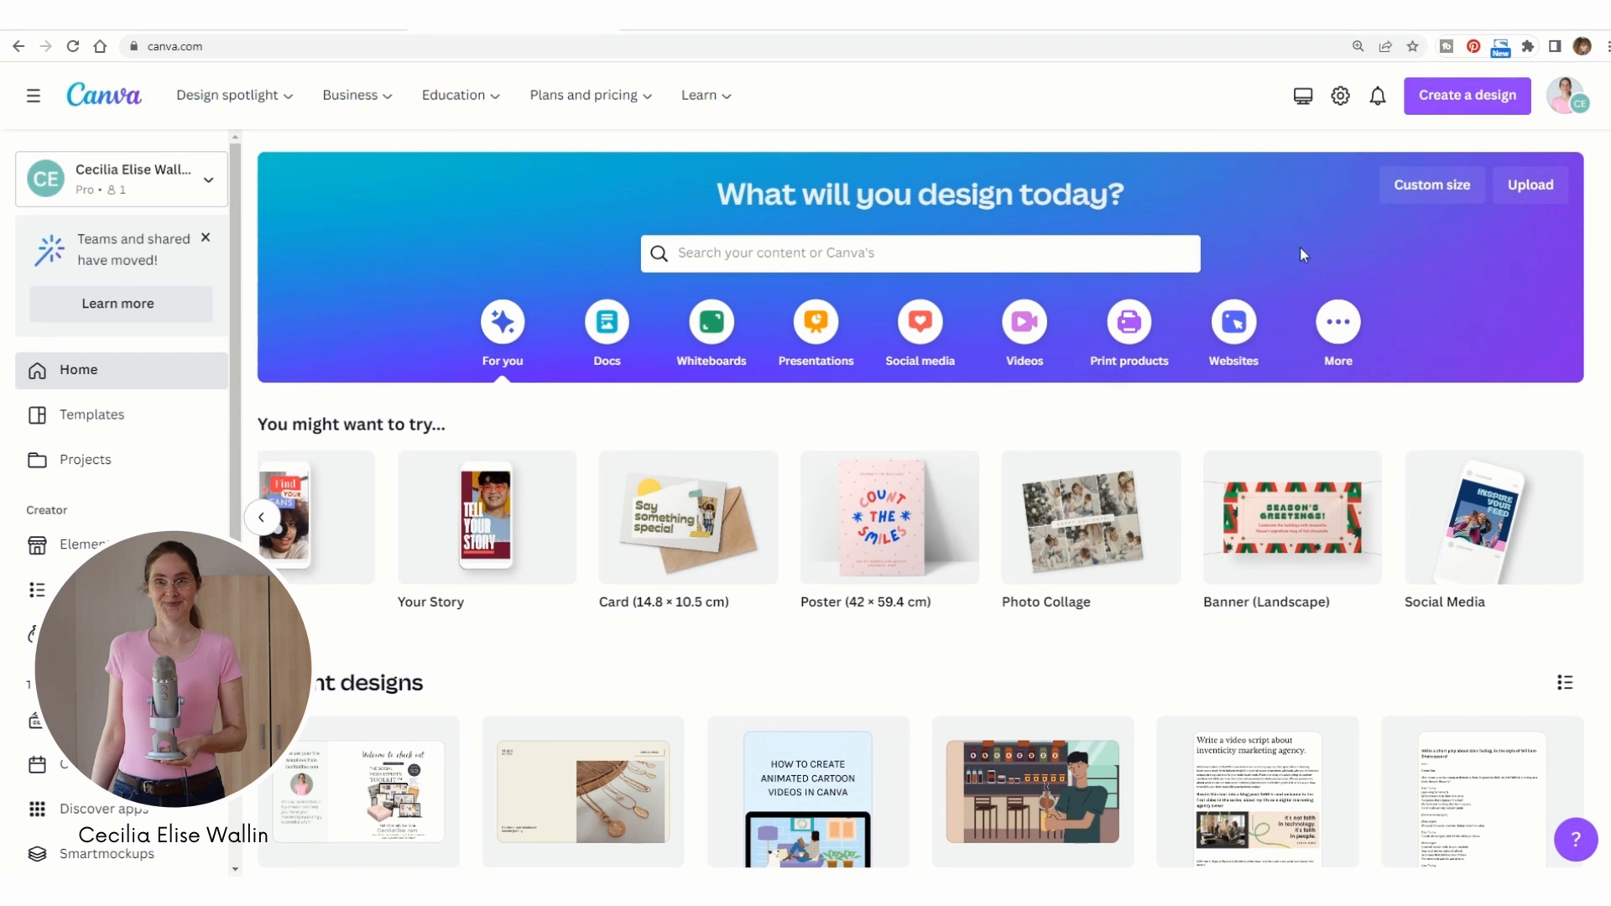
mouse_move(1477, 245)
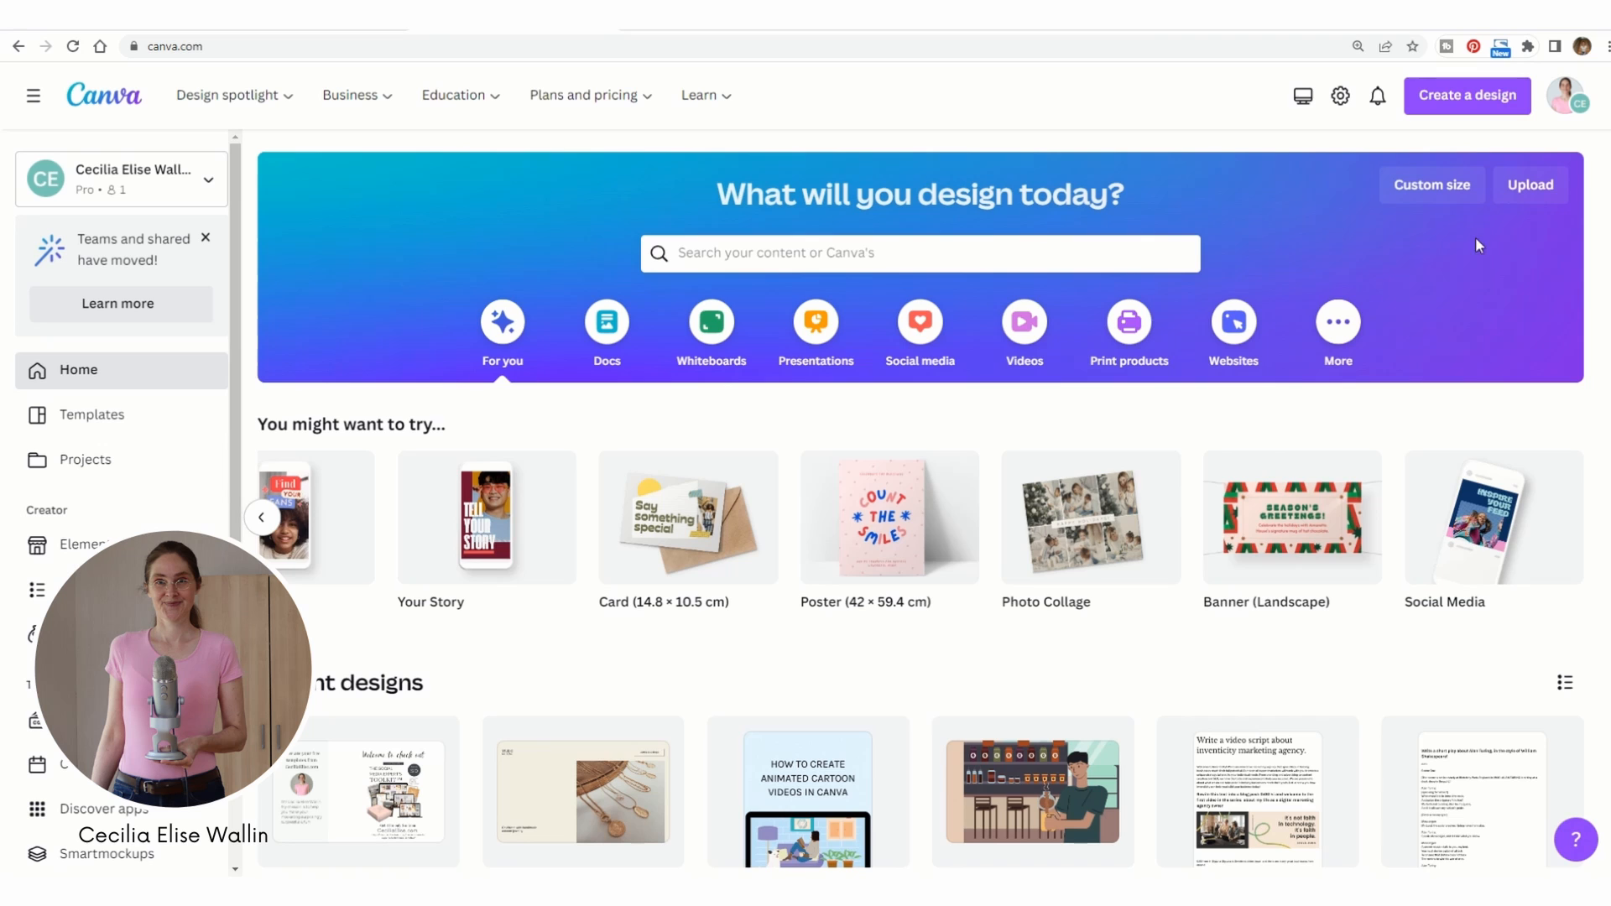
mouse_move(1234, 322)
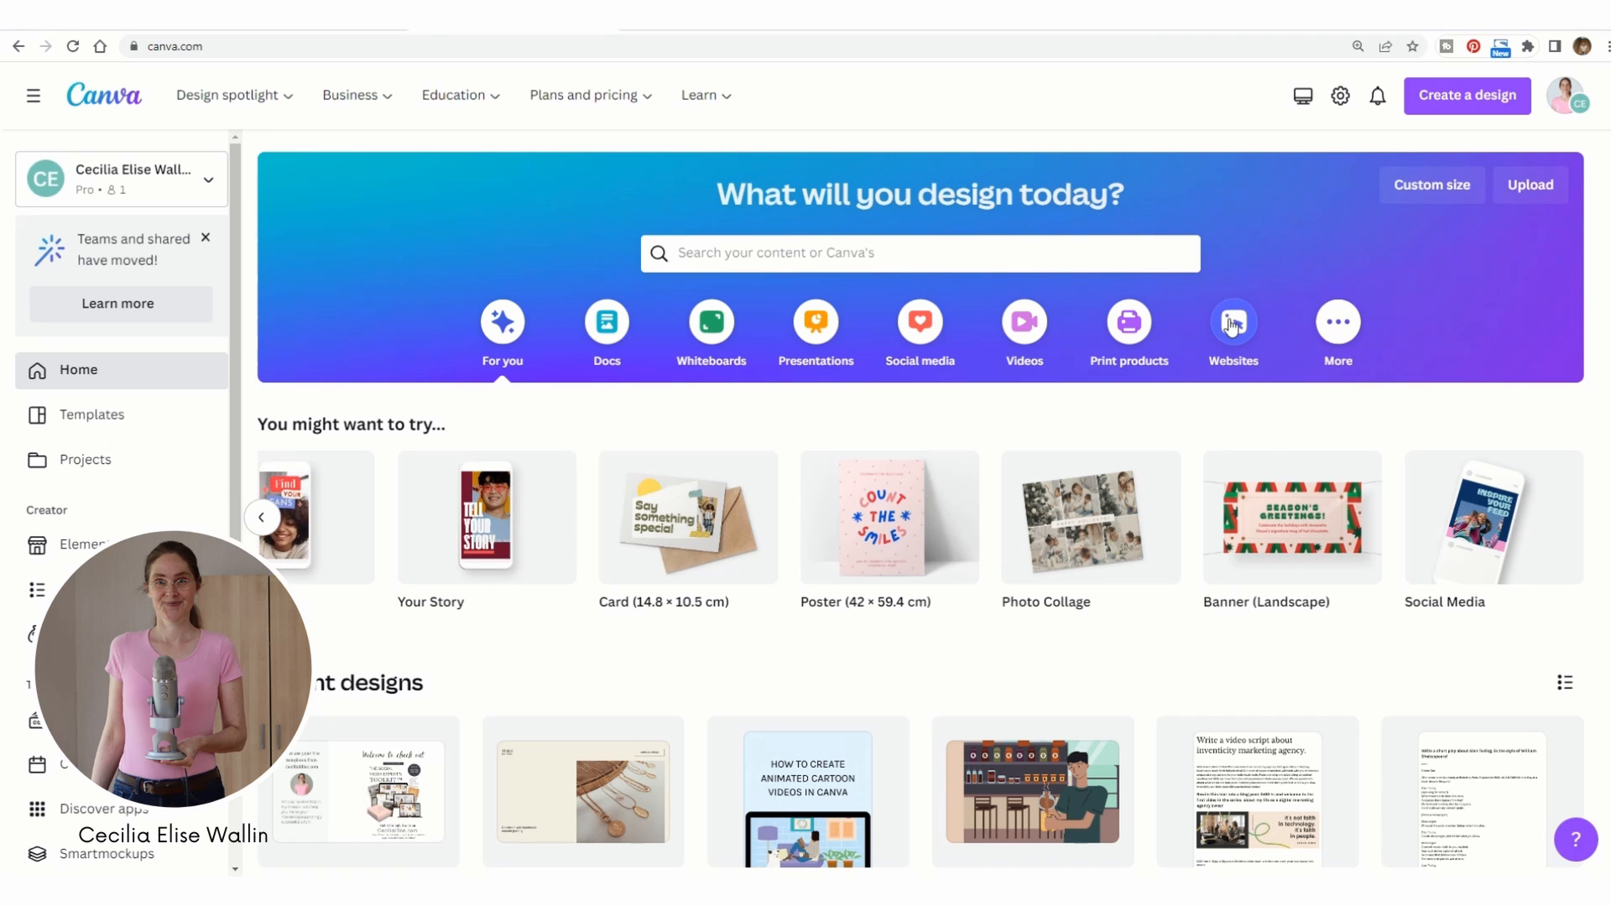
left_click(1232, 333)
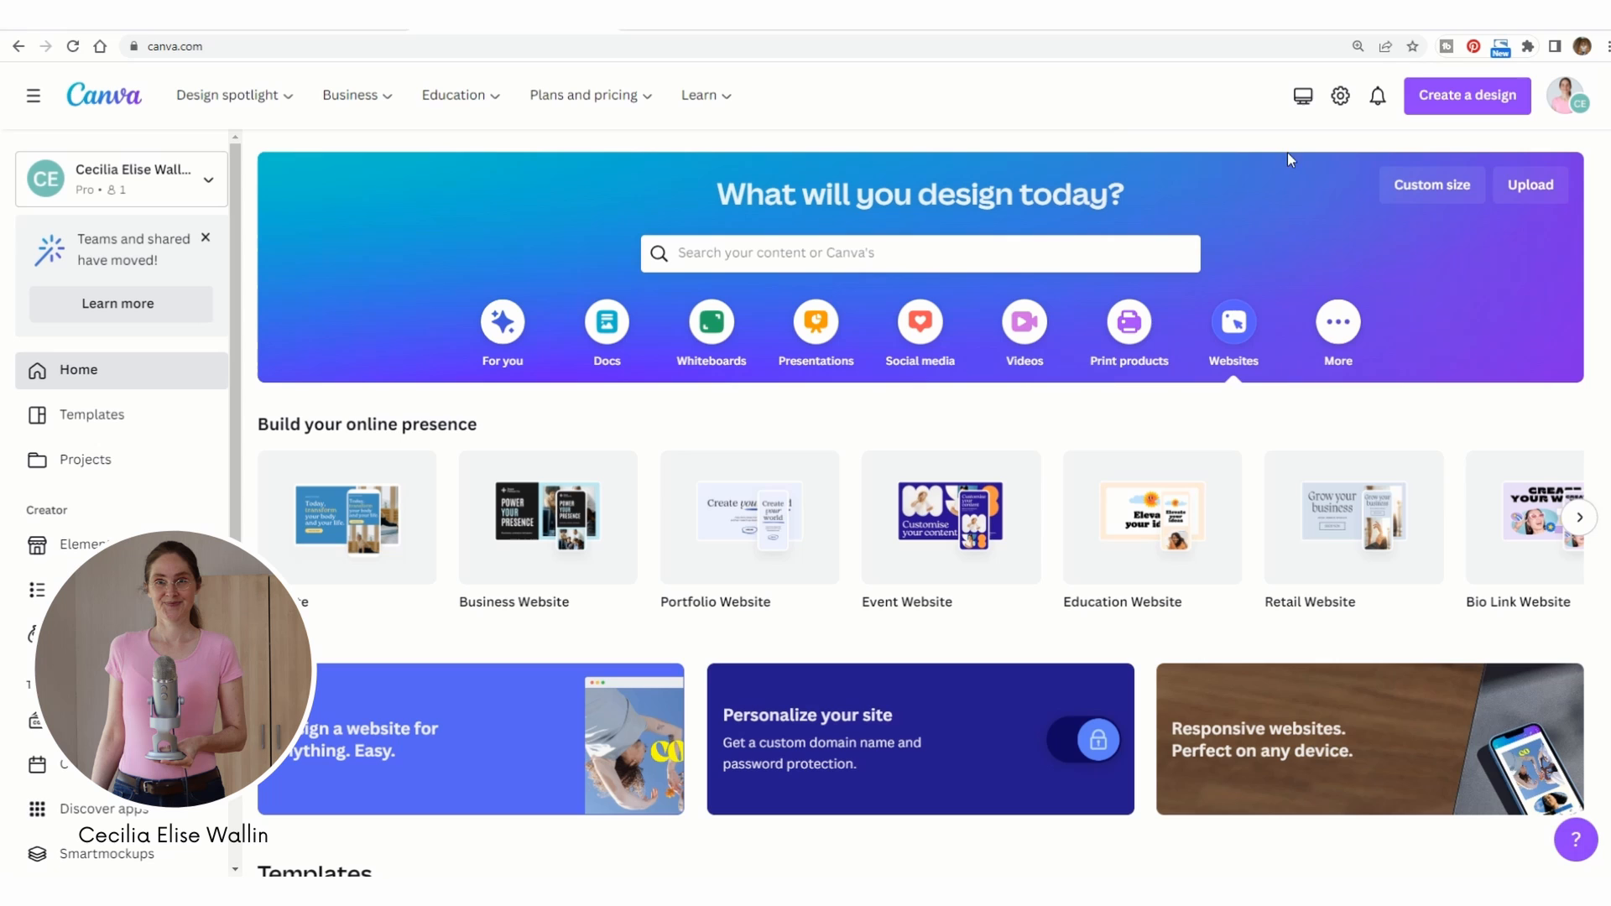
mouse_move(1220, 193)
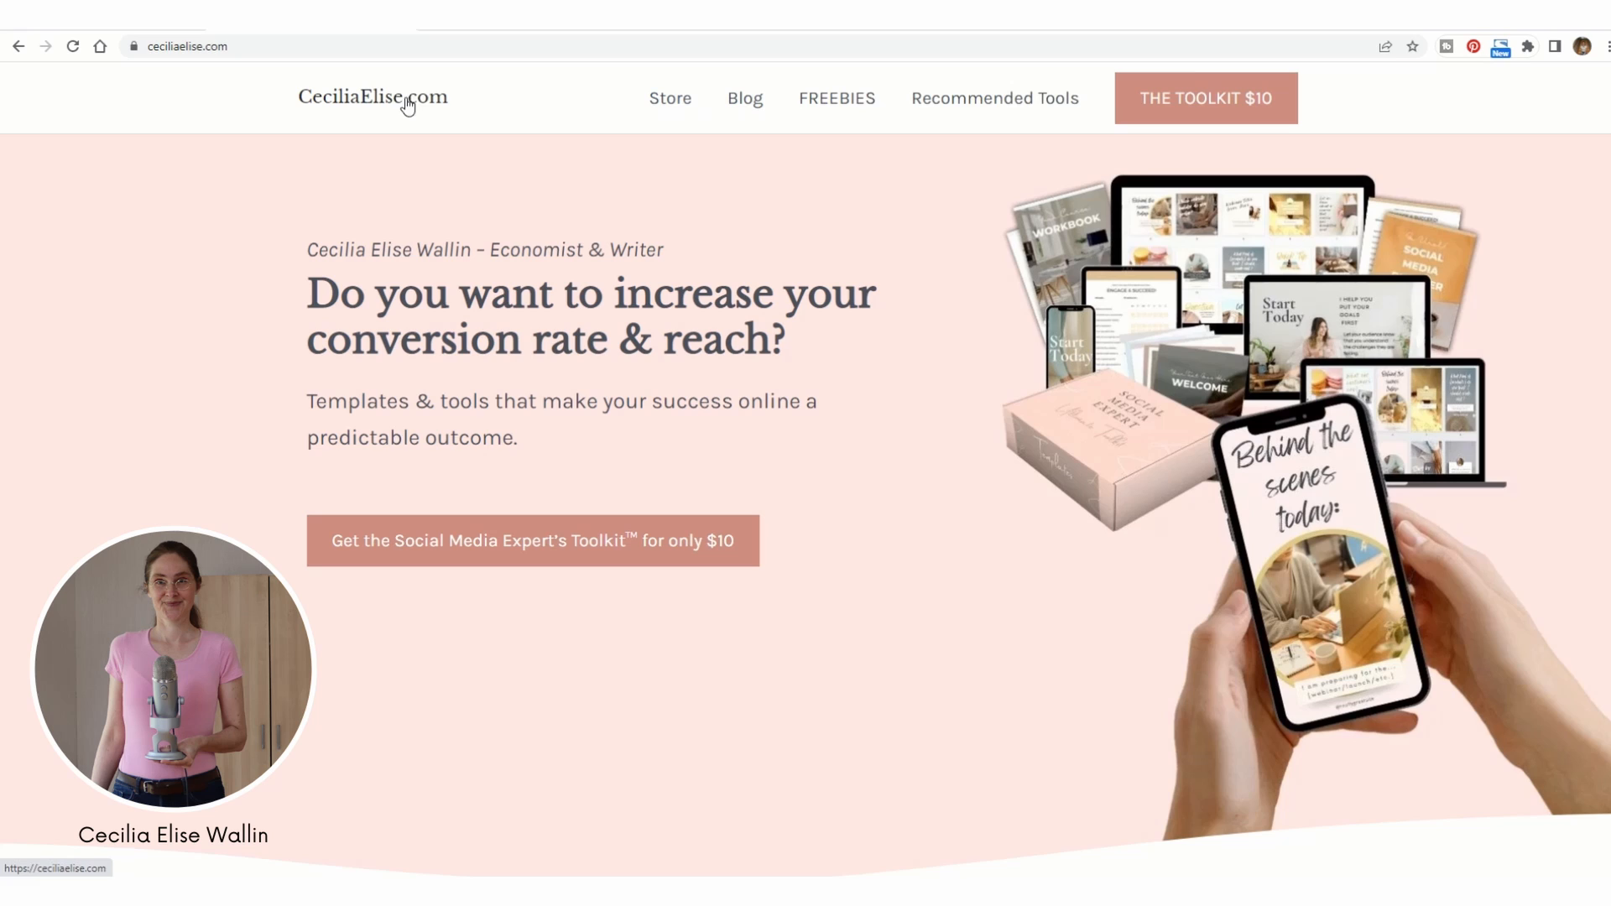
mouse_move(635, 143)
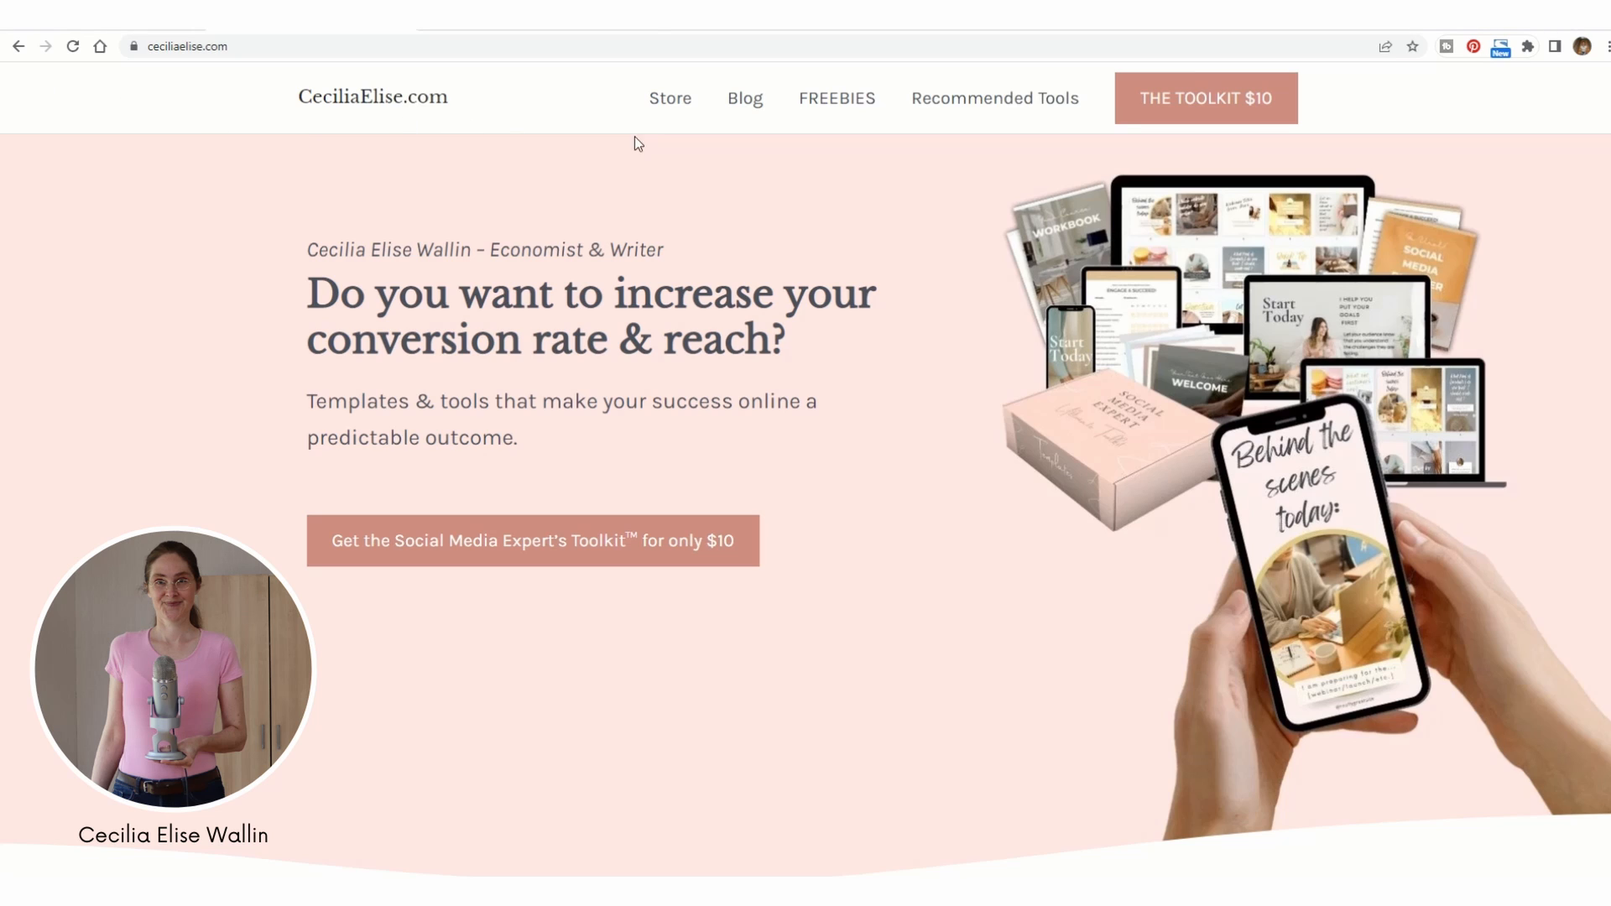
- Go to the ceciliaelise.com freebie resource library and open the 'Sales page template Caroline' link
left_click(308, 47)
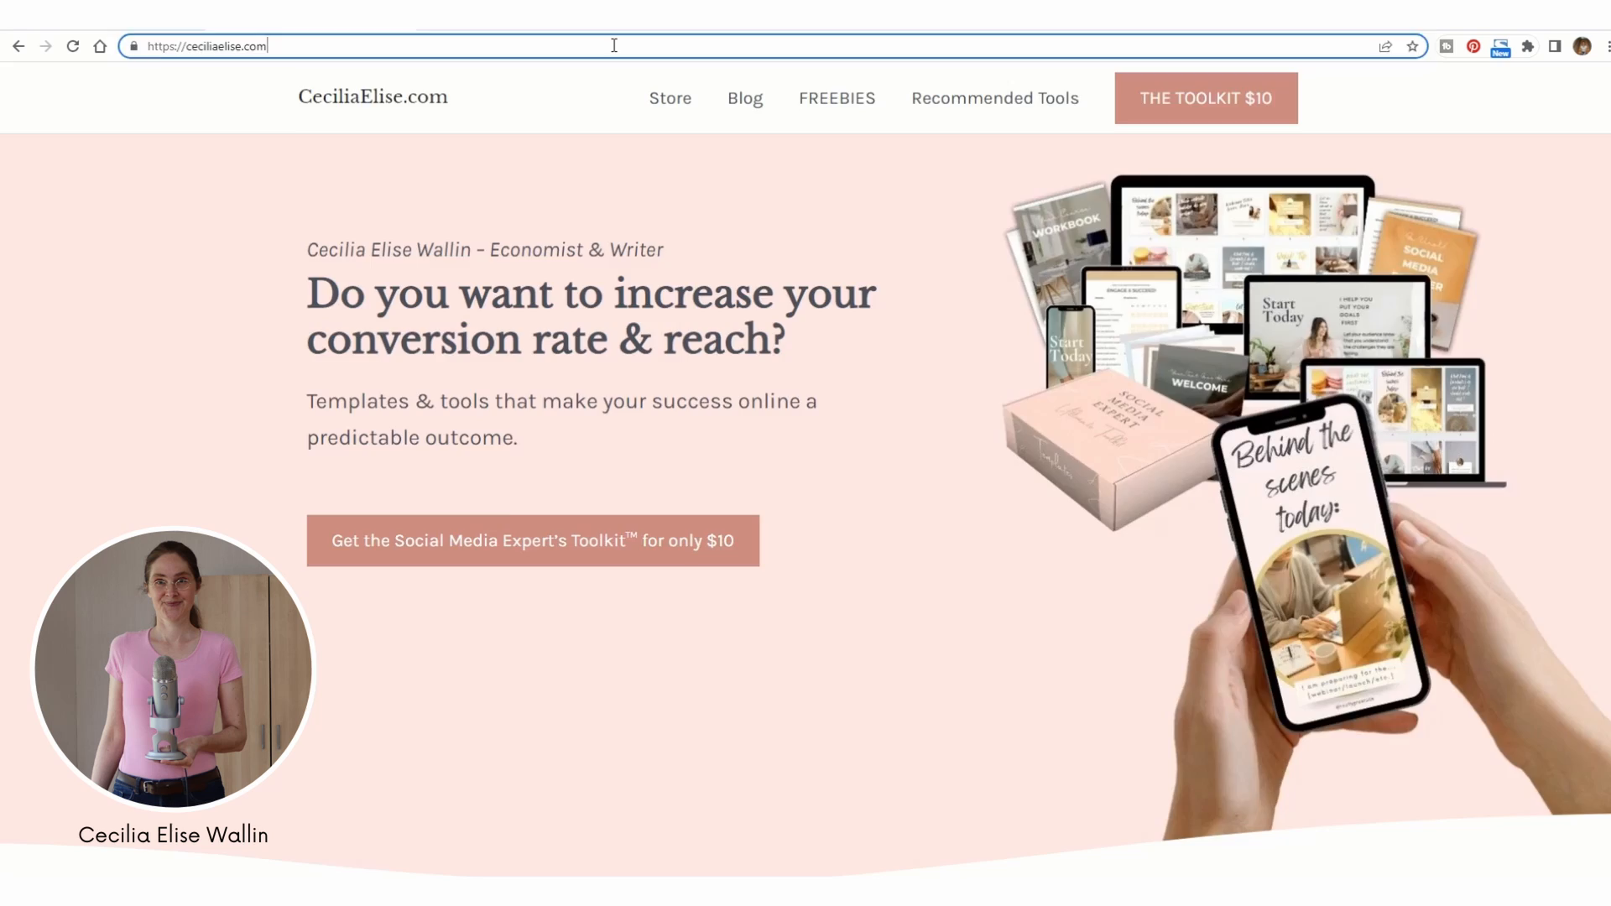
left_click(836, 98)
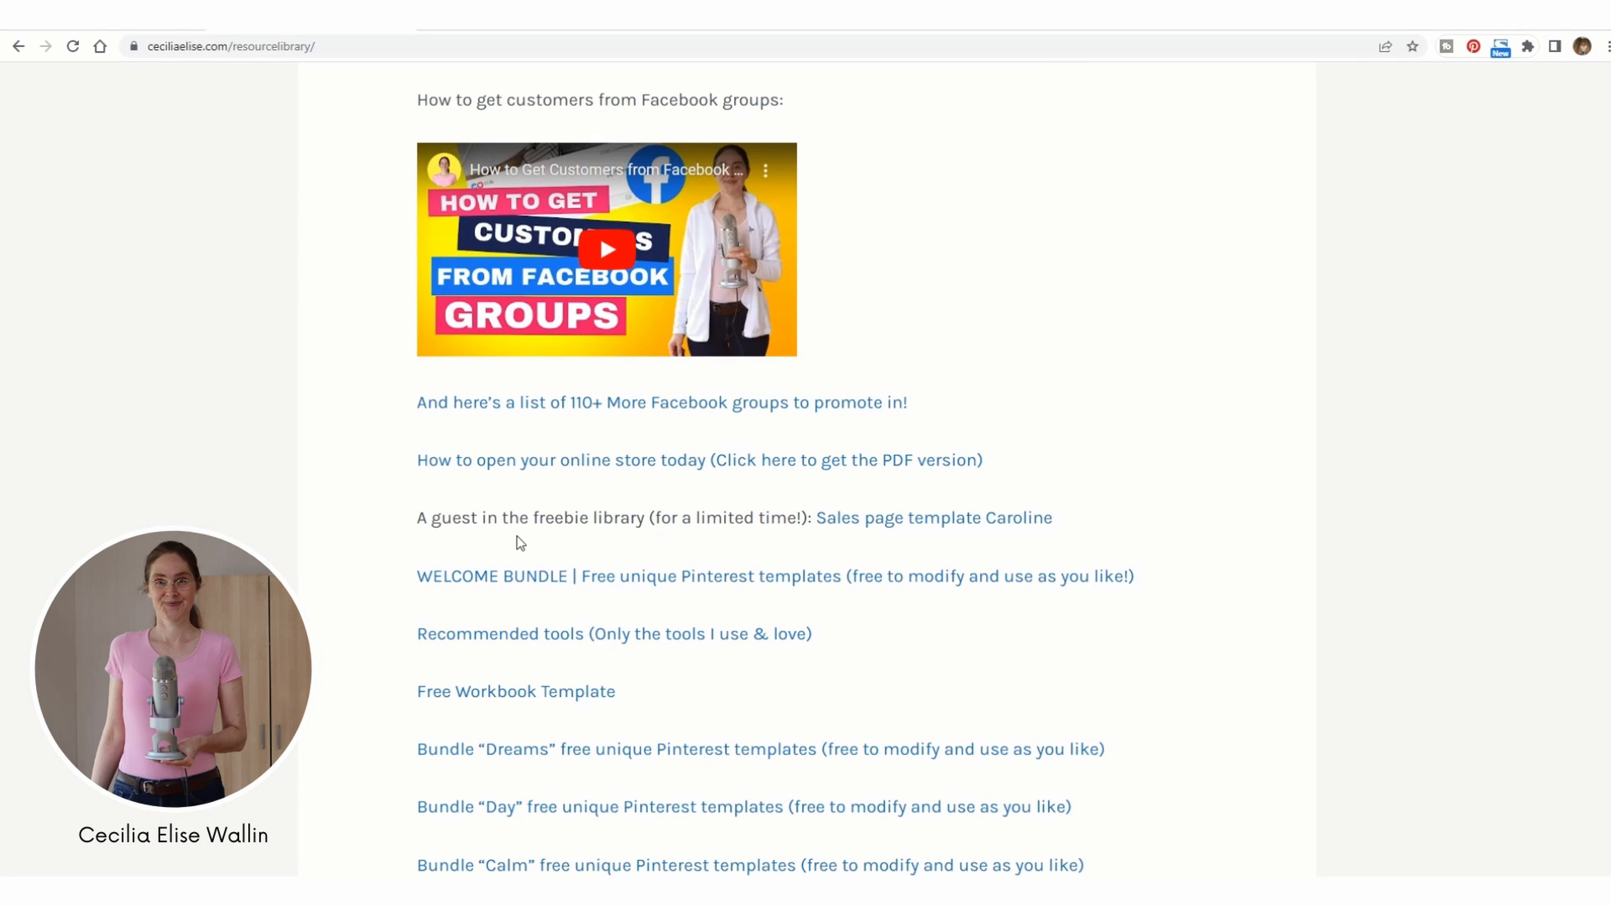
mouse_move(837, 536)
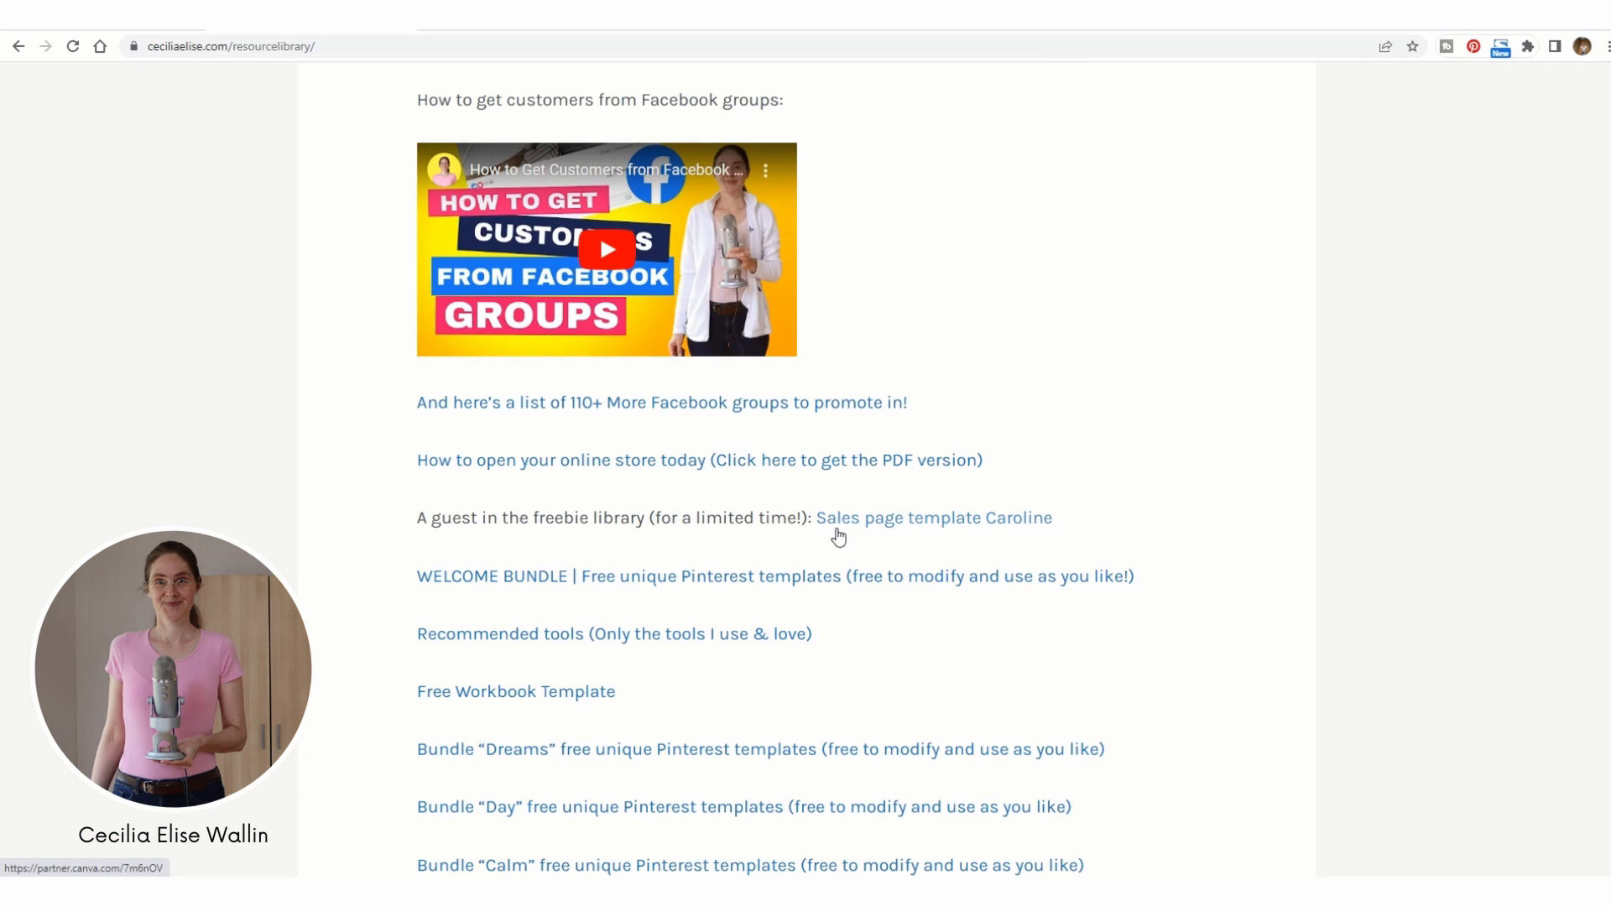
mouse_move(989, 523)
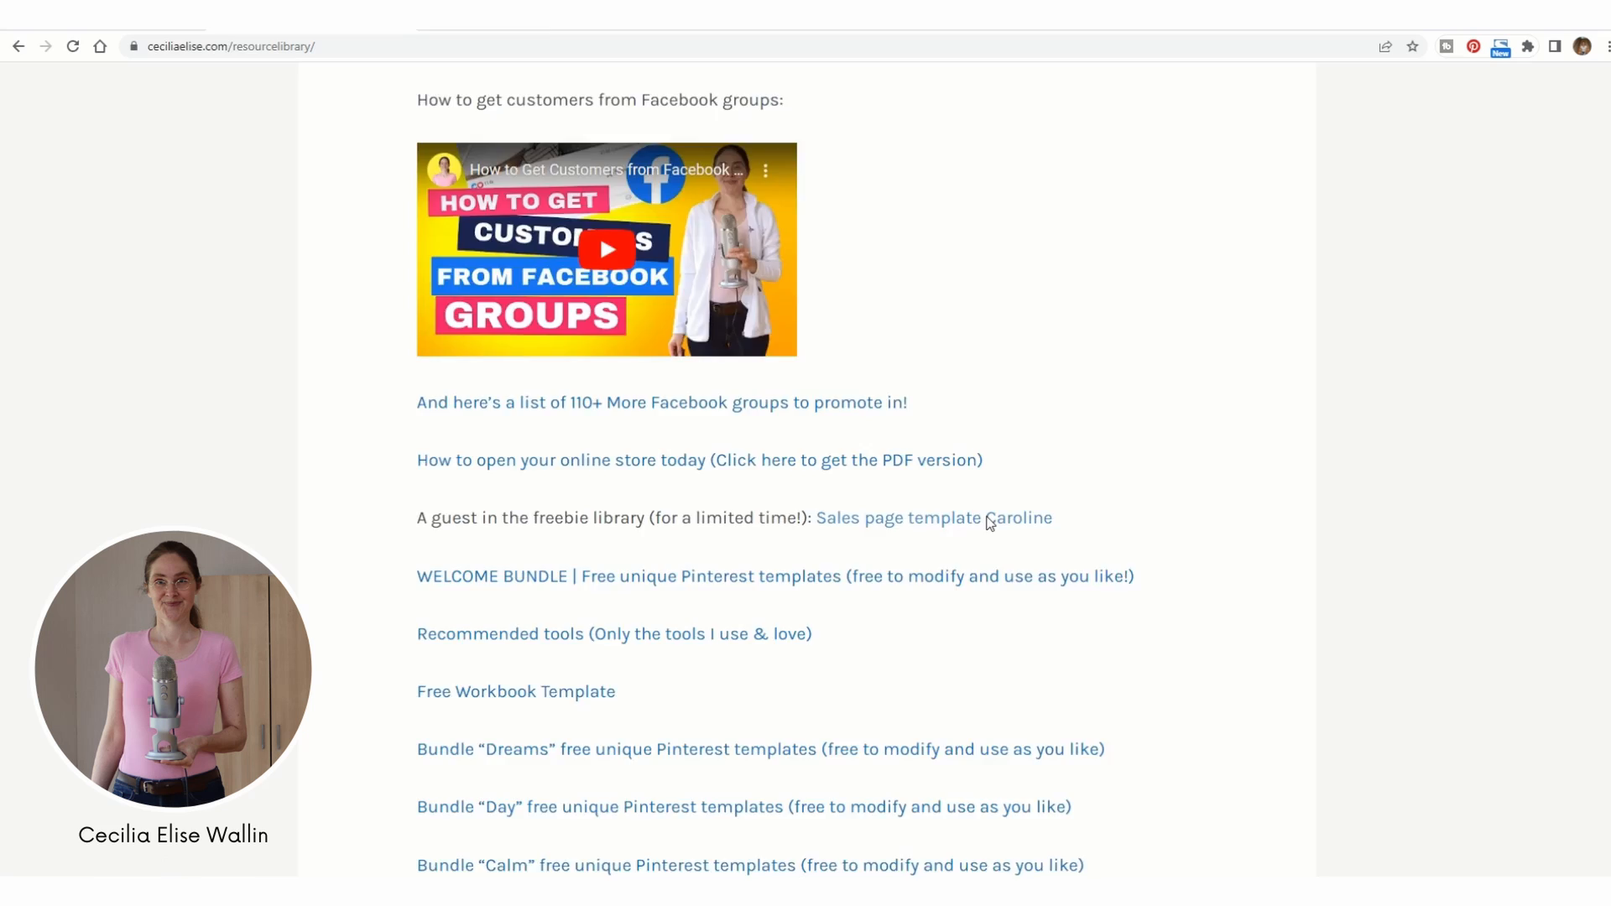
left_click(896, 517)
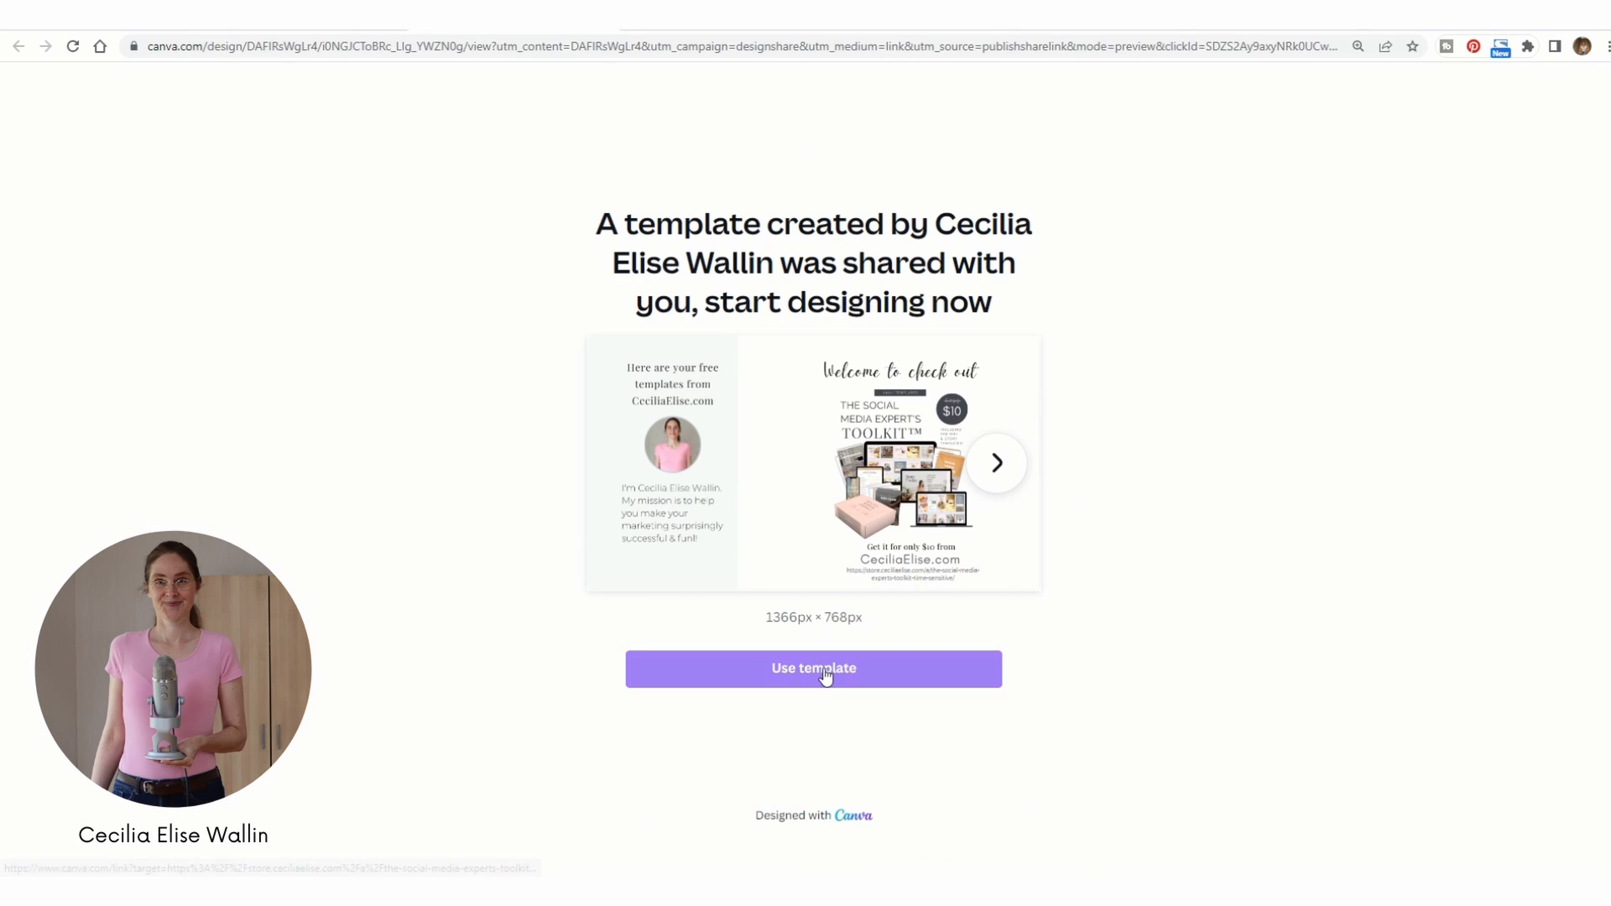
- Use the Caroline template to create a copy and select its Online Courses page
left_click(813, 670)
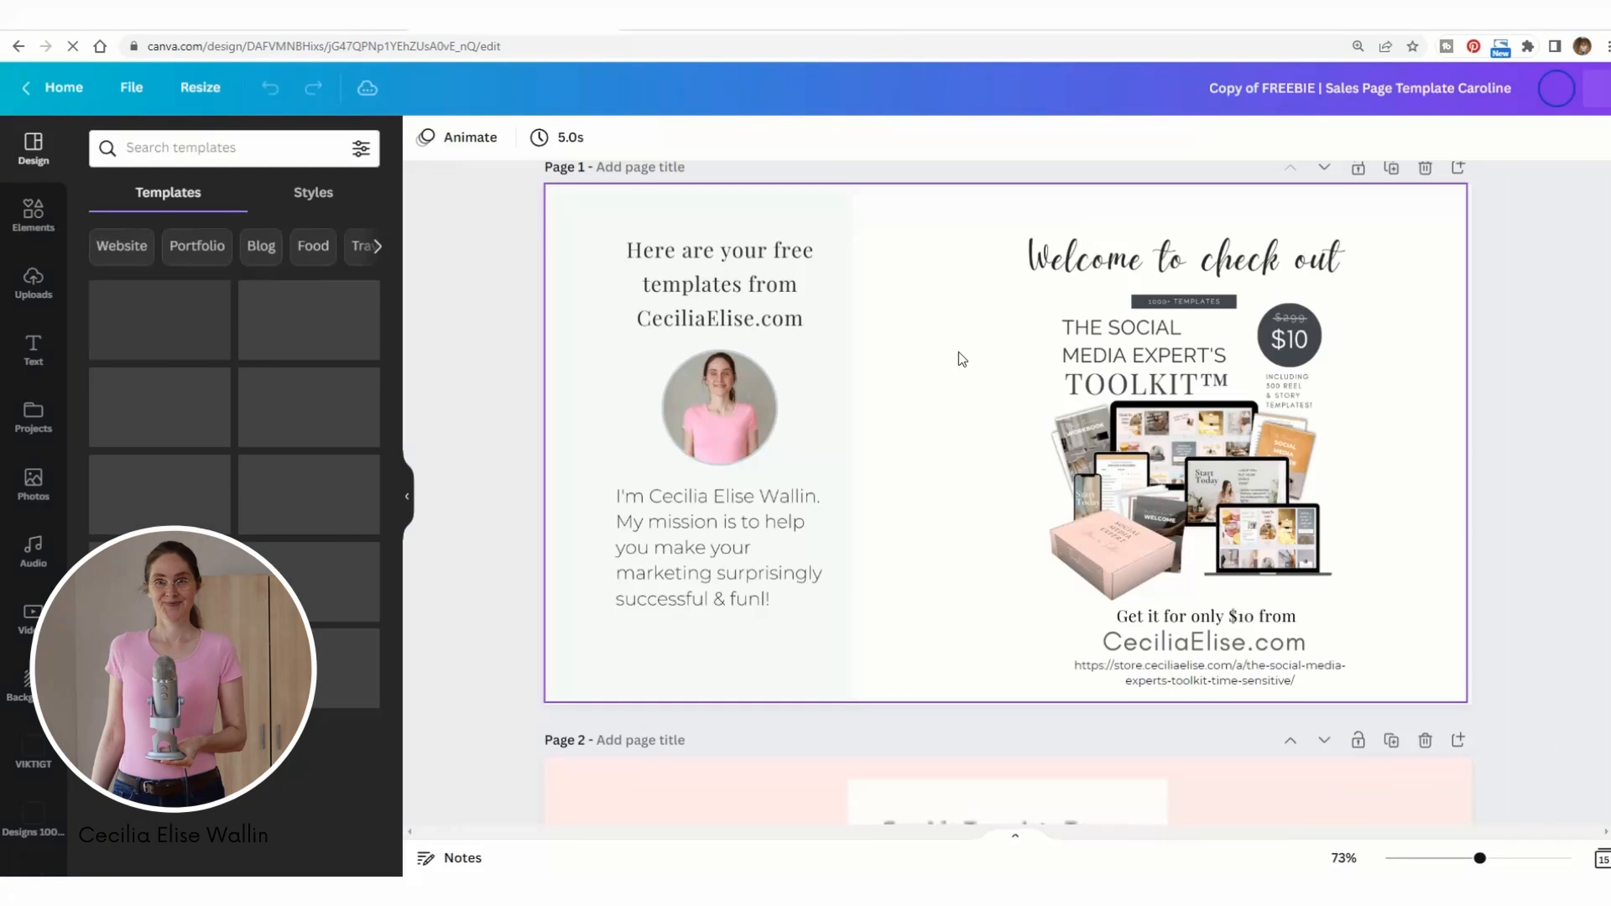
scroll("down", 3)
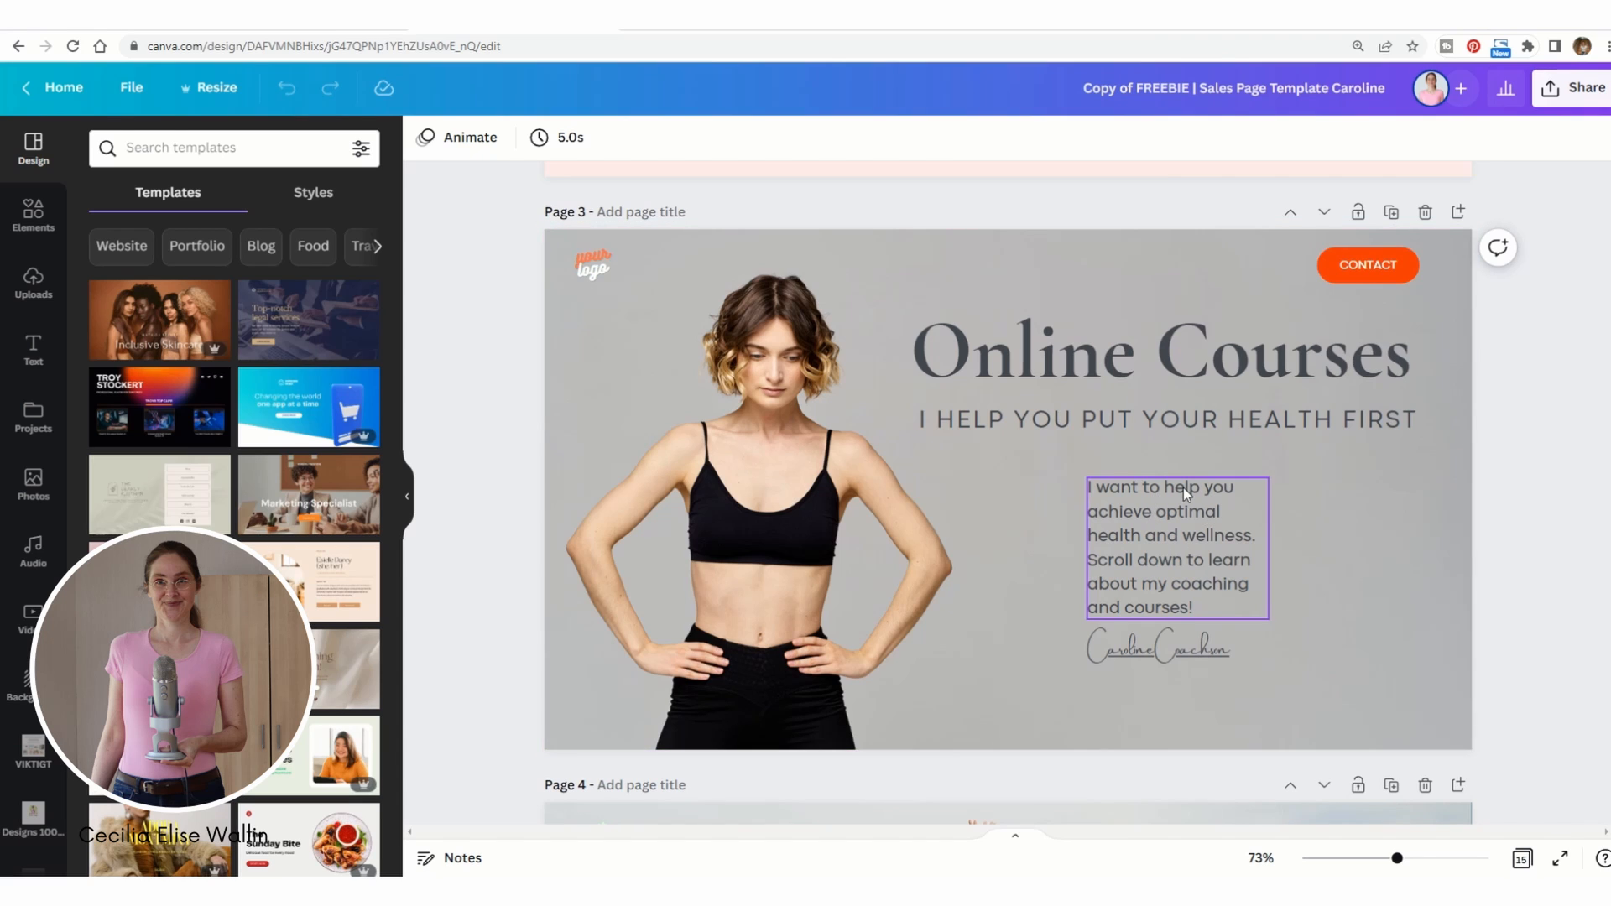
left_click(1346, 542)
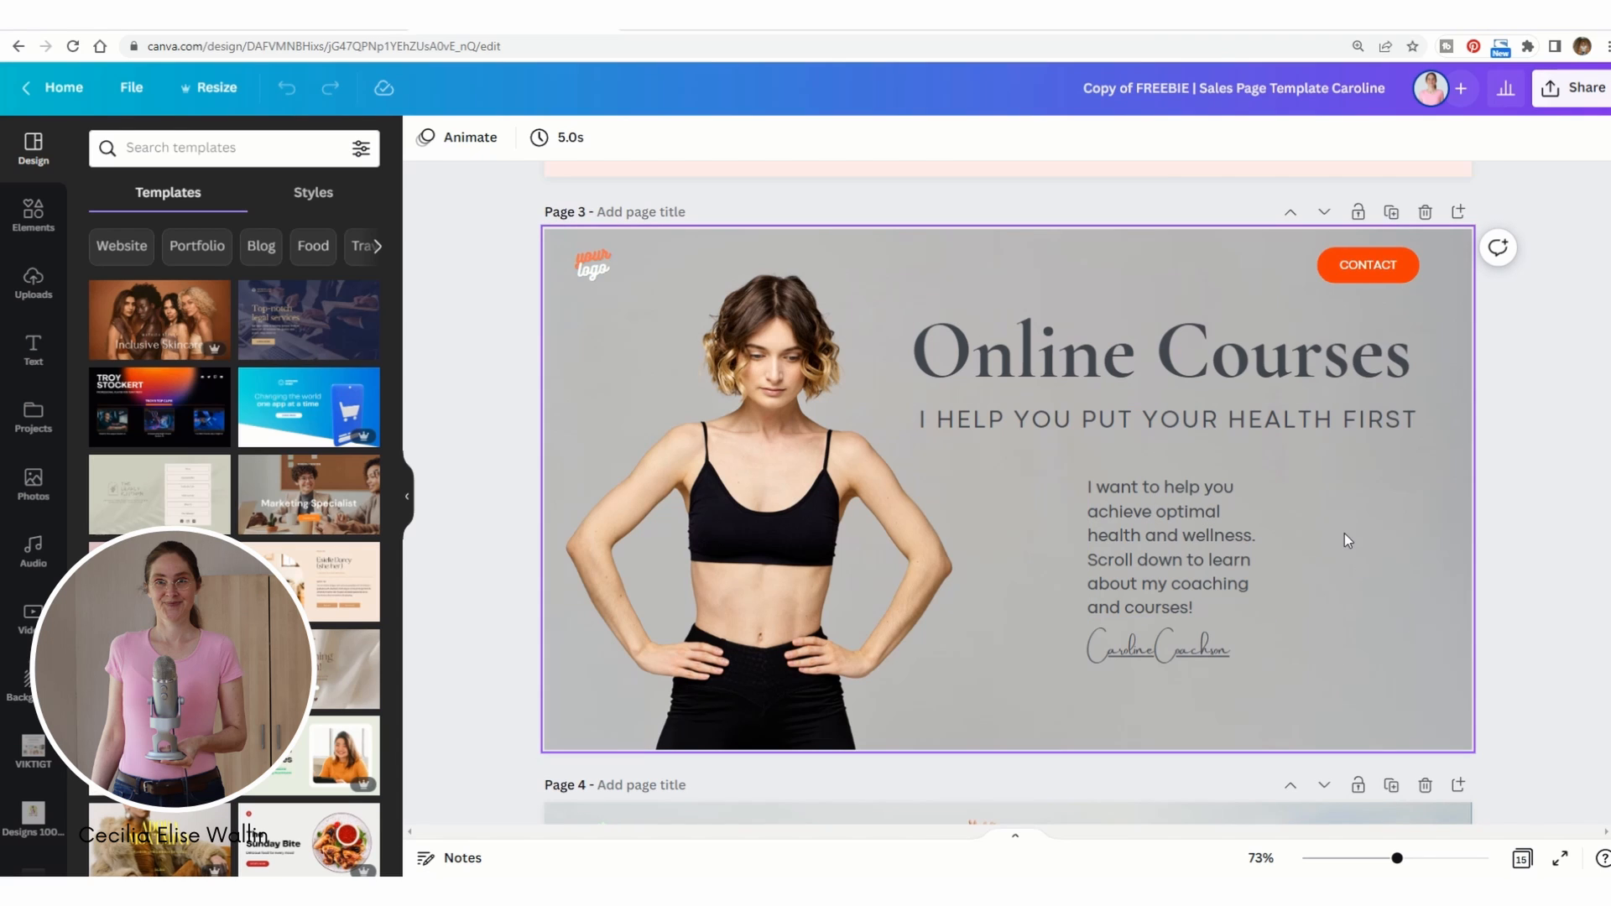
mouse_move(1294, 514)
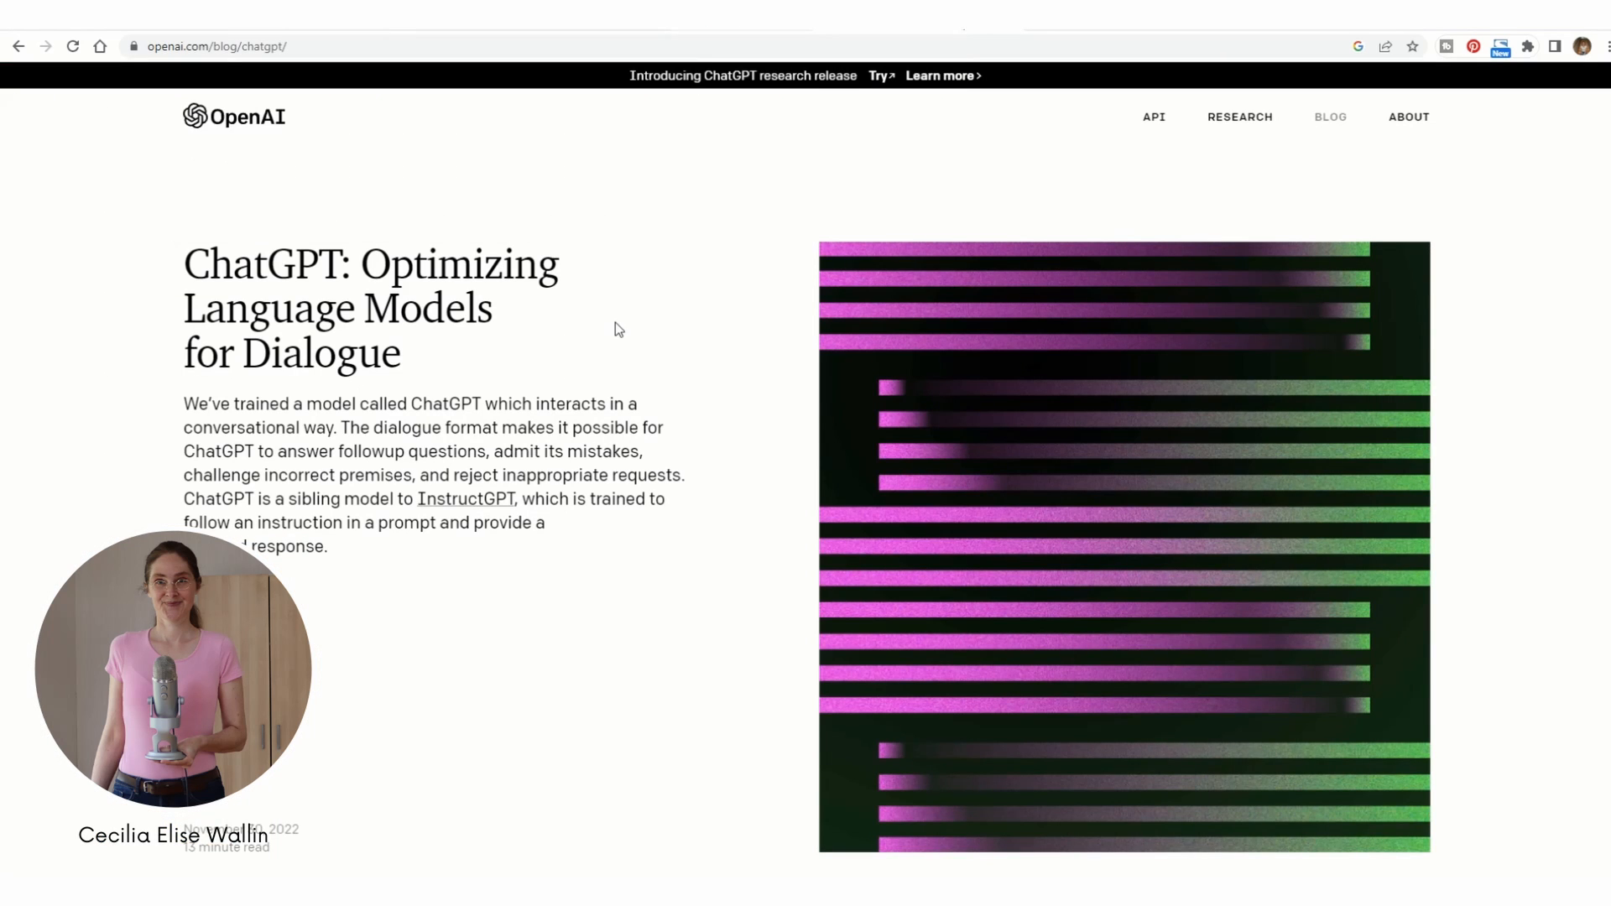
mouse_move(331, 168)
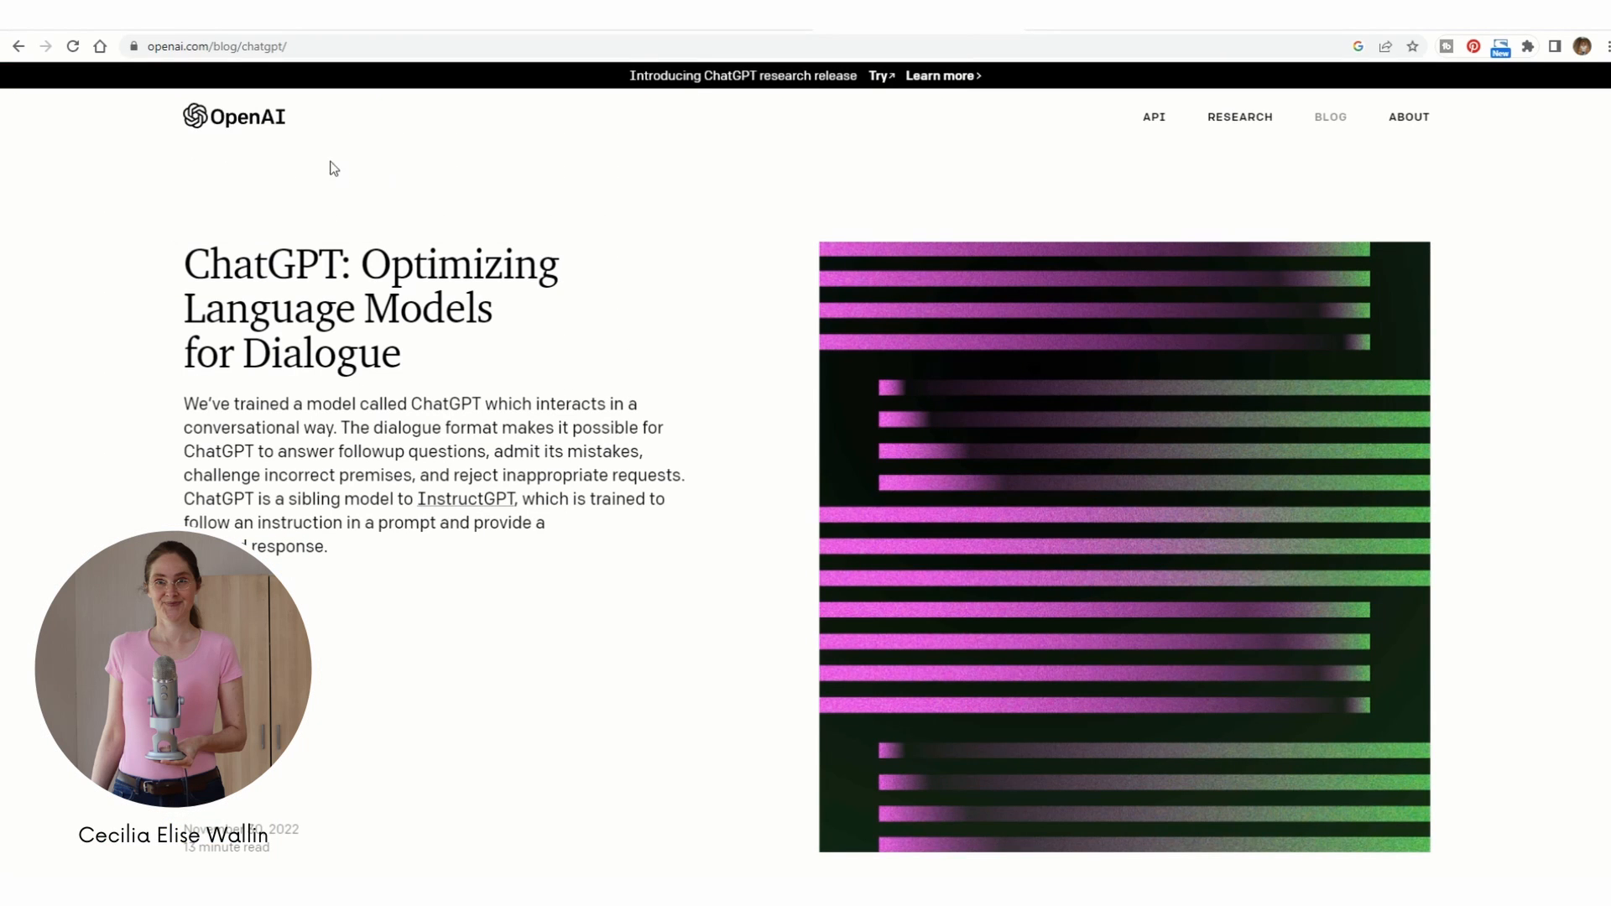
mouse_move(532, 411)
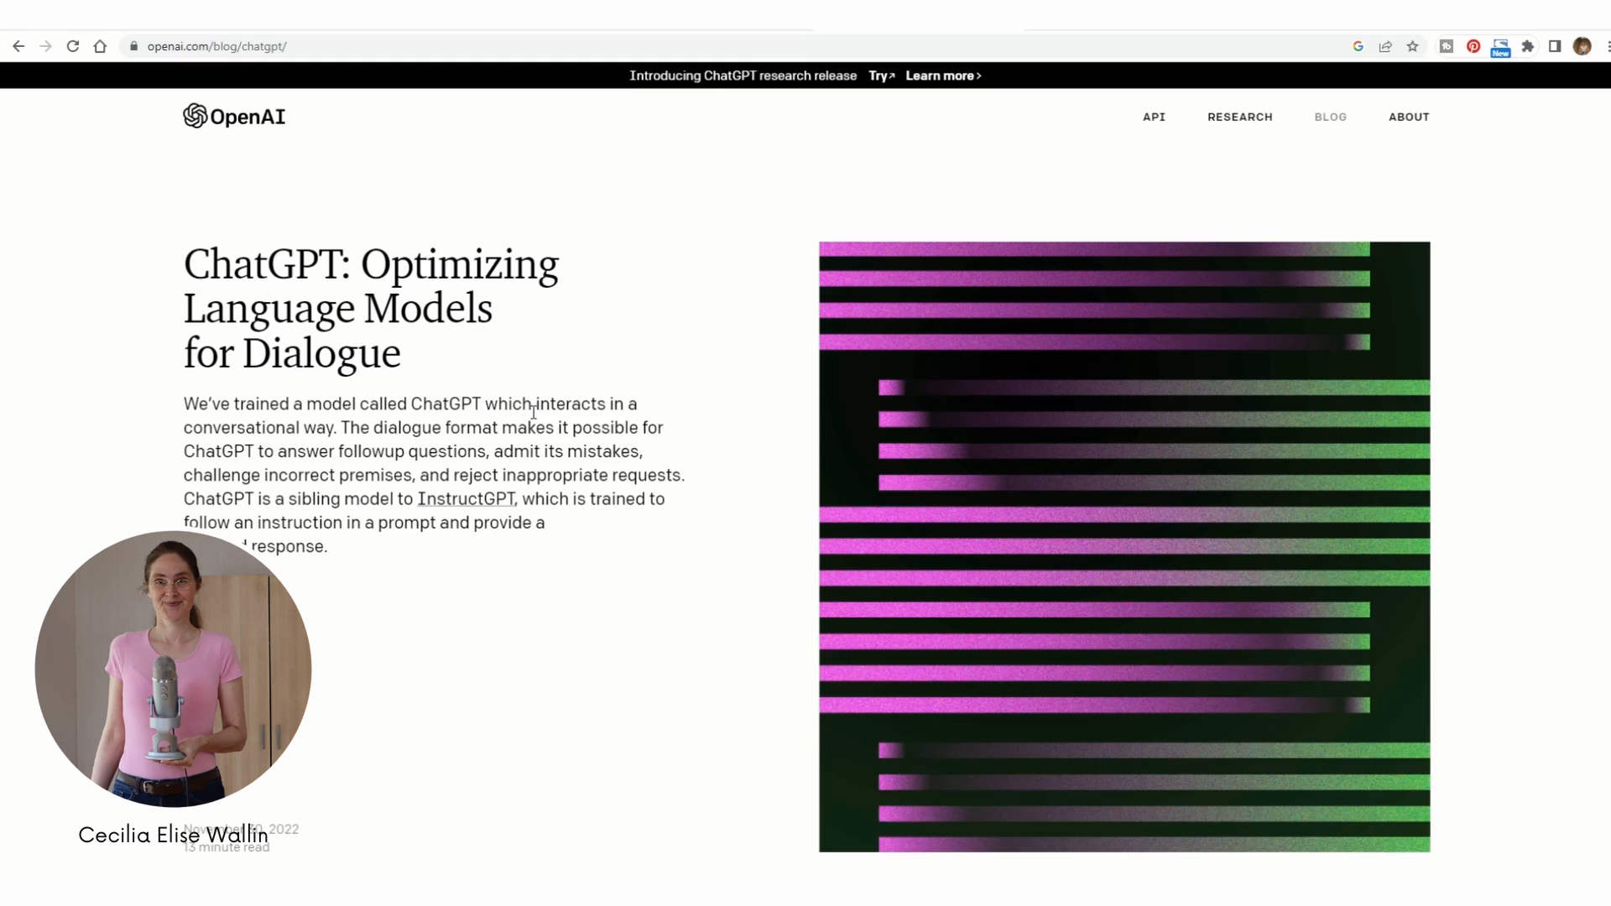
- Launch ChatGPT via the 'Try ChatGPT' button on OpenAI's announcement post
scroll("down", 3)
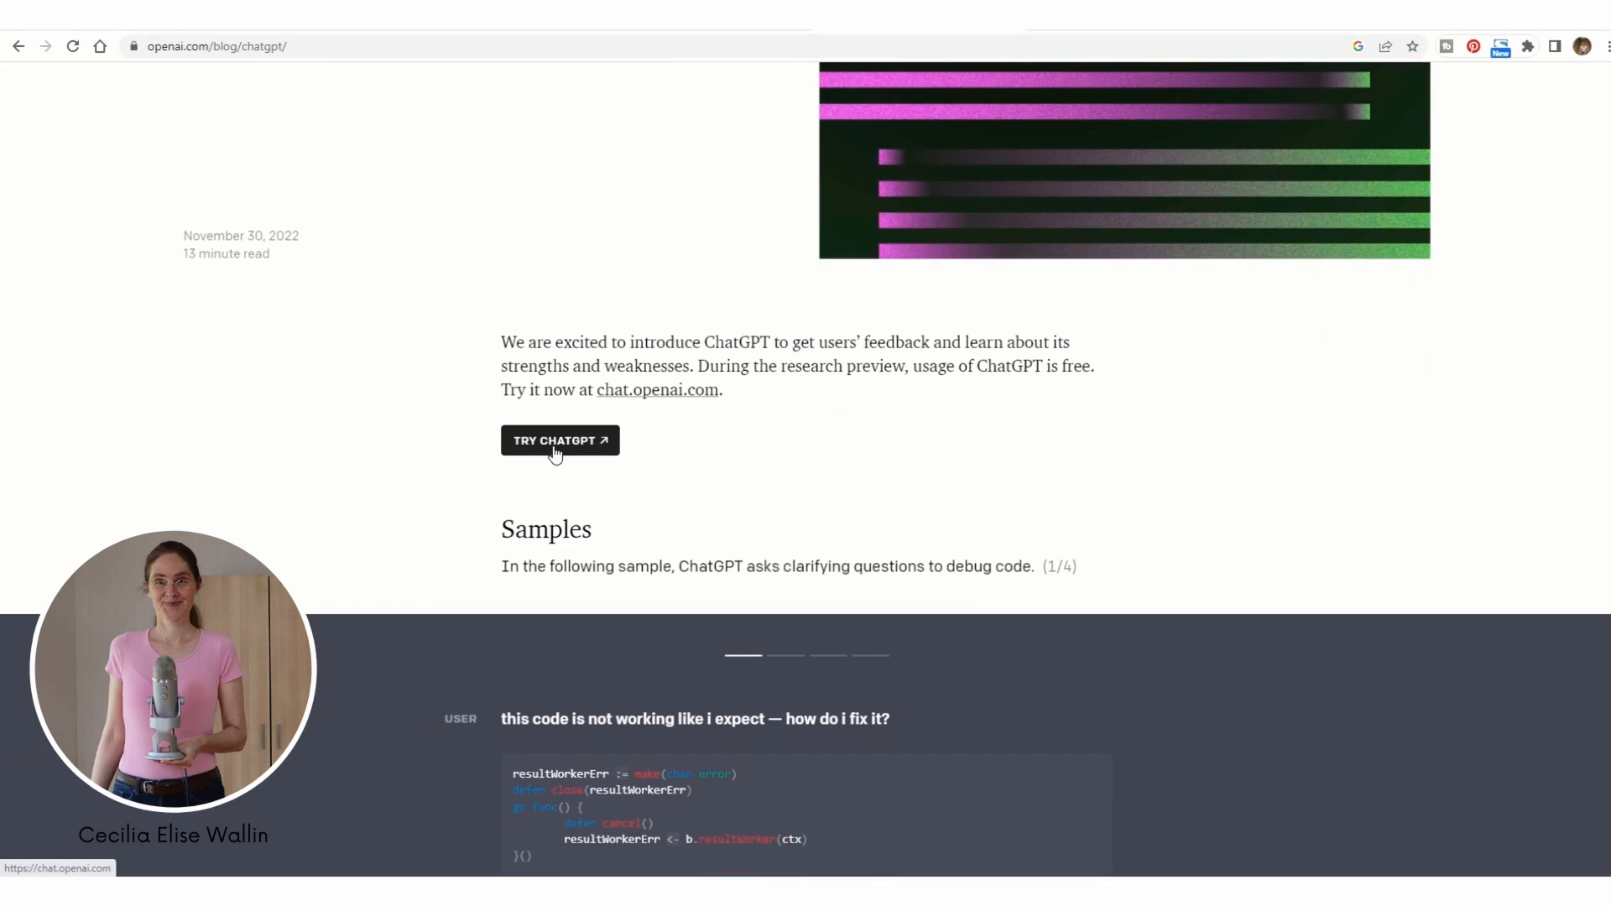
left_click(559, 440)
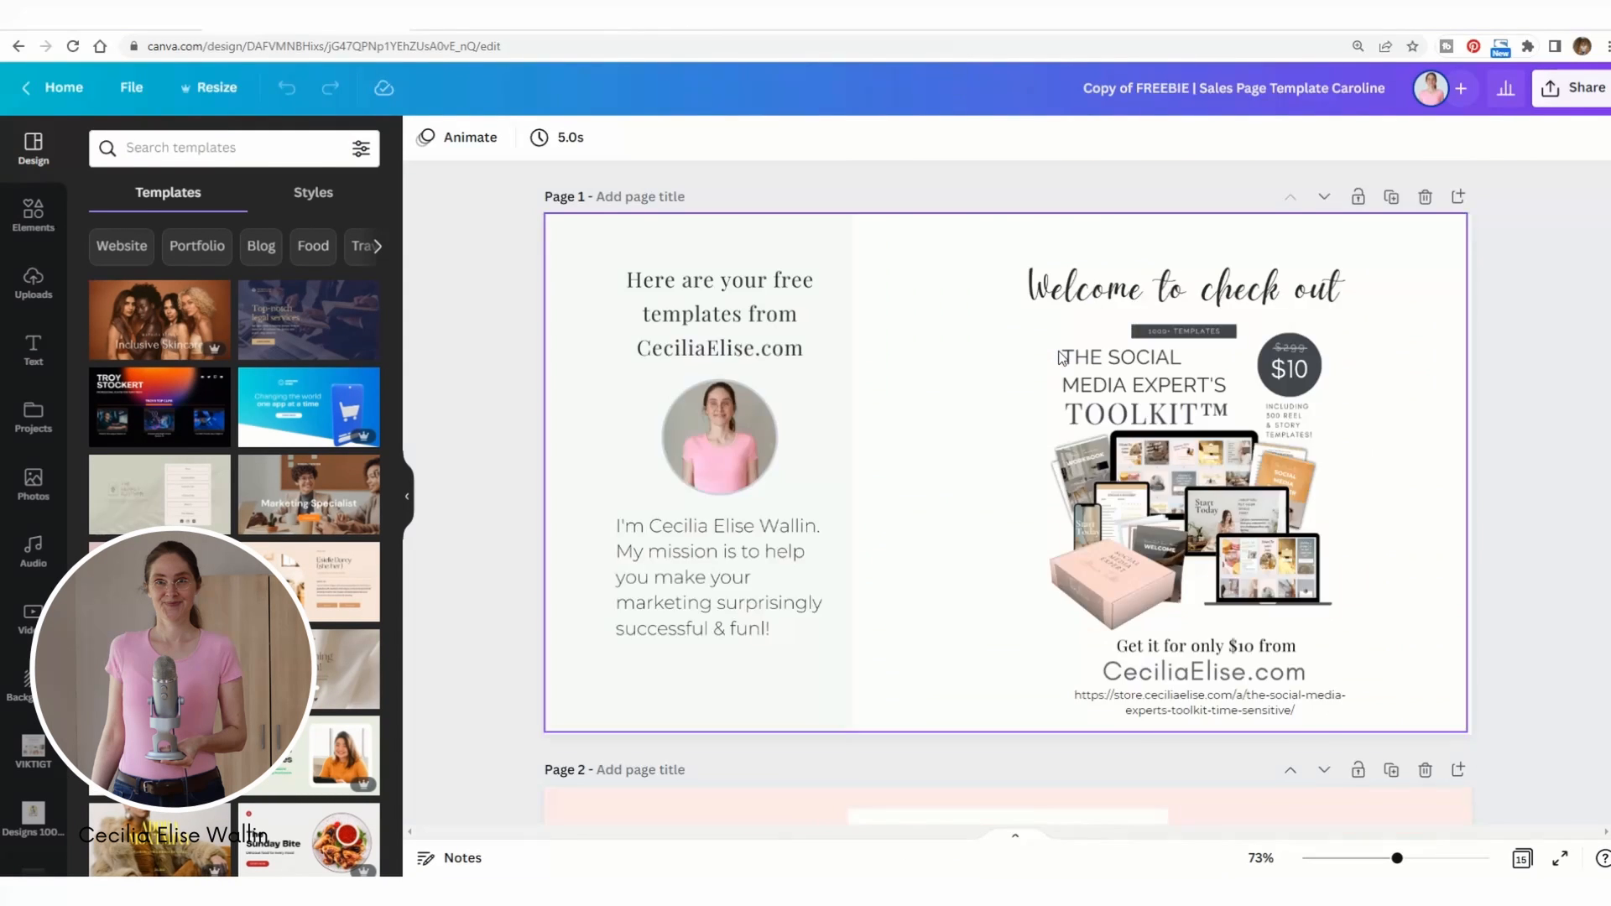
scroll("down", 3)
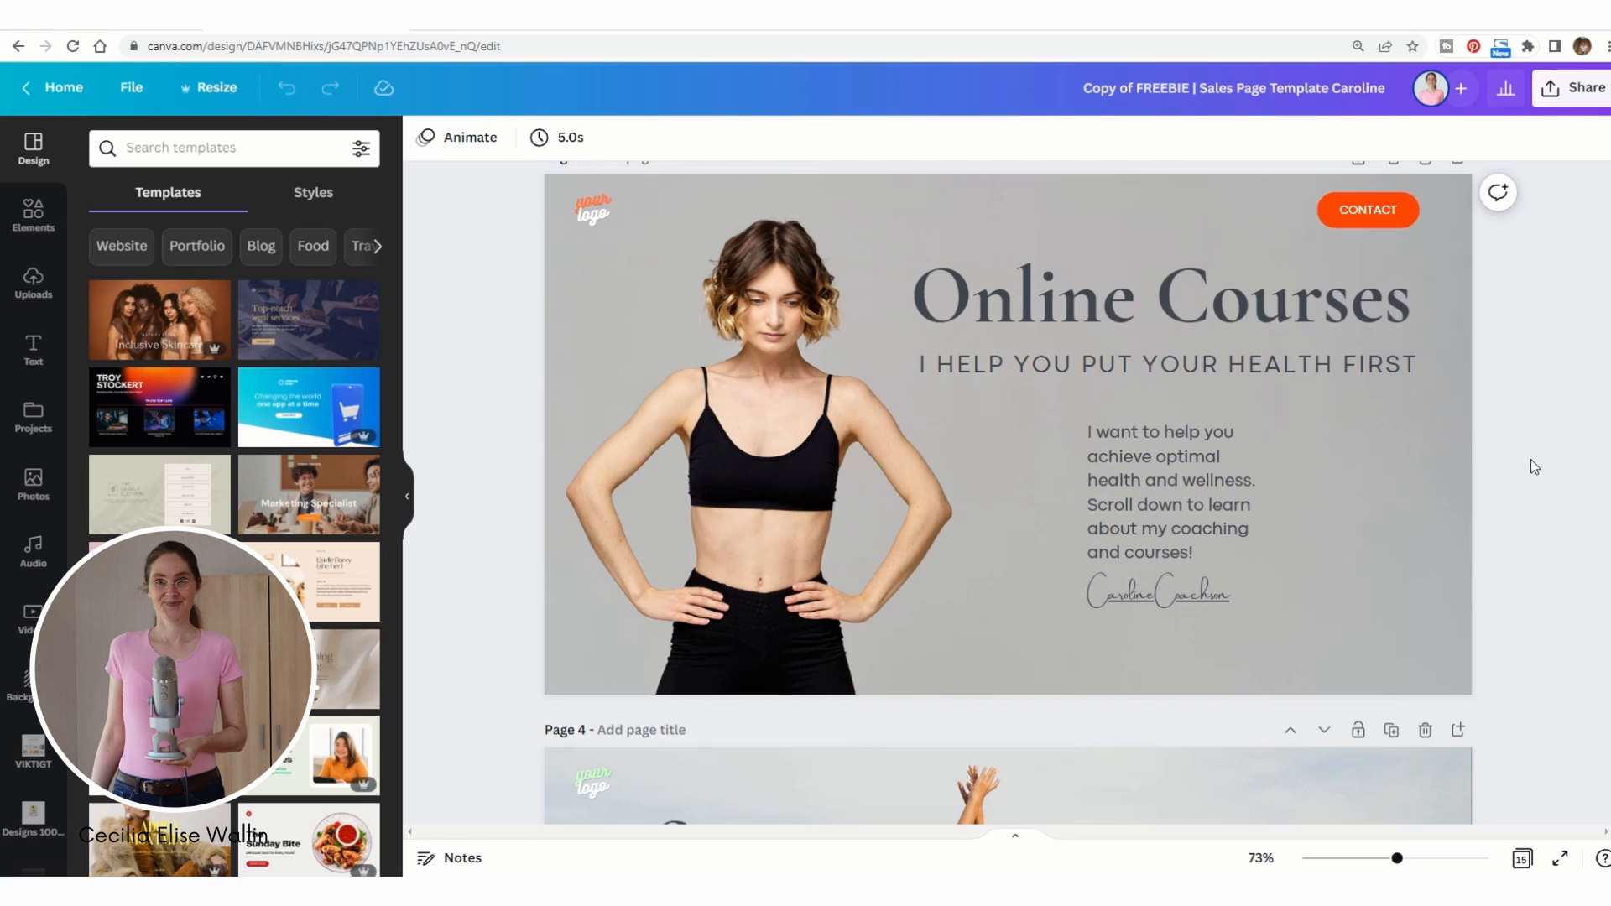
left_click(1038, 299)
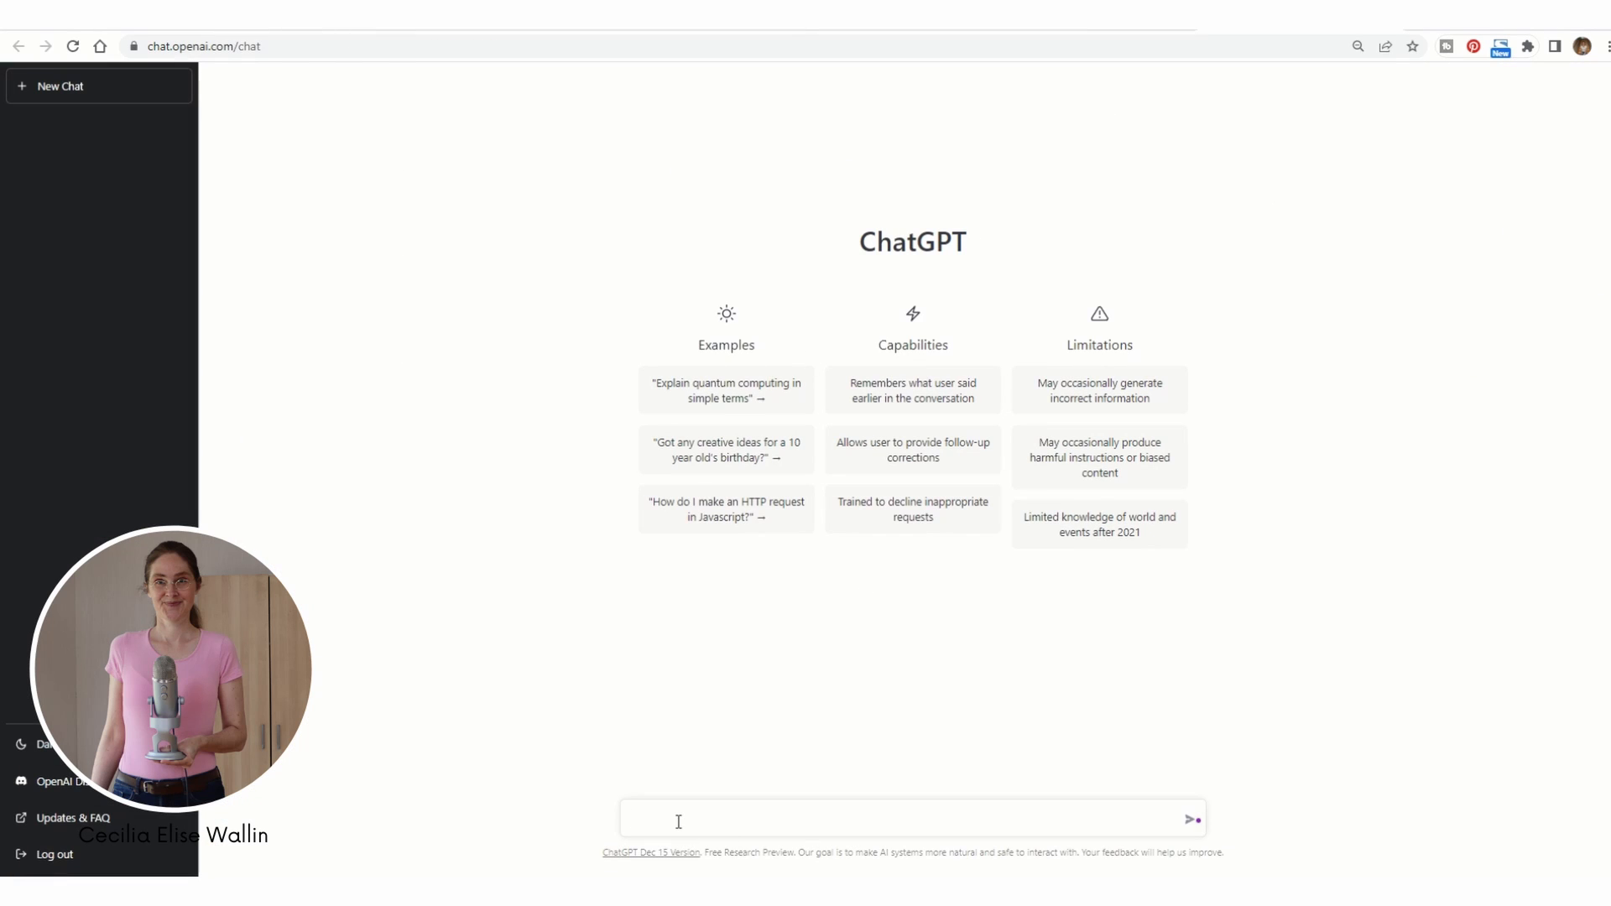
- Send ChatGPT the prompt 'Write a sales page for social media marketing templates'
type("Write")
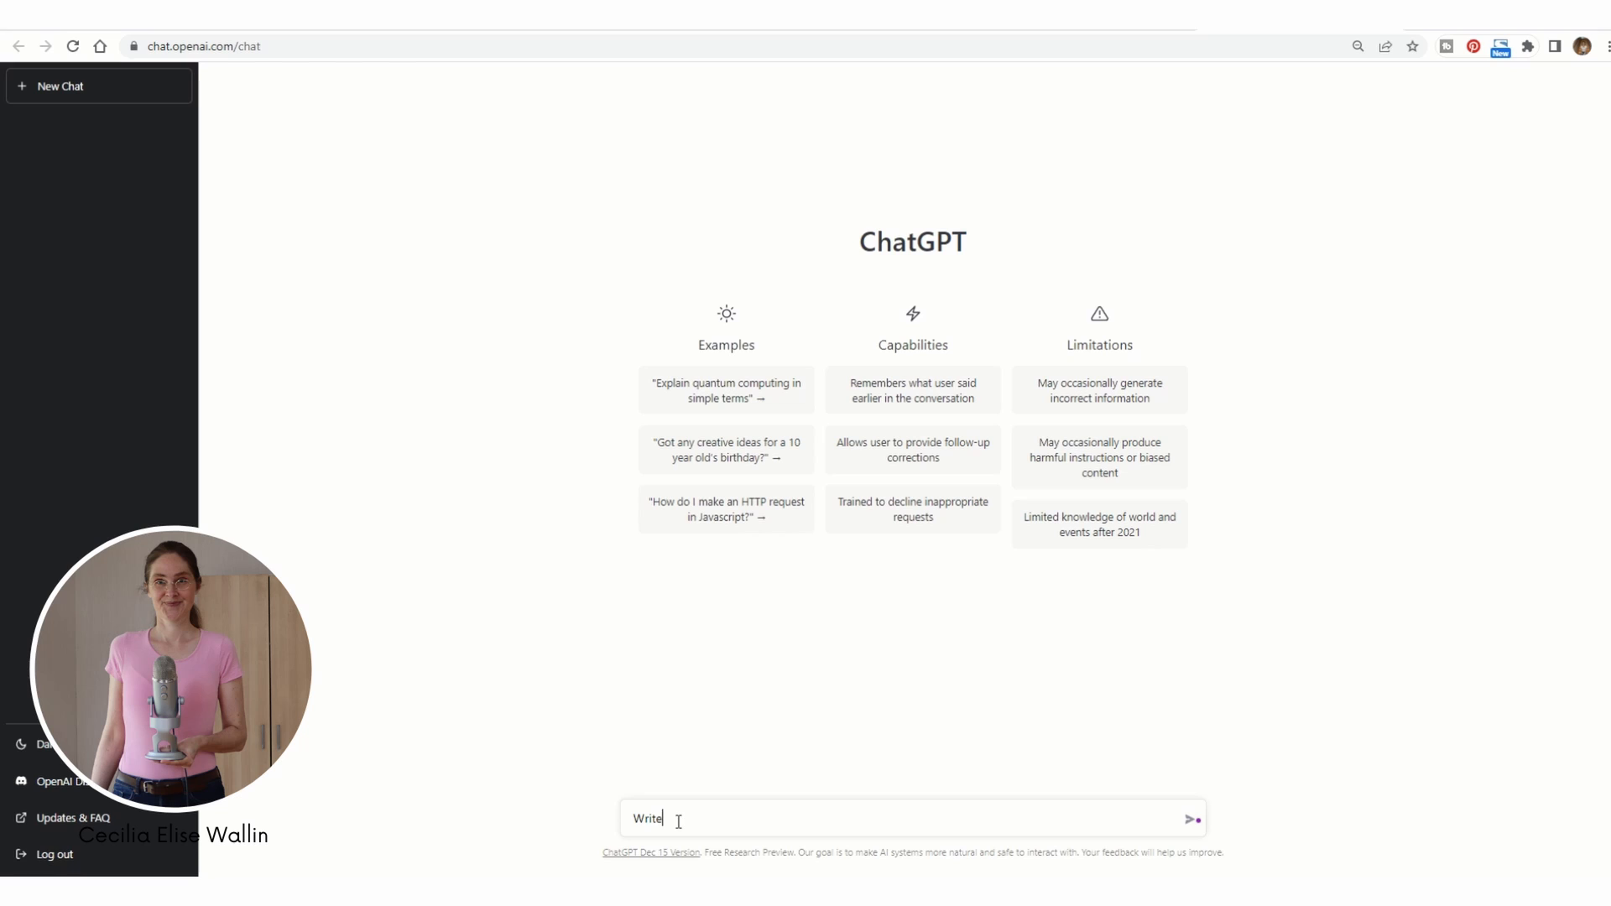
type("a sales p")
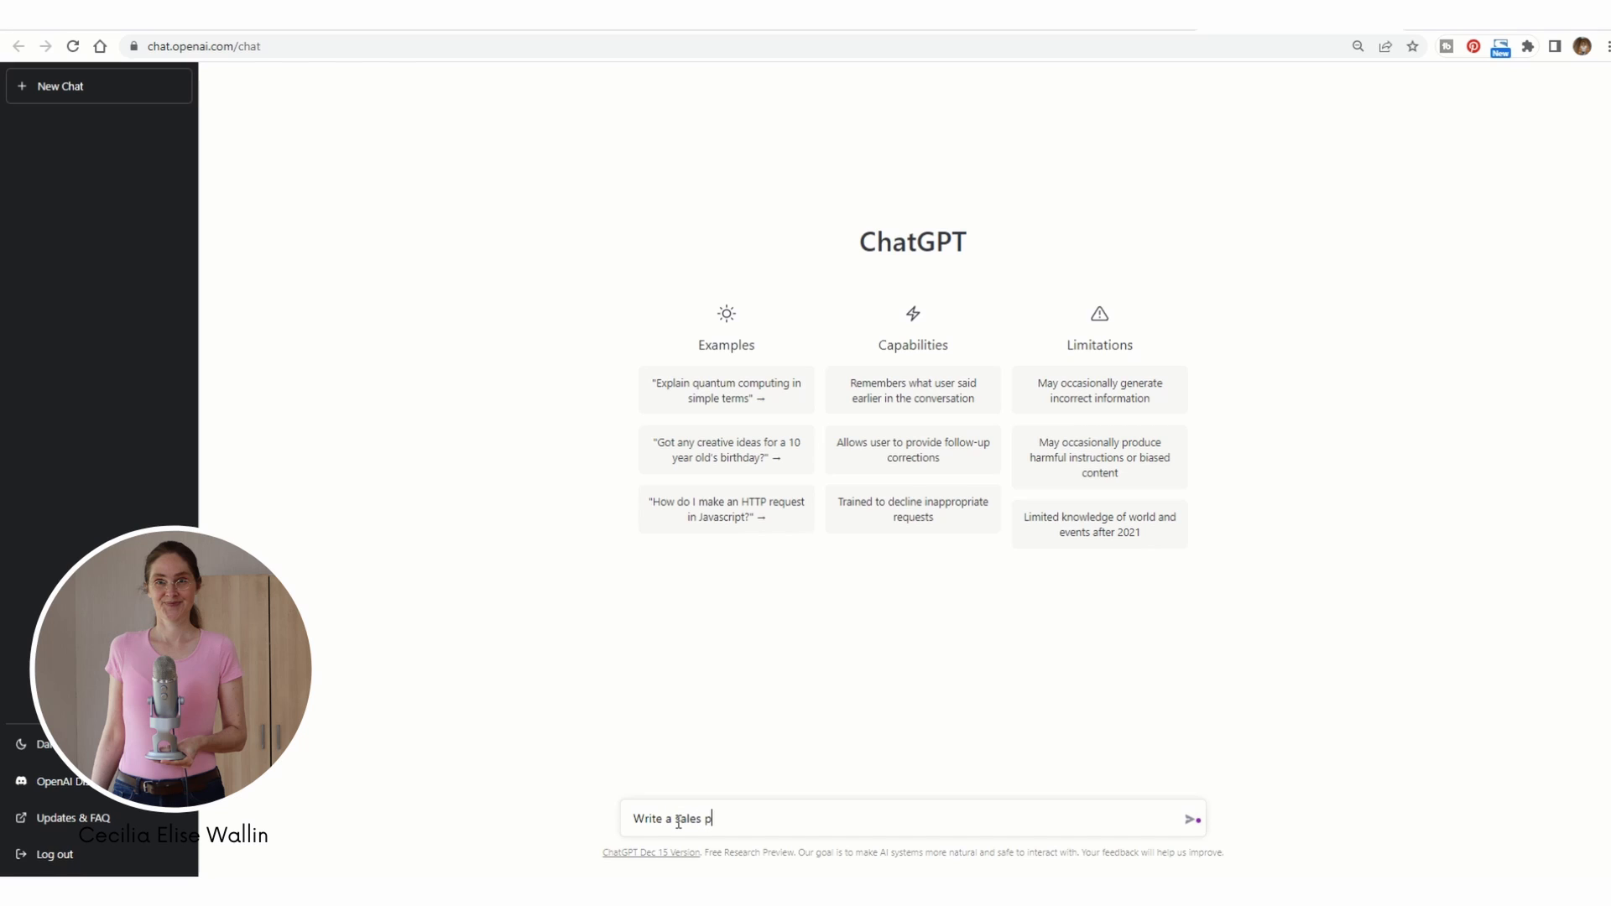
type("age for")
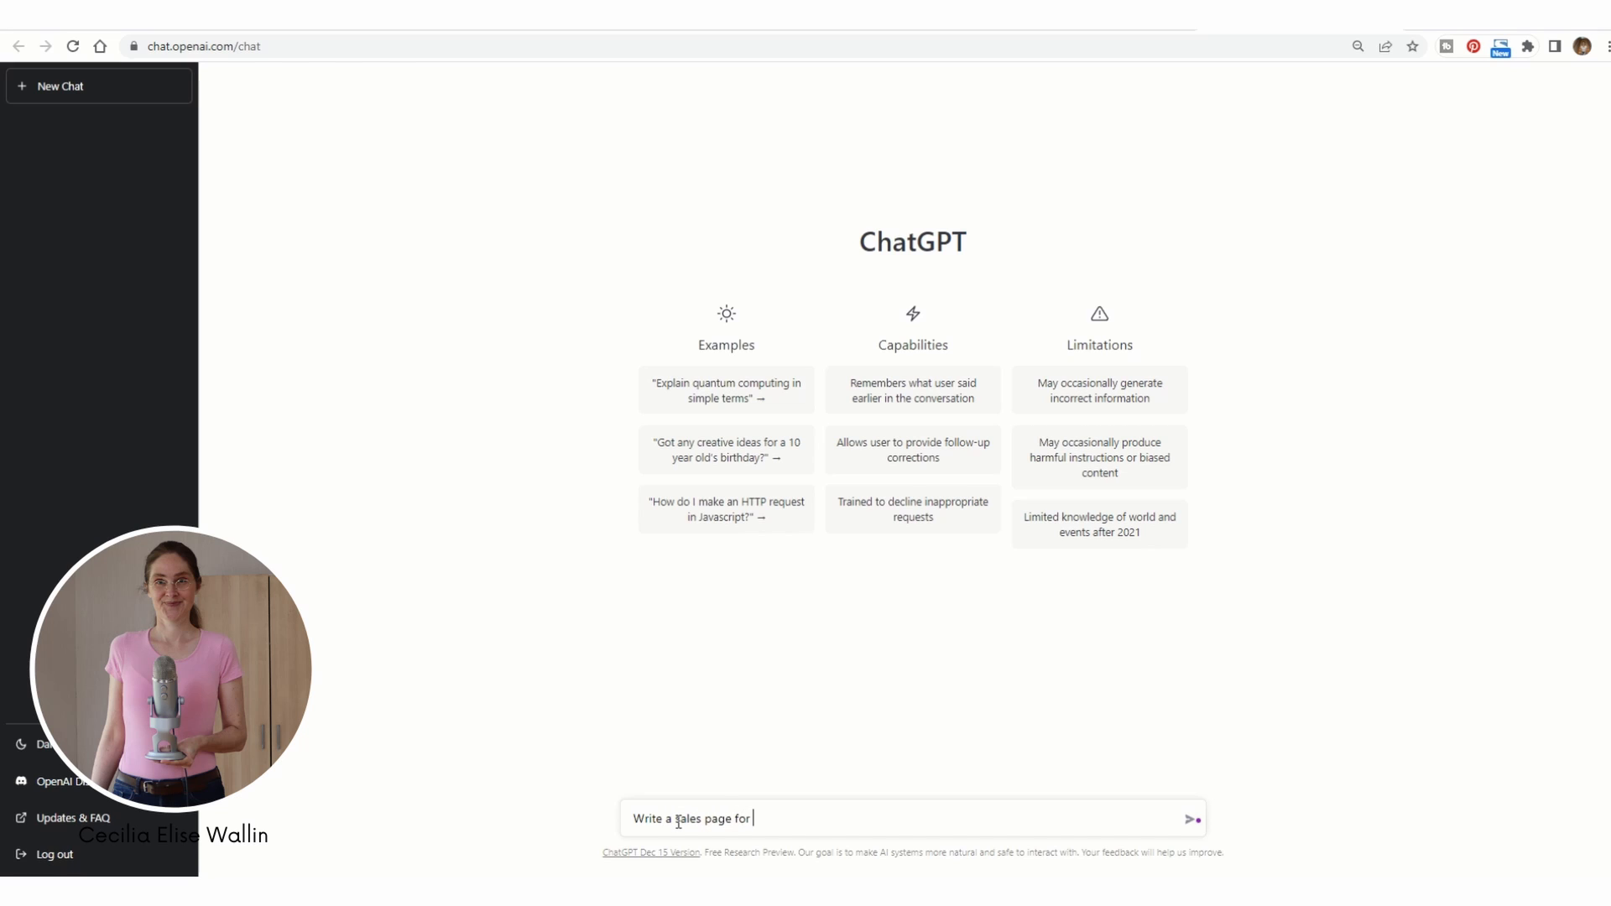
type("social")
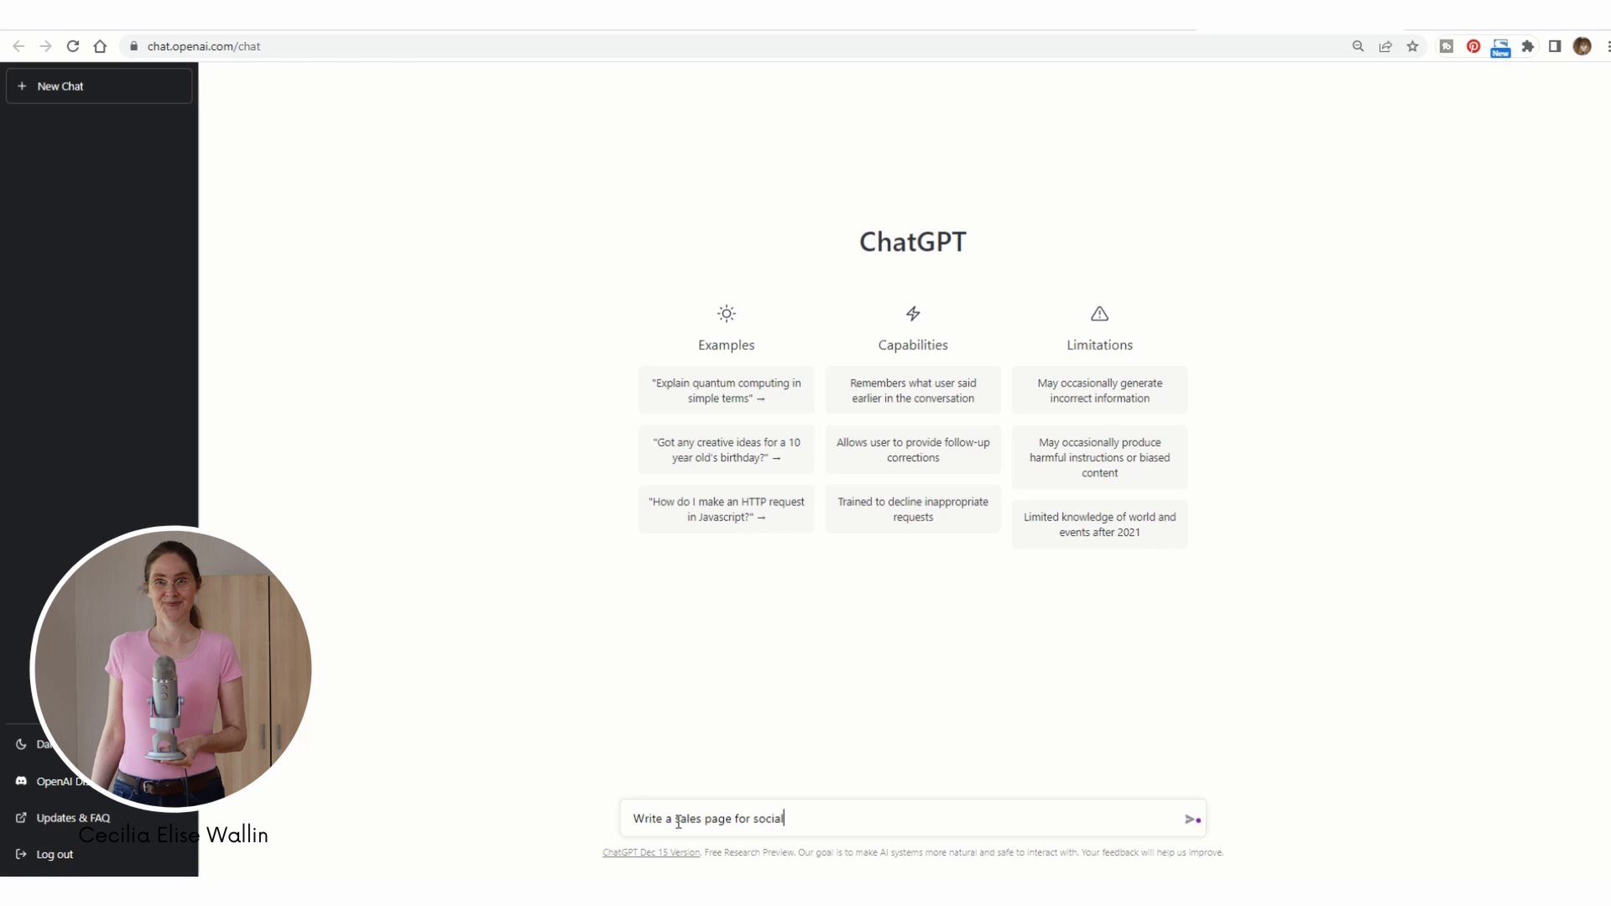
type("media marketing templates")
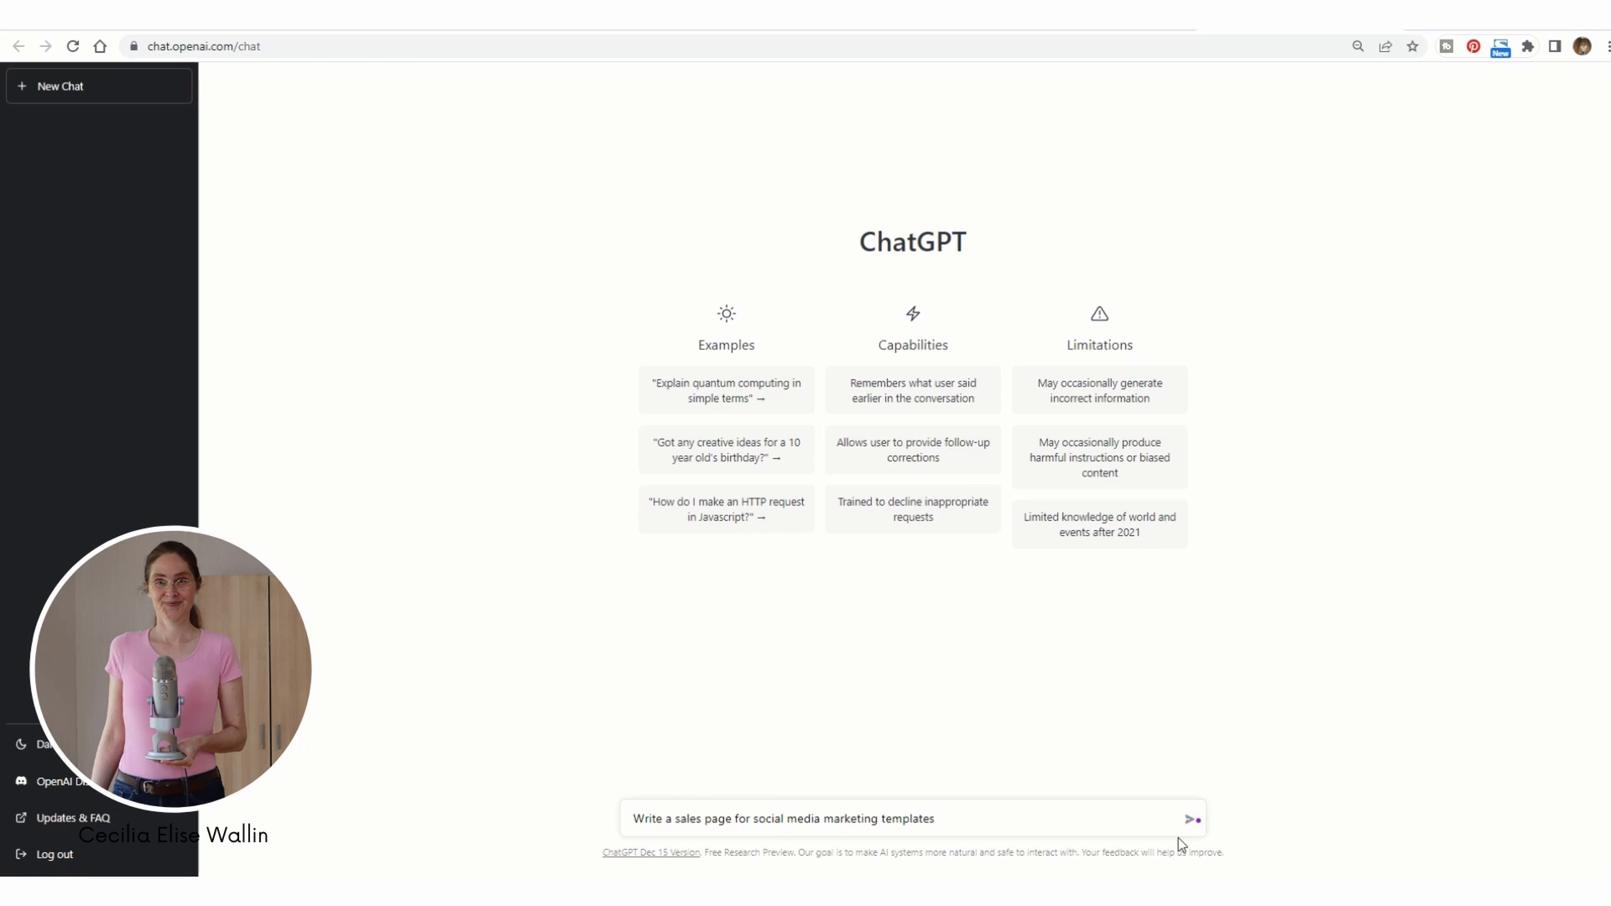
left_click(1192, 819)
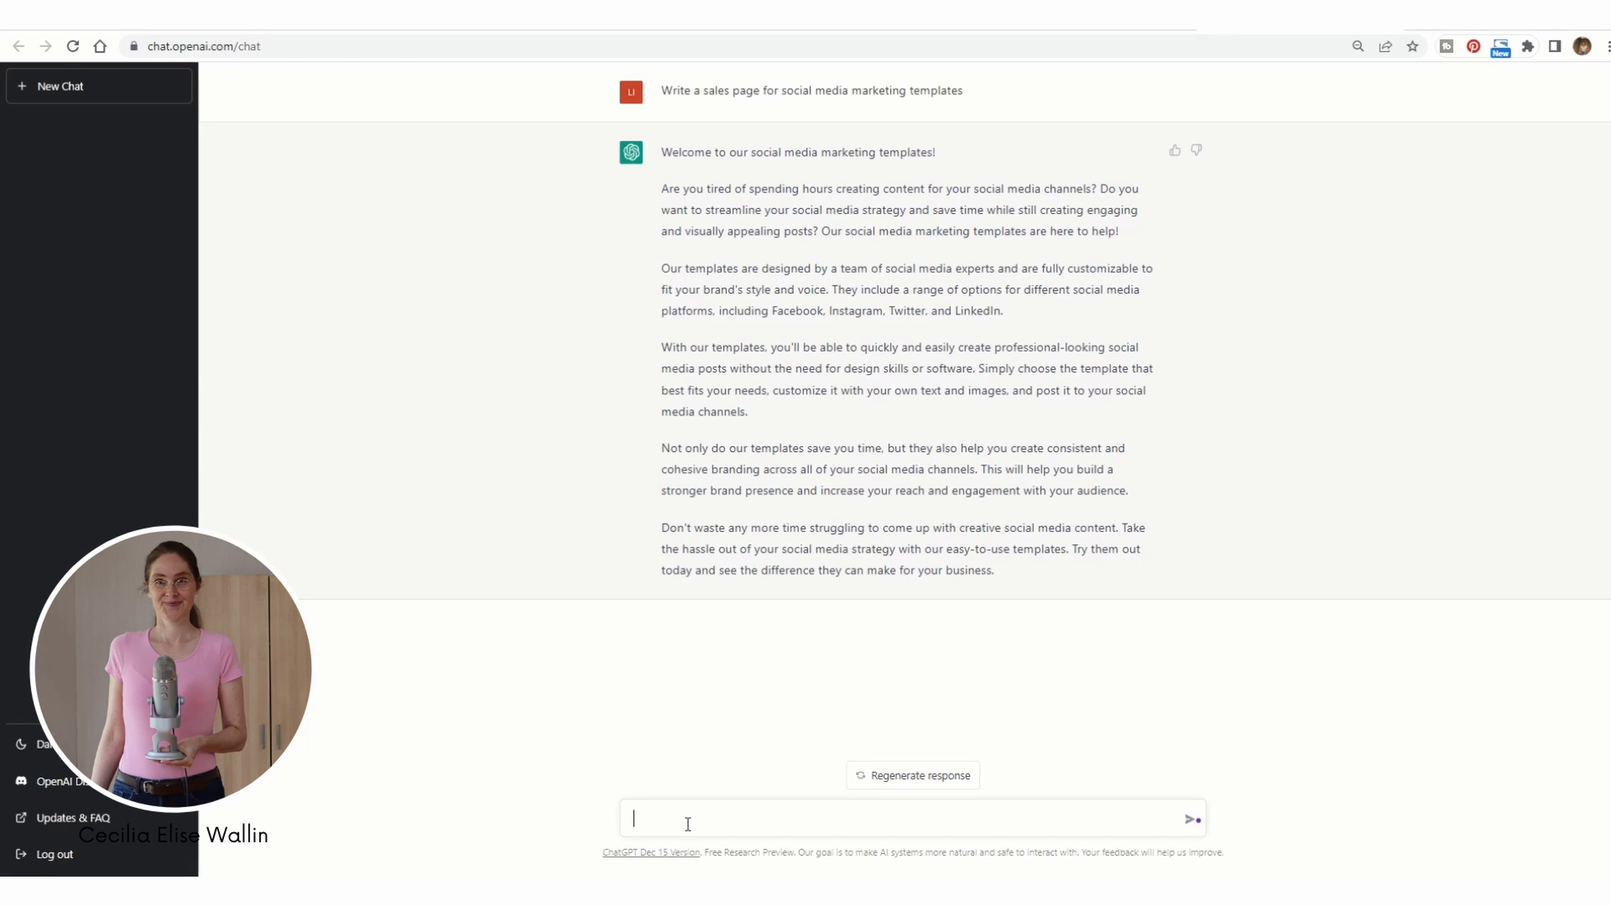
- Send 'Rewrite the text in a more casual and upbeat tone. The target audience is female entrepreneurs.'
type("Rewrite the text in a more c")
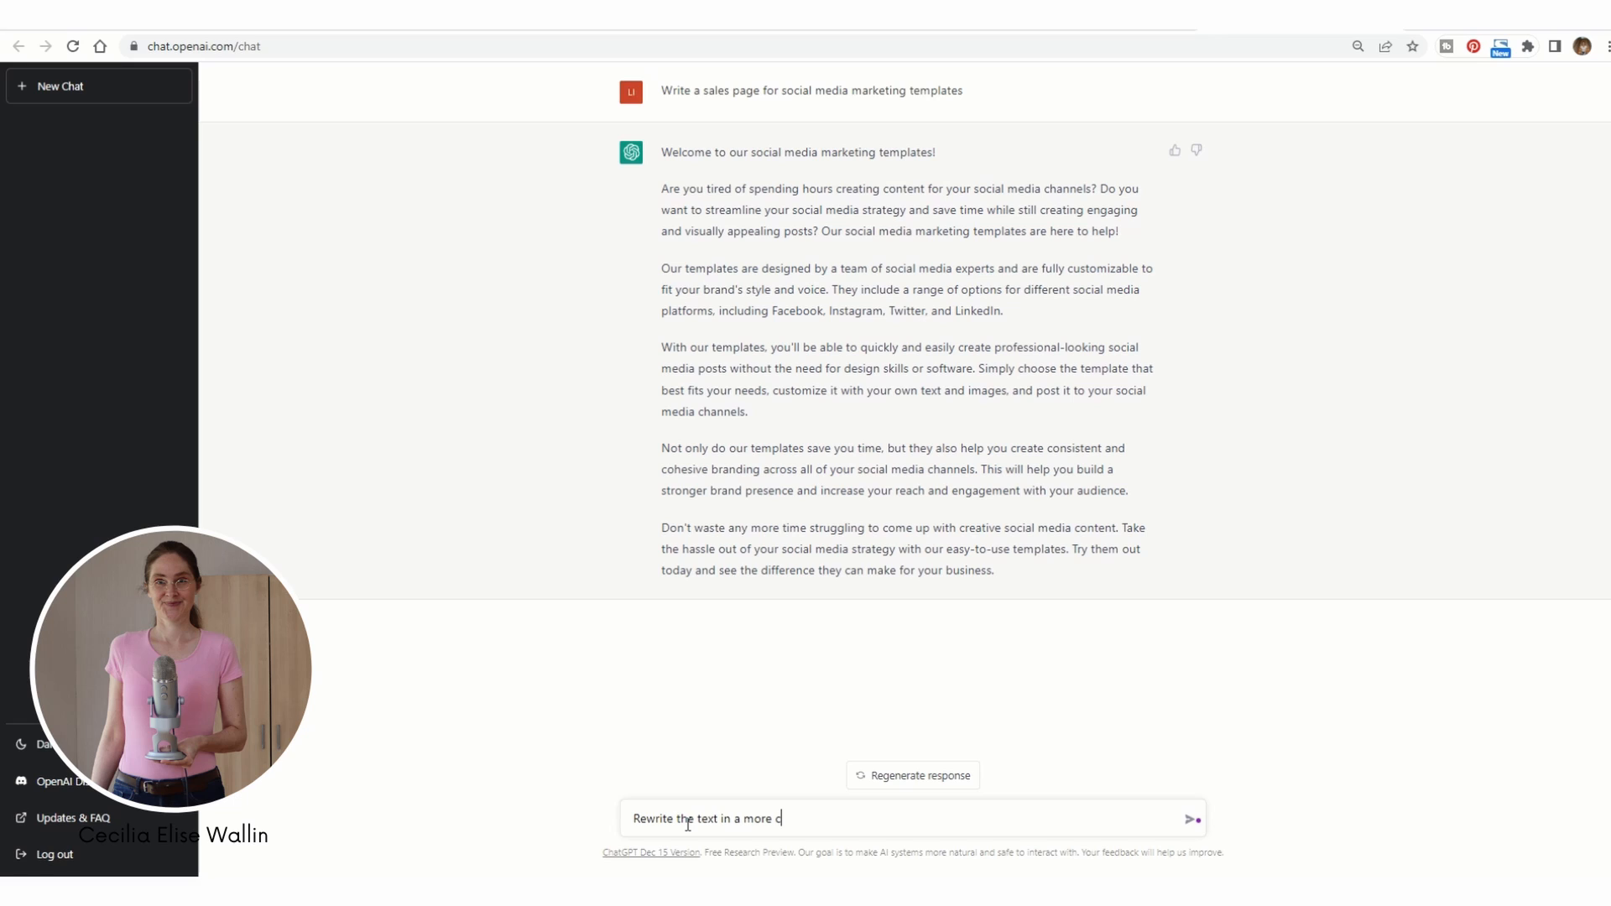
type("asual")
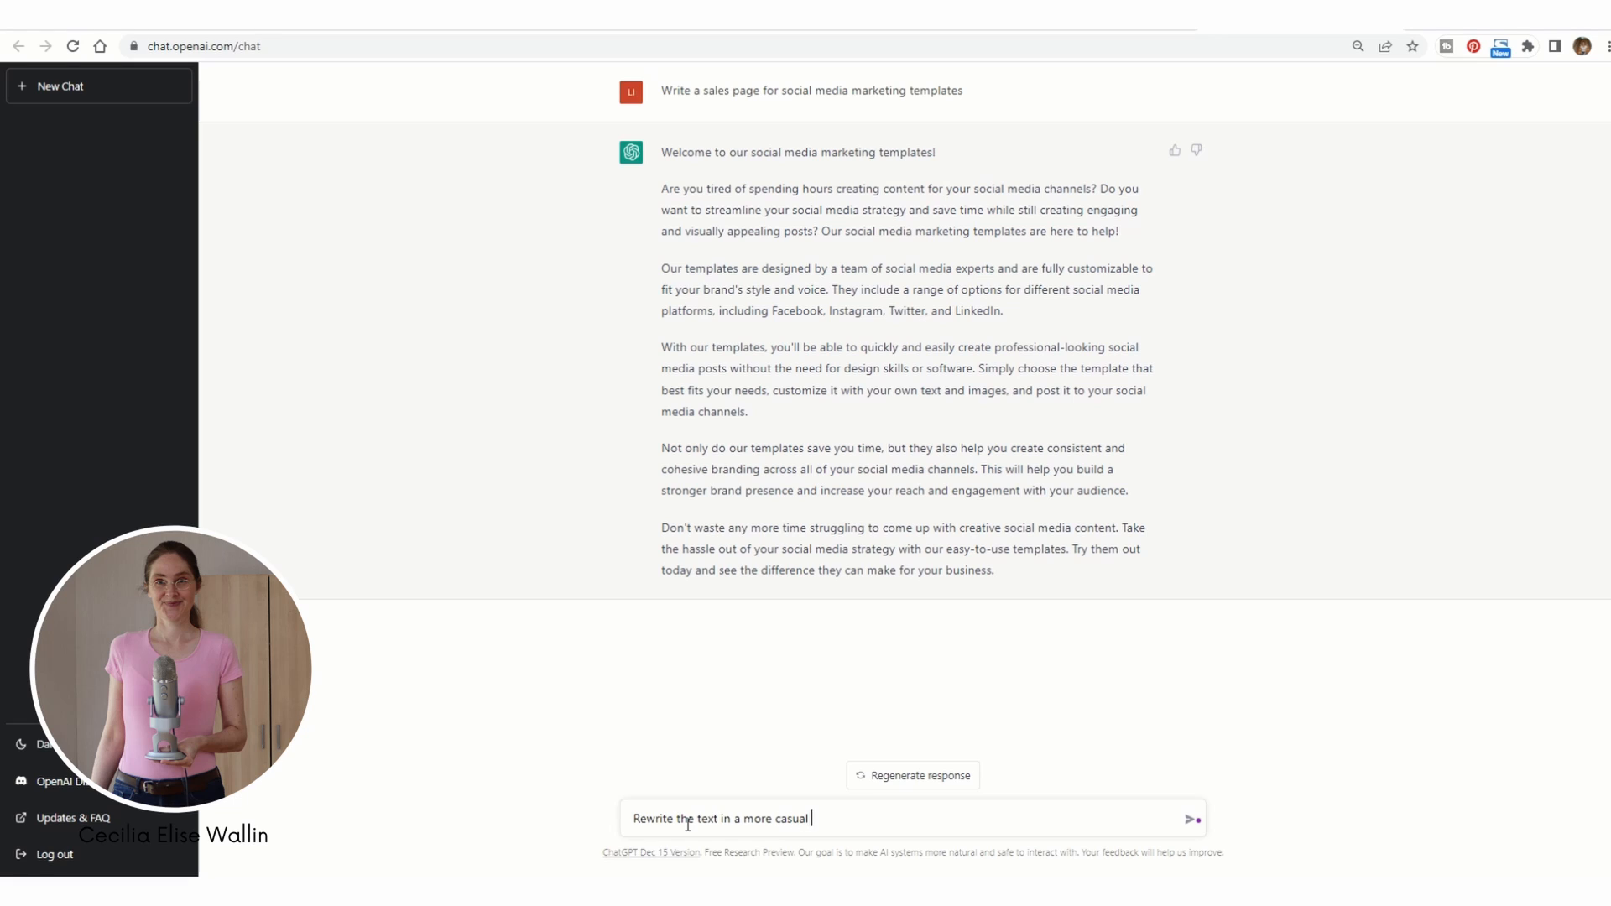
type("and up")
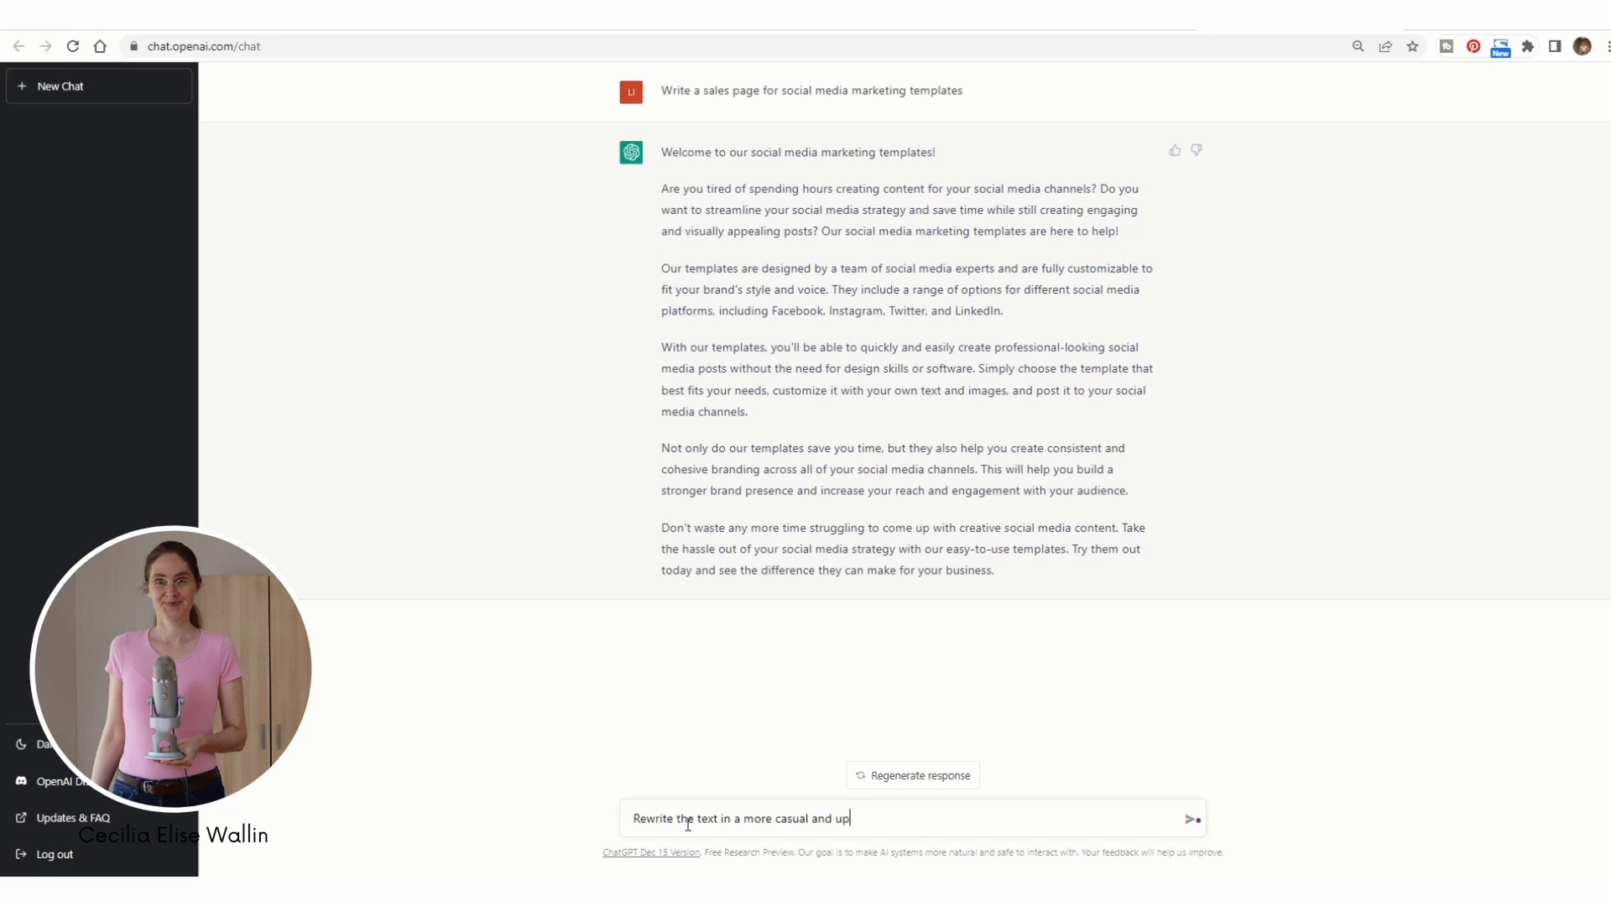
type("beat")
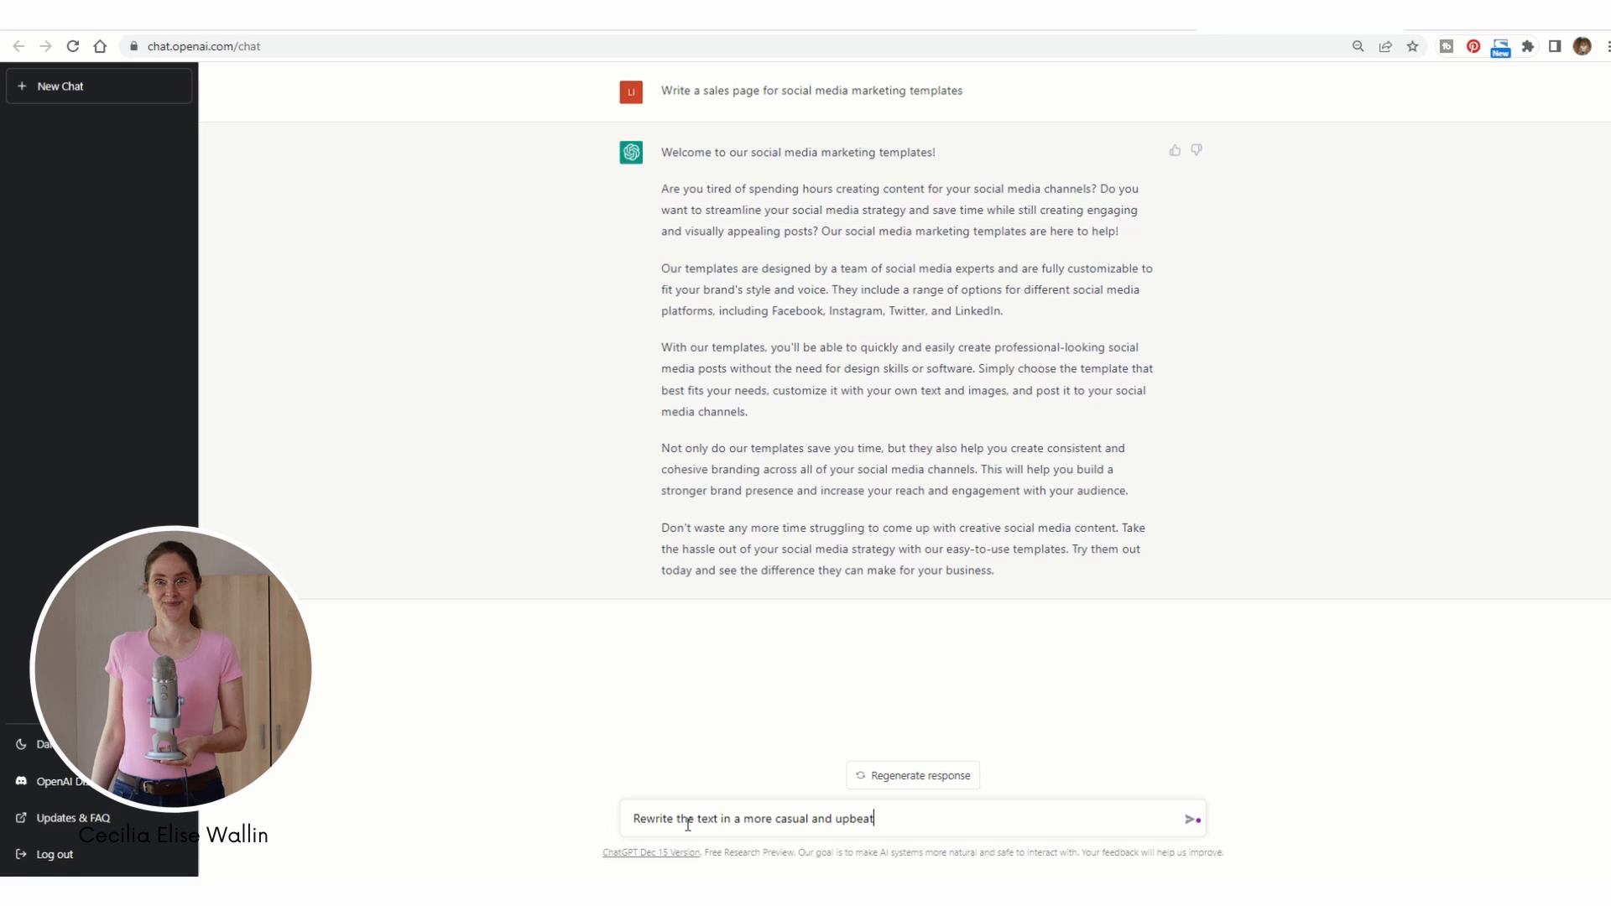
type("ti")
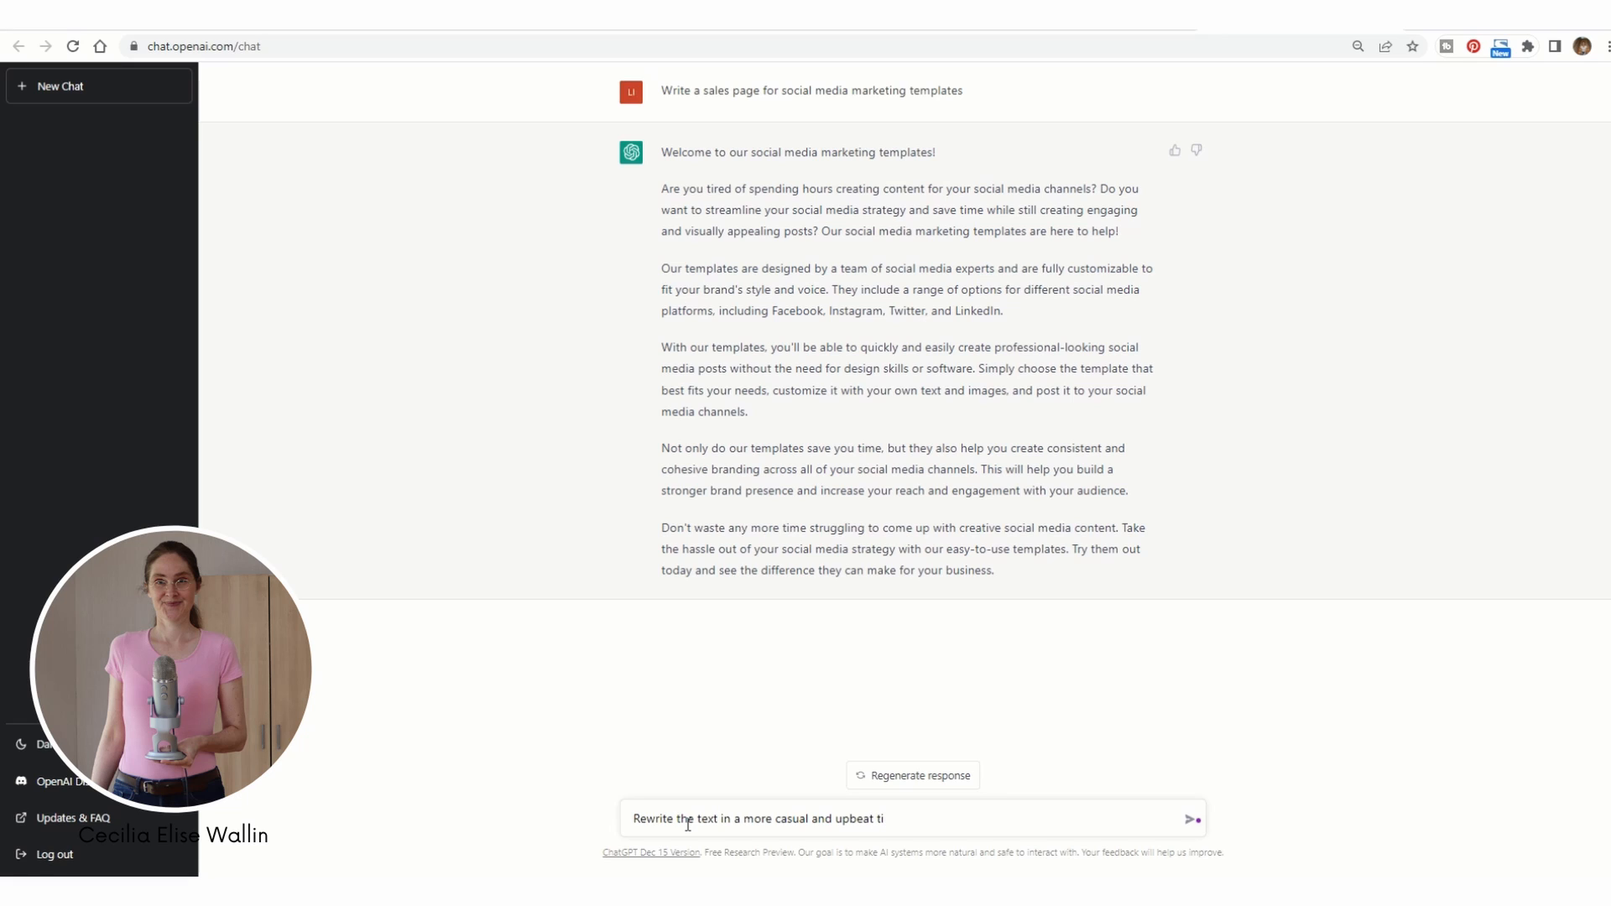
type("ne.")
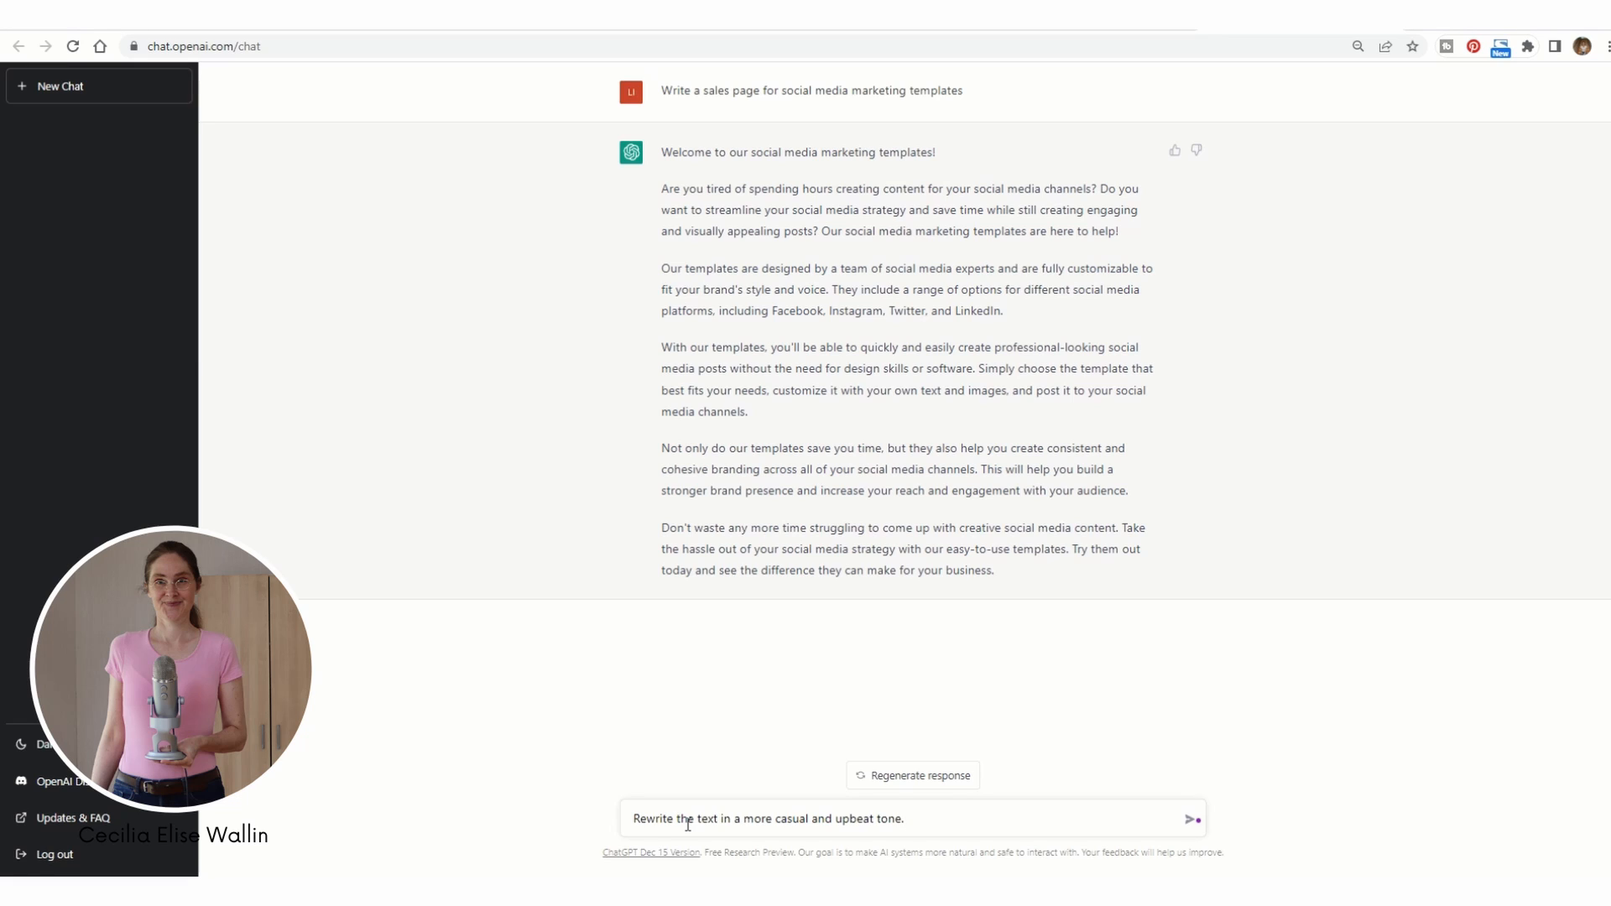
type("The t")
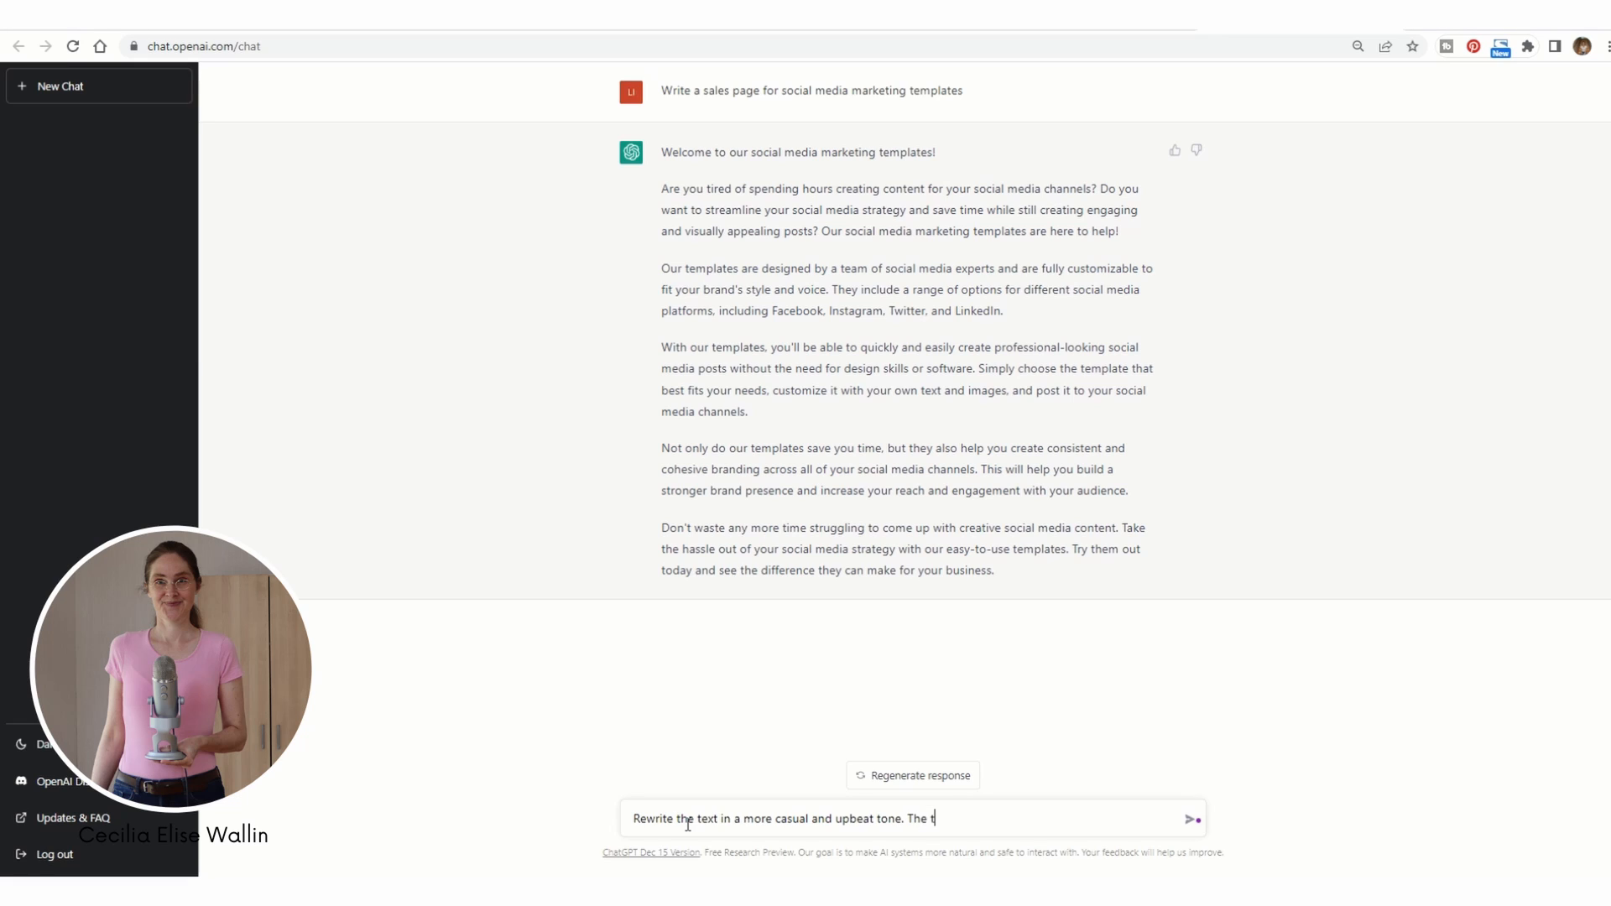
type("arget audie")
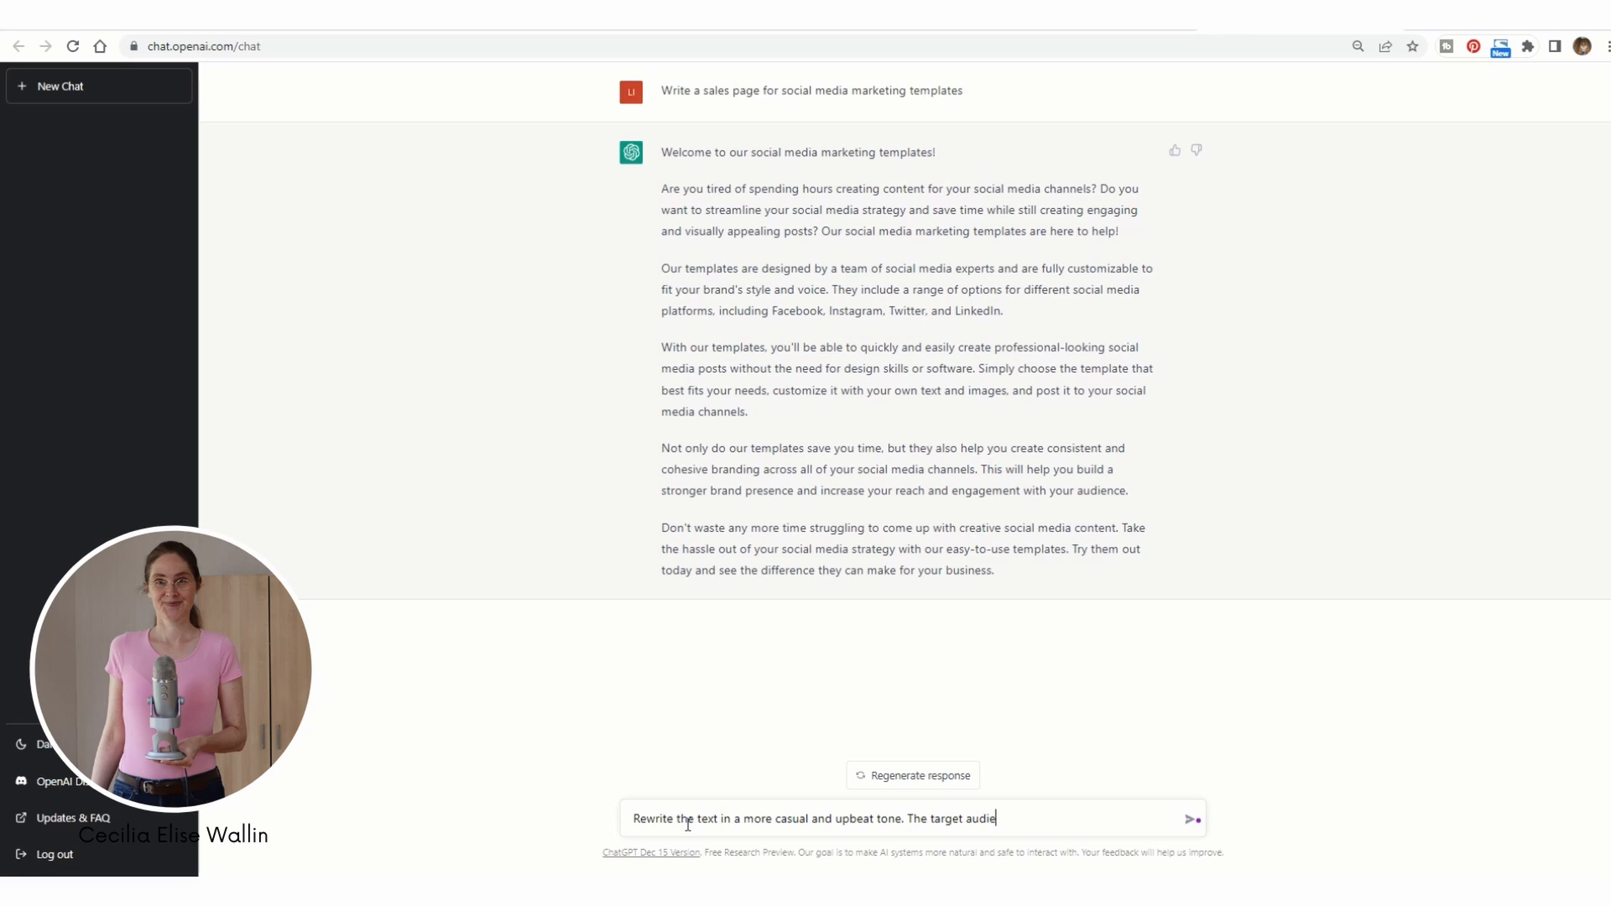
type("nce is fem")
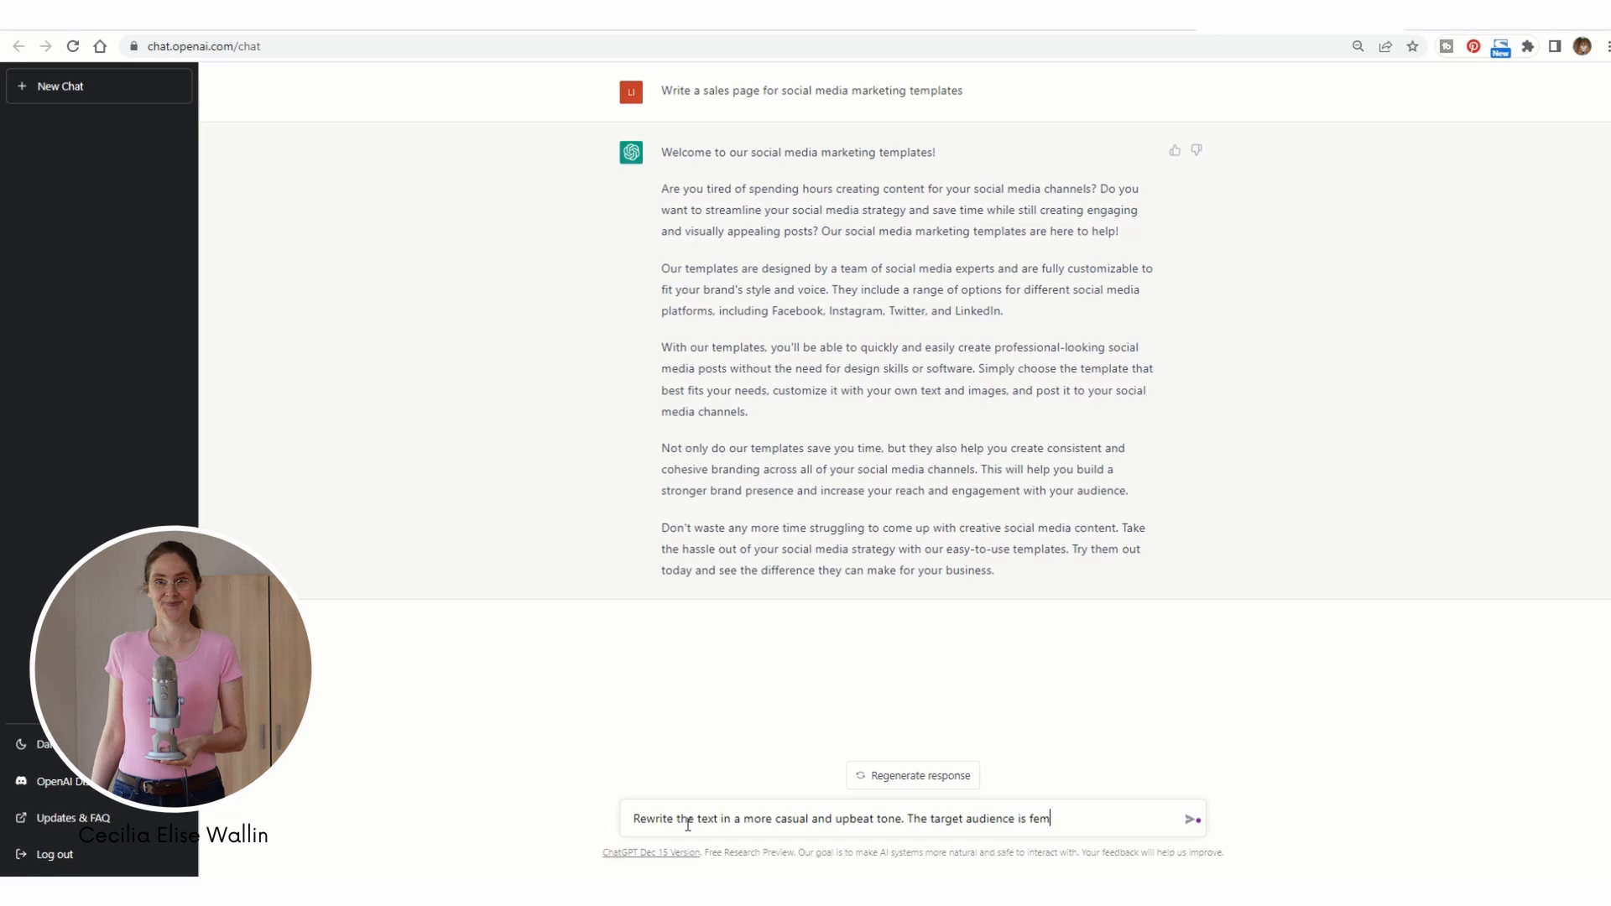
type("ale en")
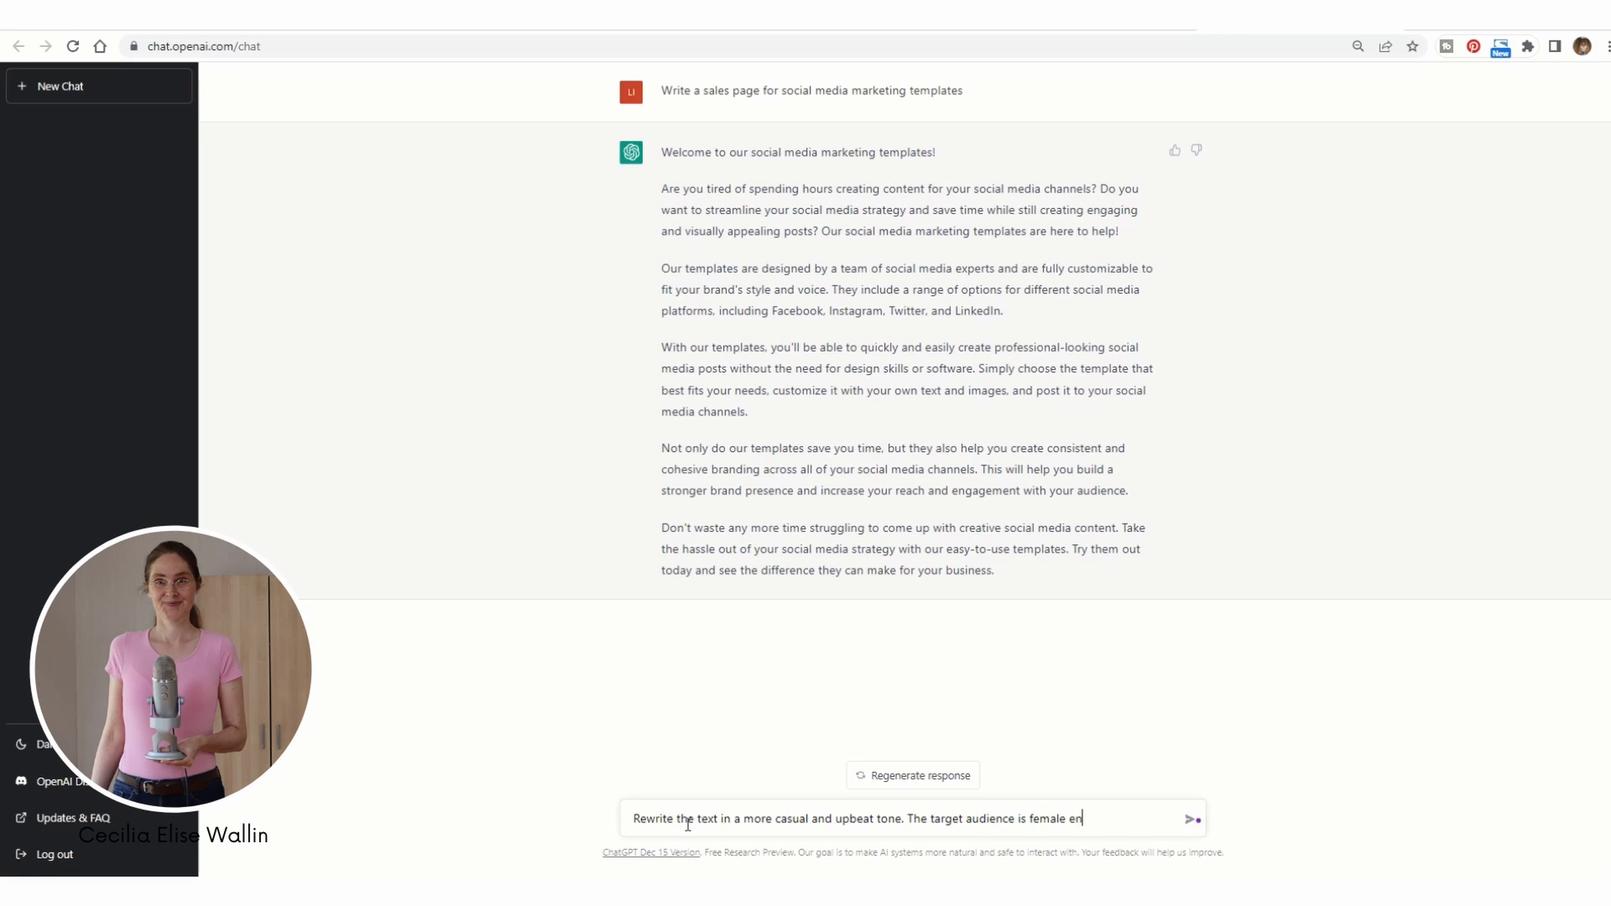
type("trepreneu")
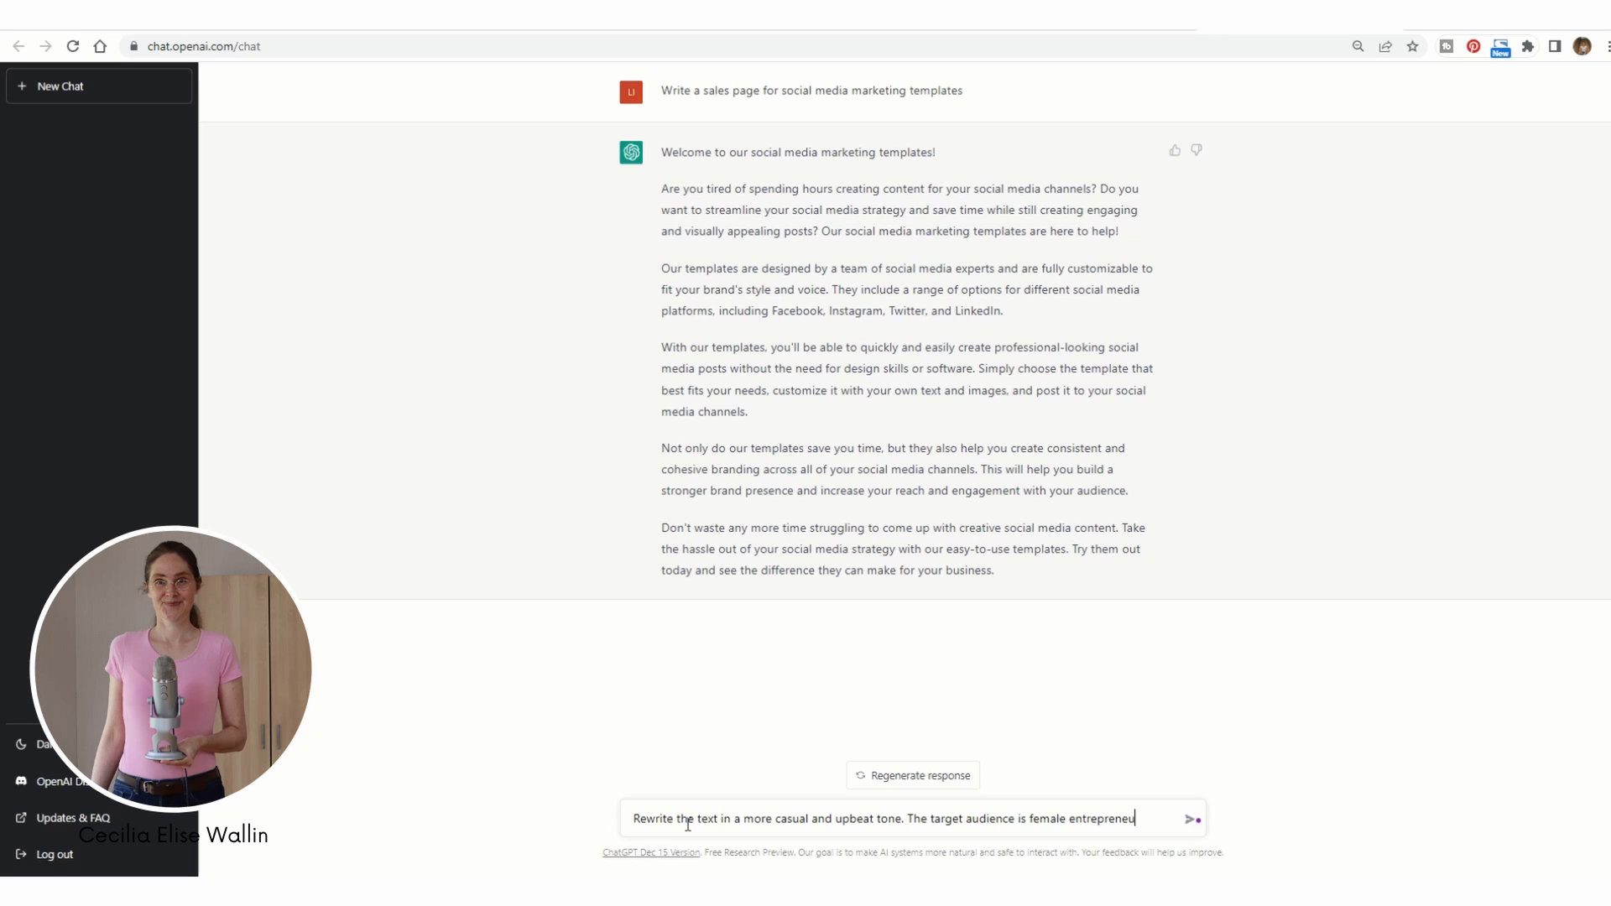
left_click(1192, 820)
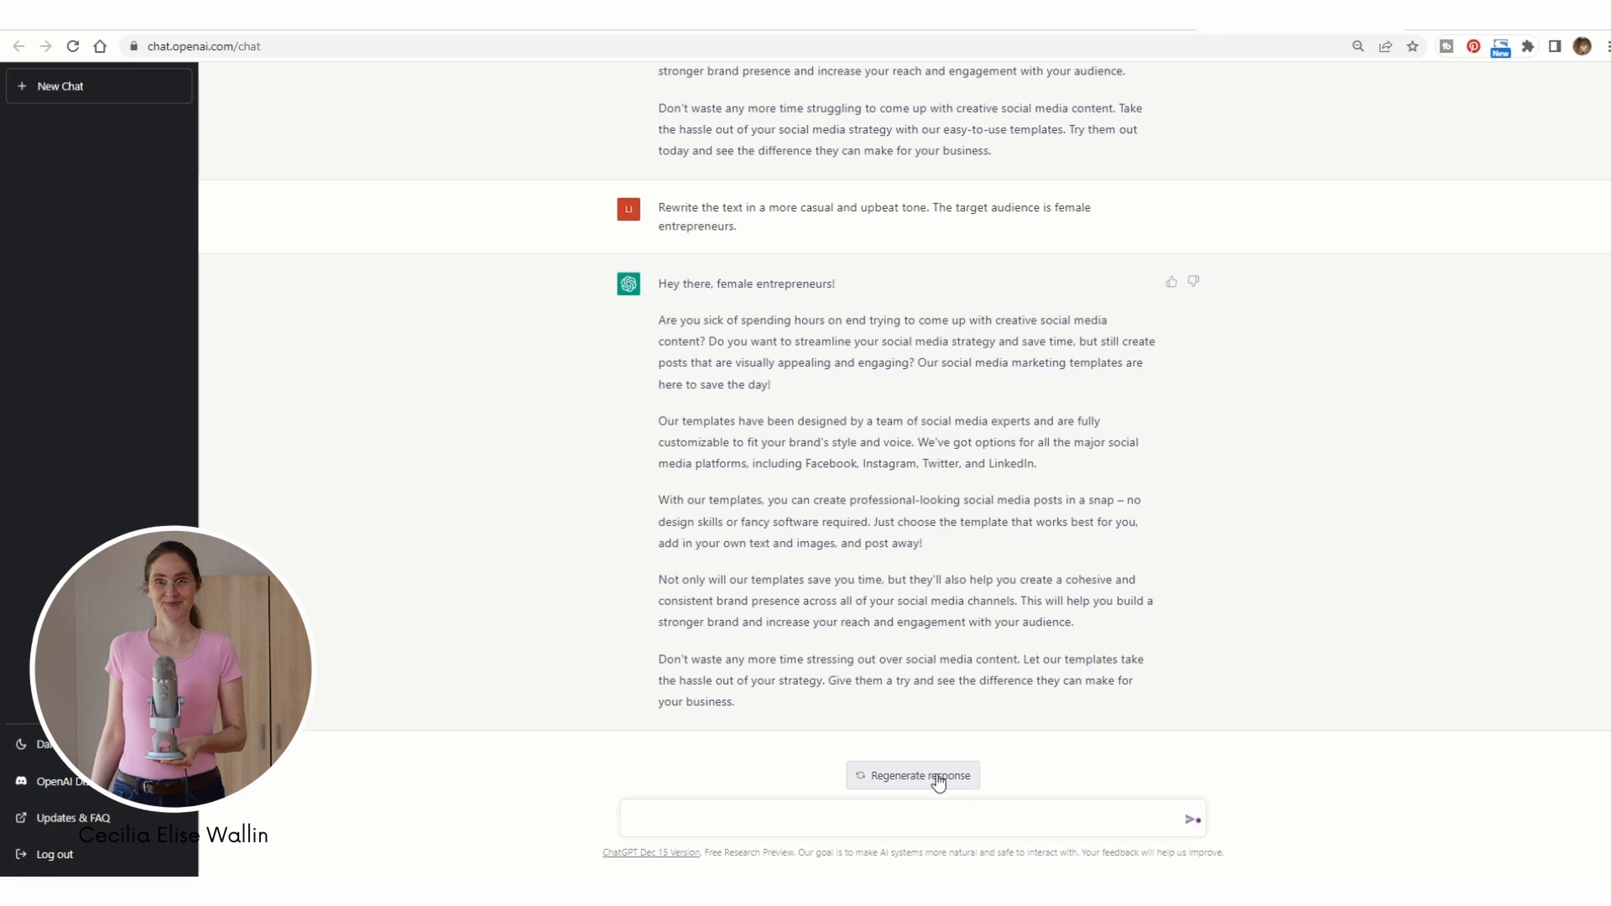
- Select the rewritten opening lines, request 'insert headlines', and select the first suggested headline
left_click_drag(658, 284, 678, 319)
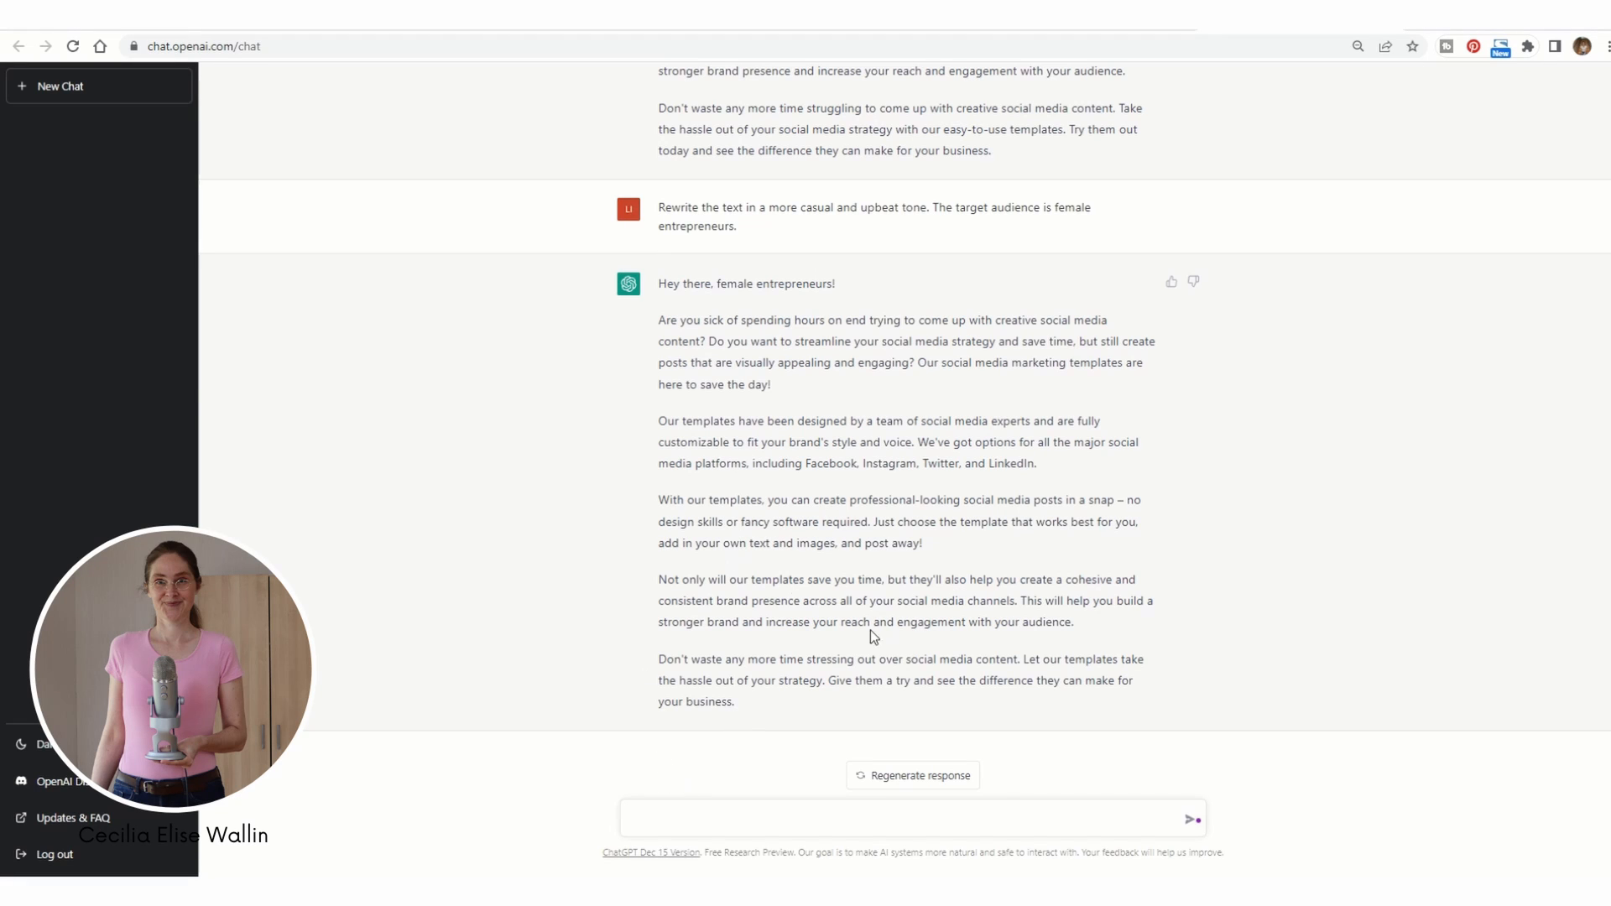
mouse_move(726, 849)
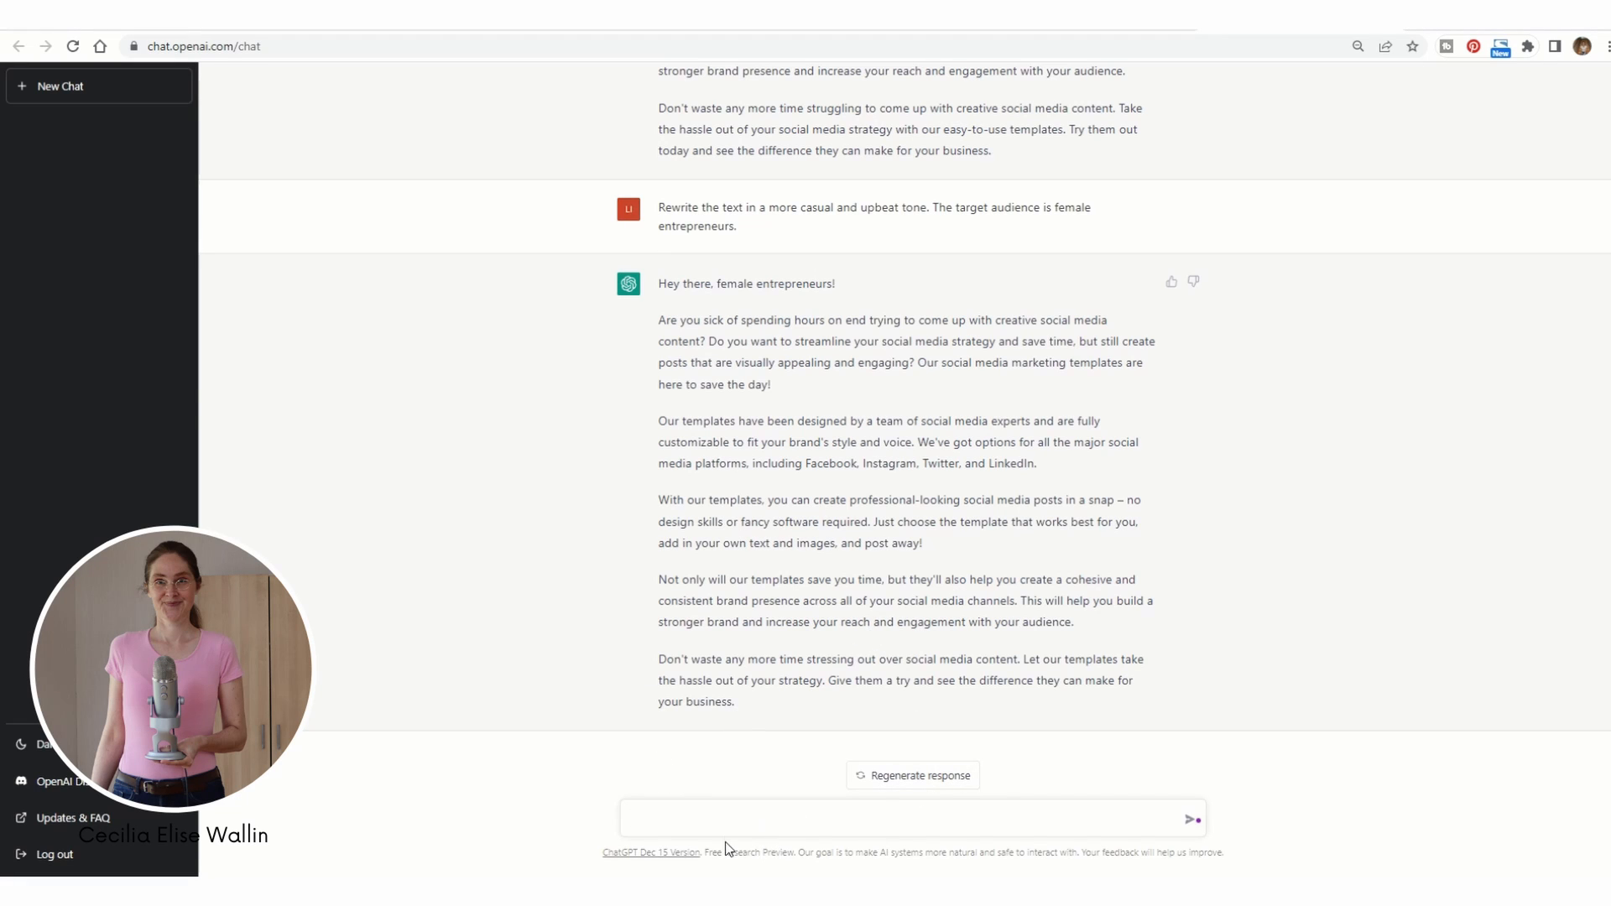
type("in")
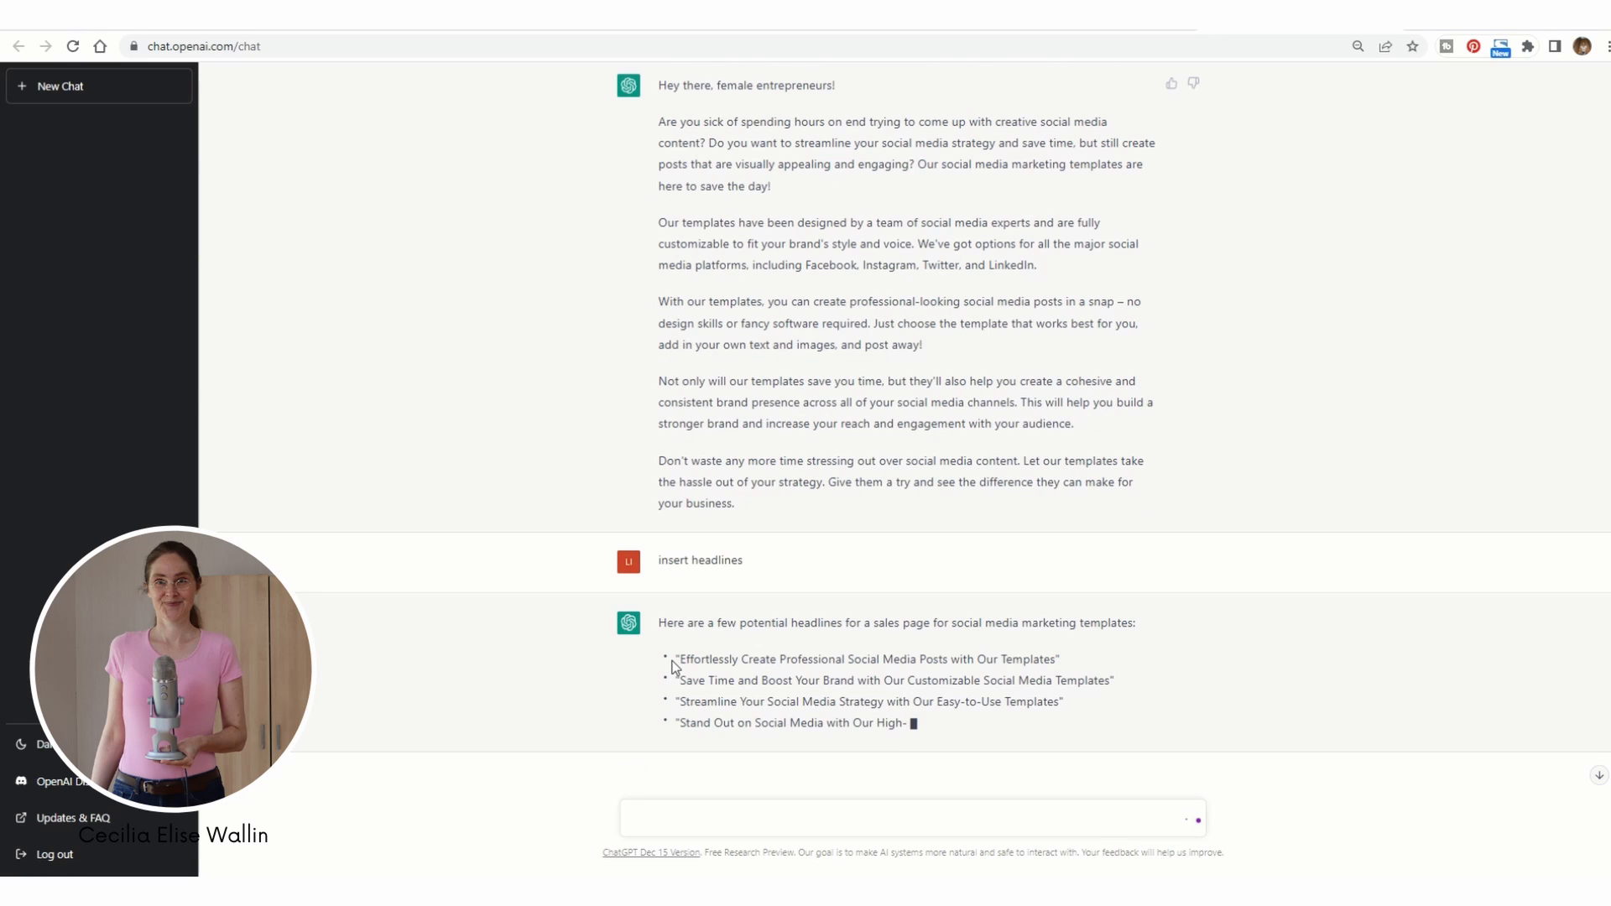
double_click(866, 658)
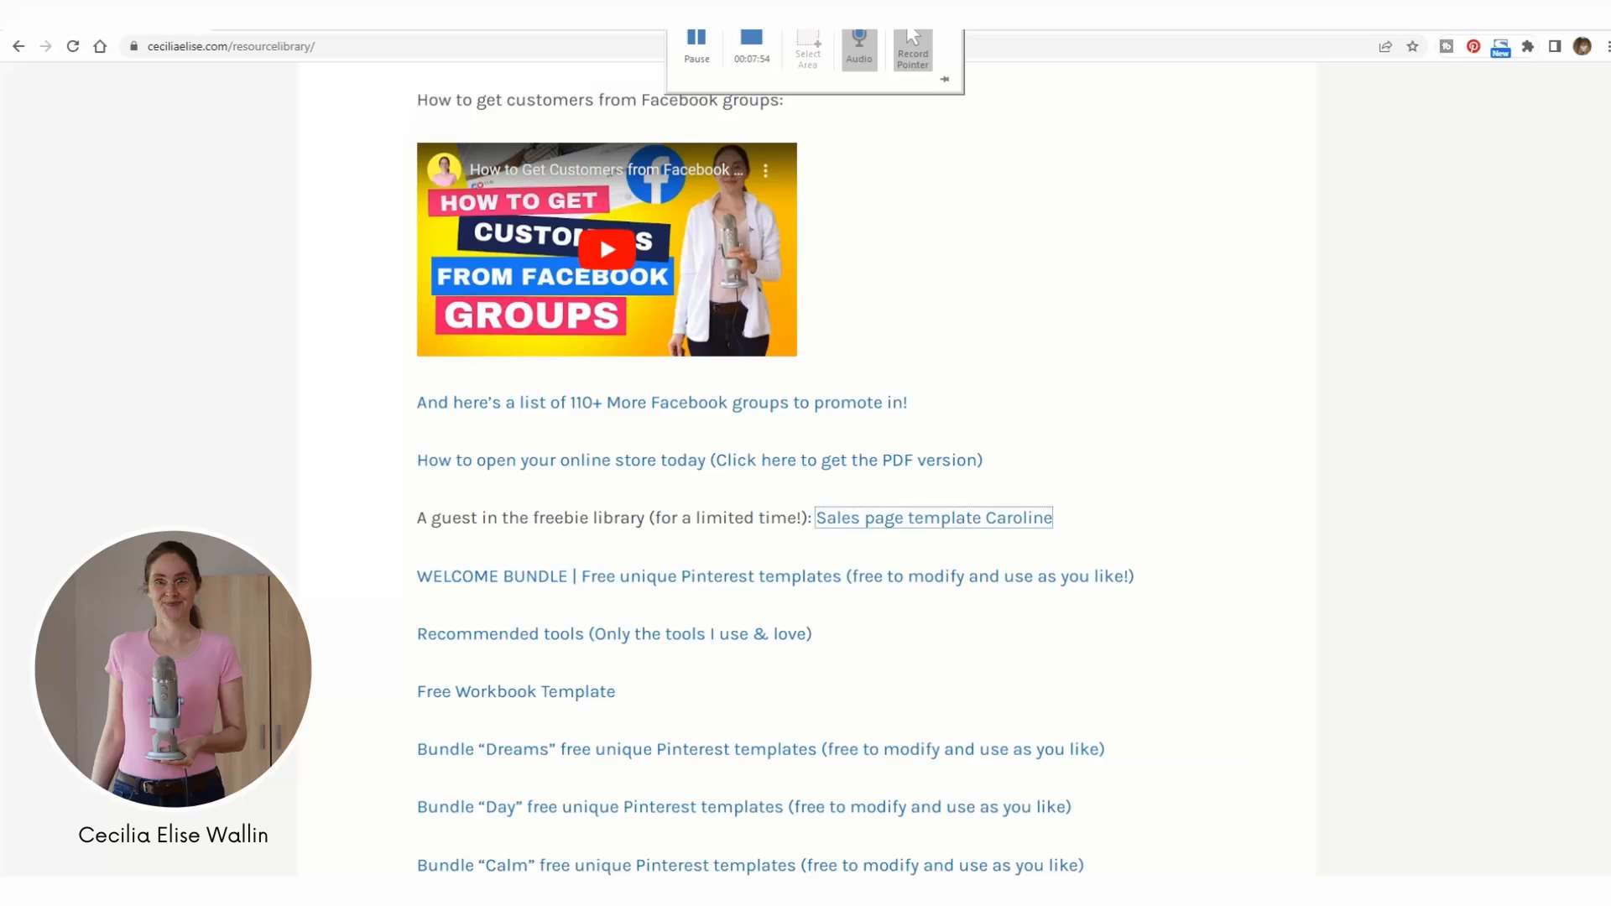
- Select all the text of the 'Online Courses' heading in the Canva design for replacement
left_click(934, 518)
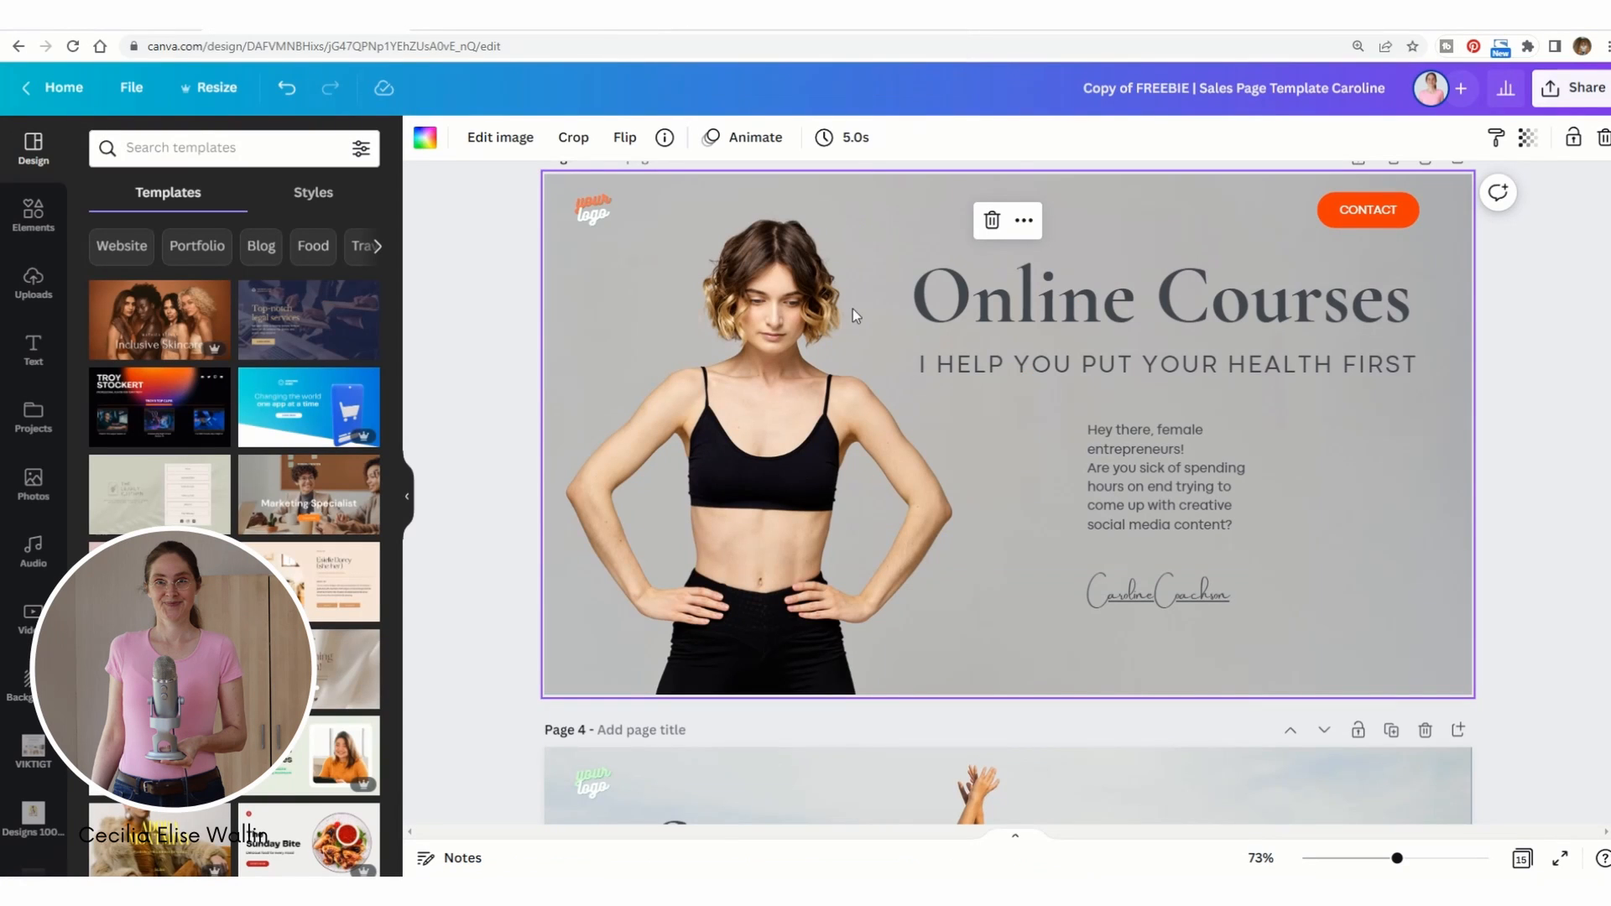
left_click(1162, 299)
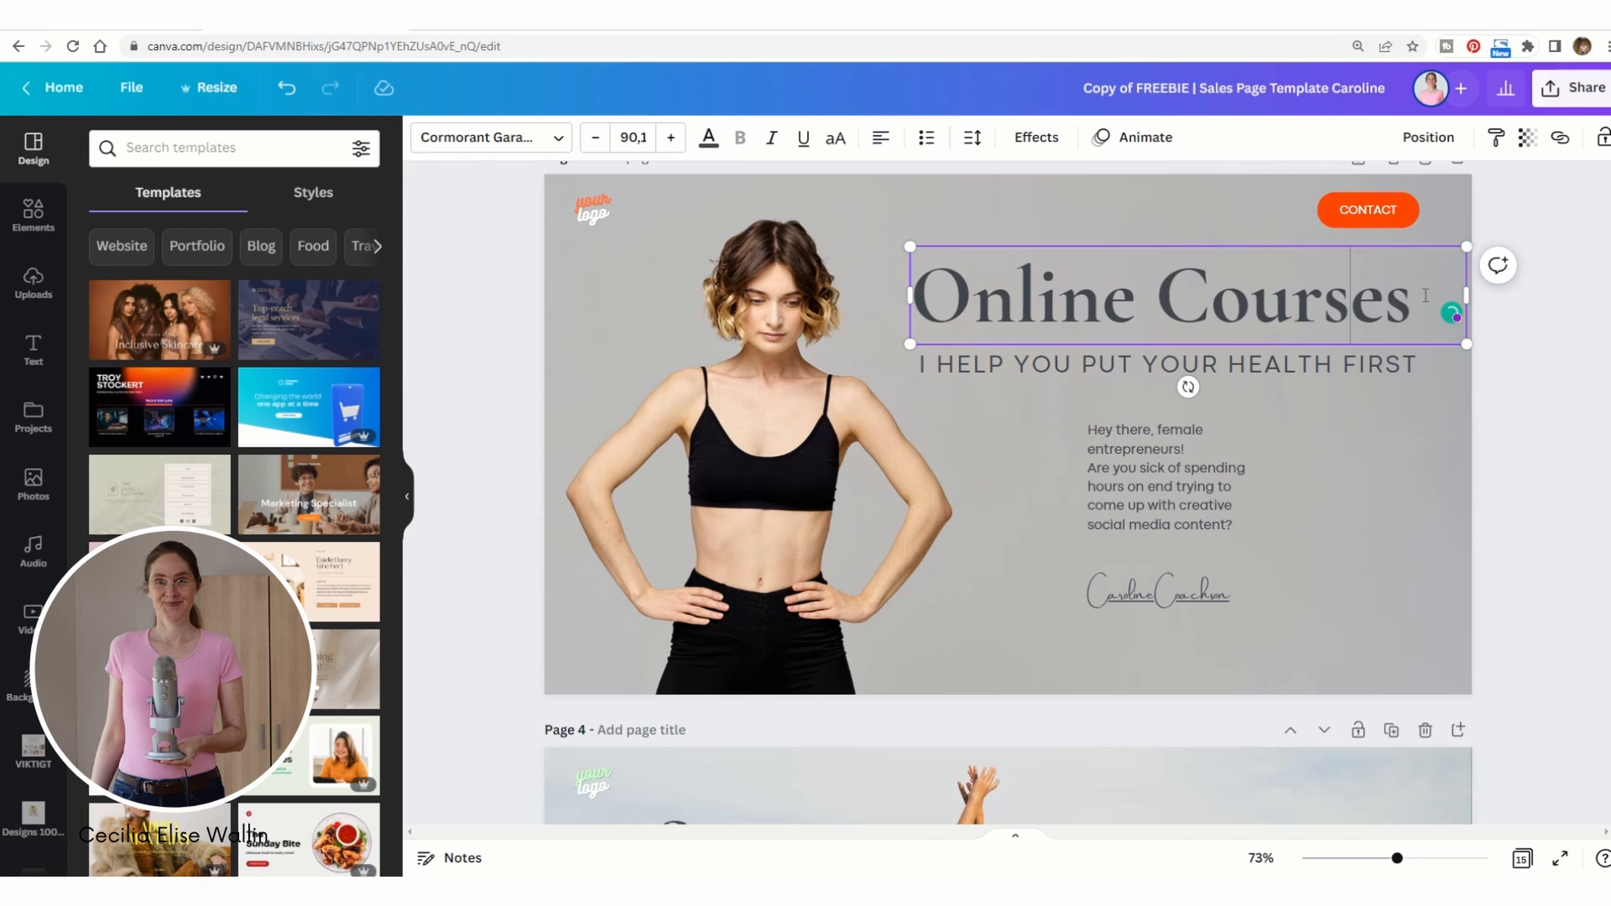
triple_click(1162, 296)
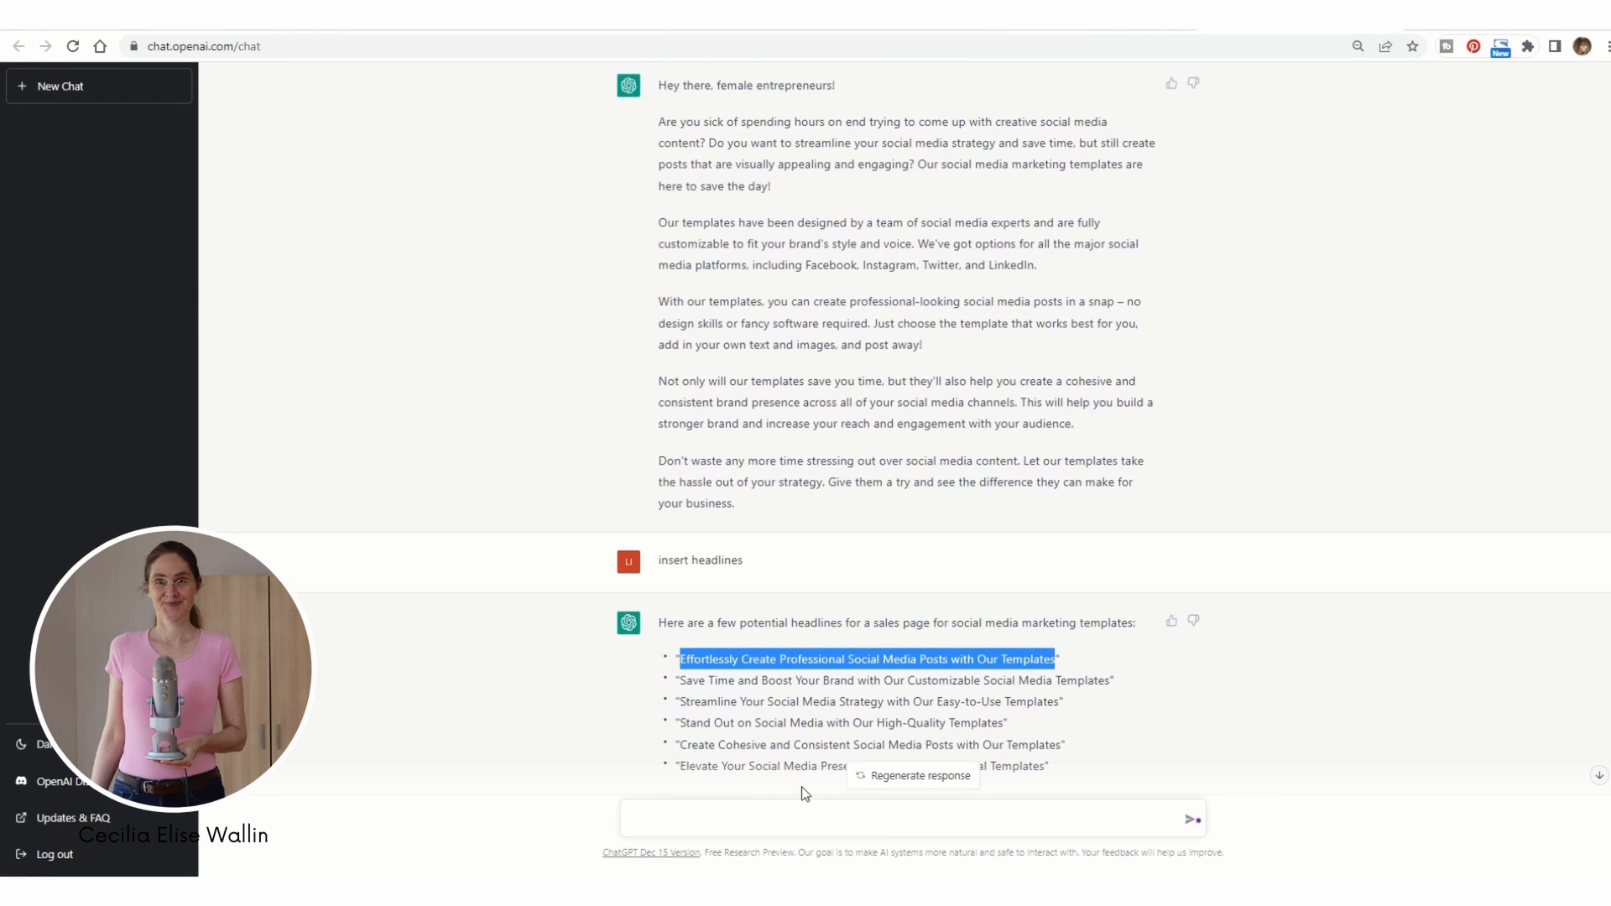
- Send ChatGPT the request 'Write subheading'
scroll("down", 3)
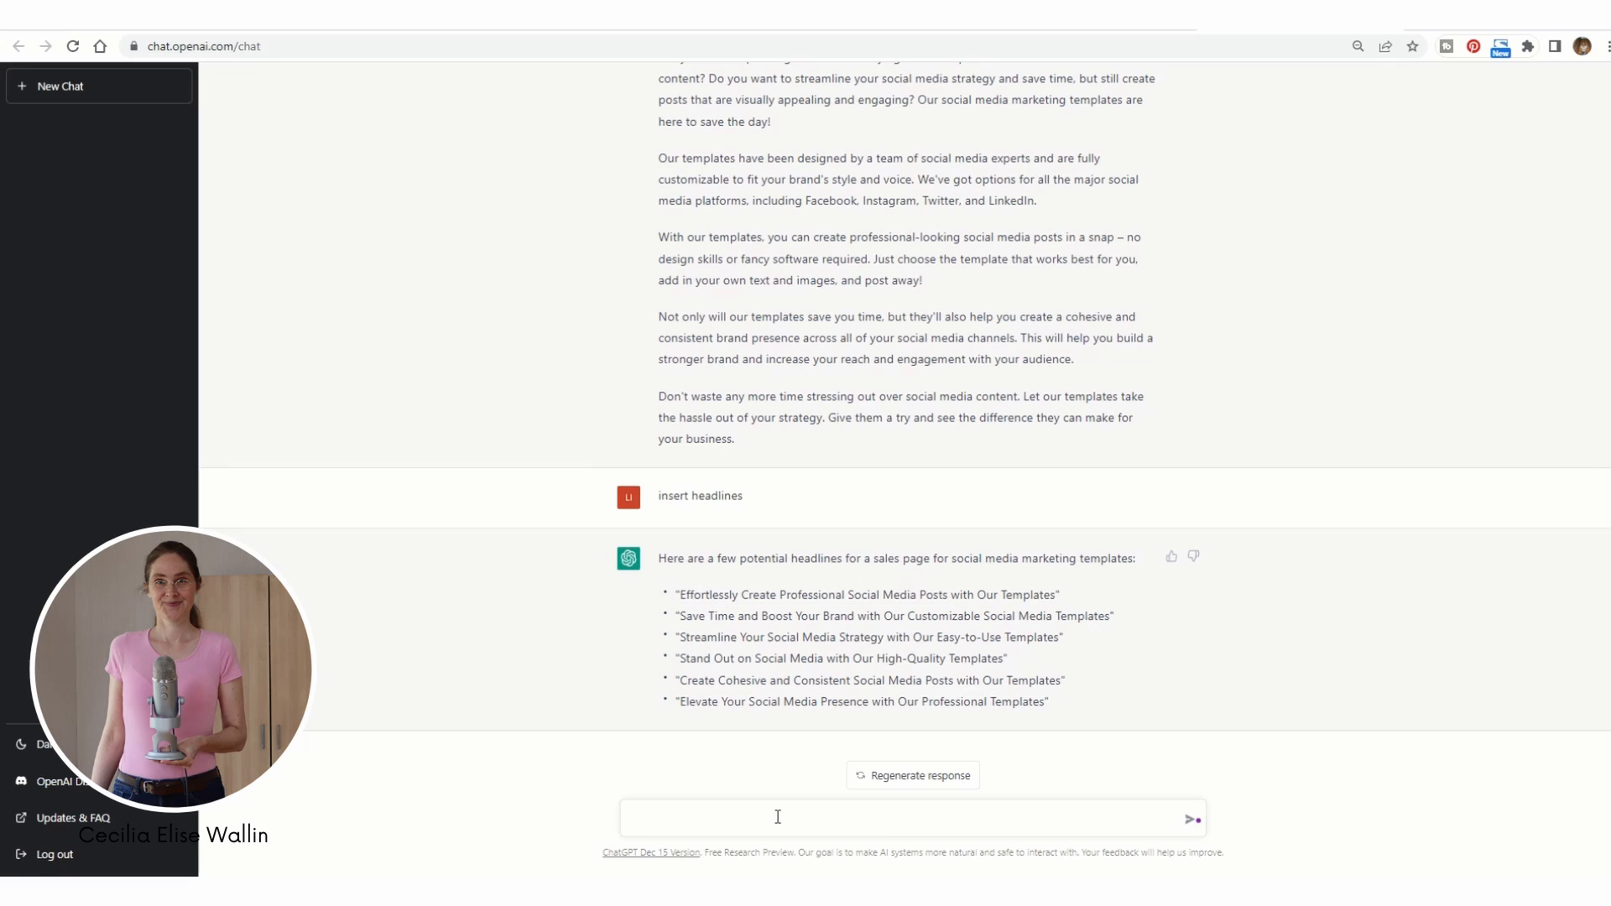
type("Write")
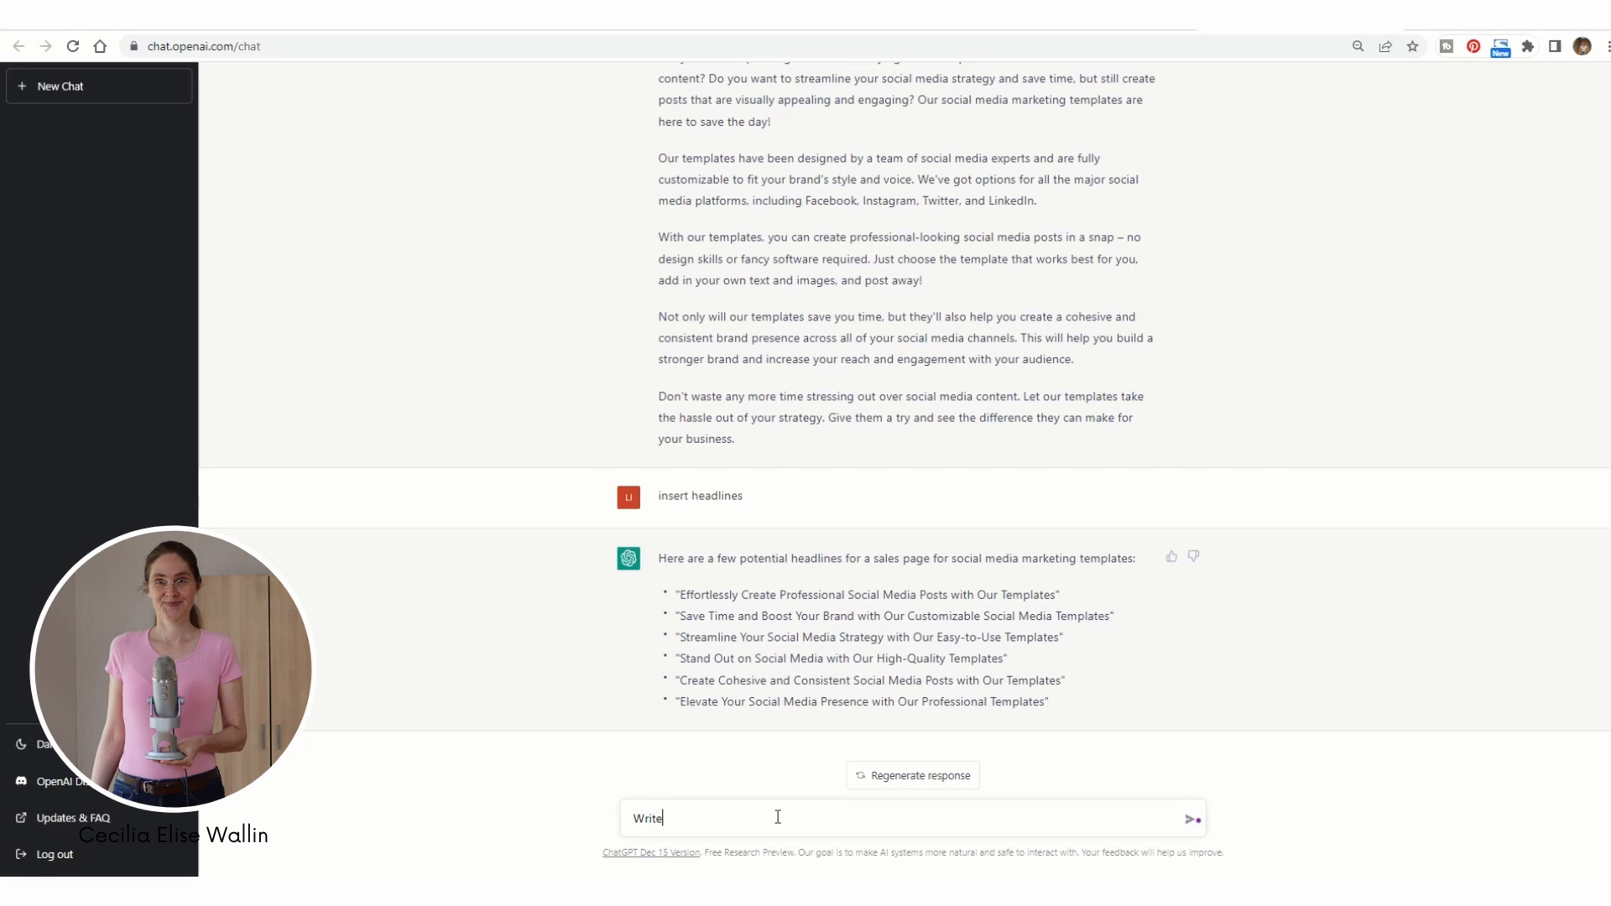
type("sub")
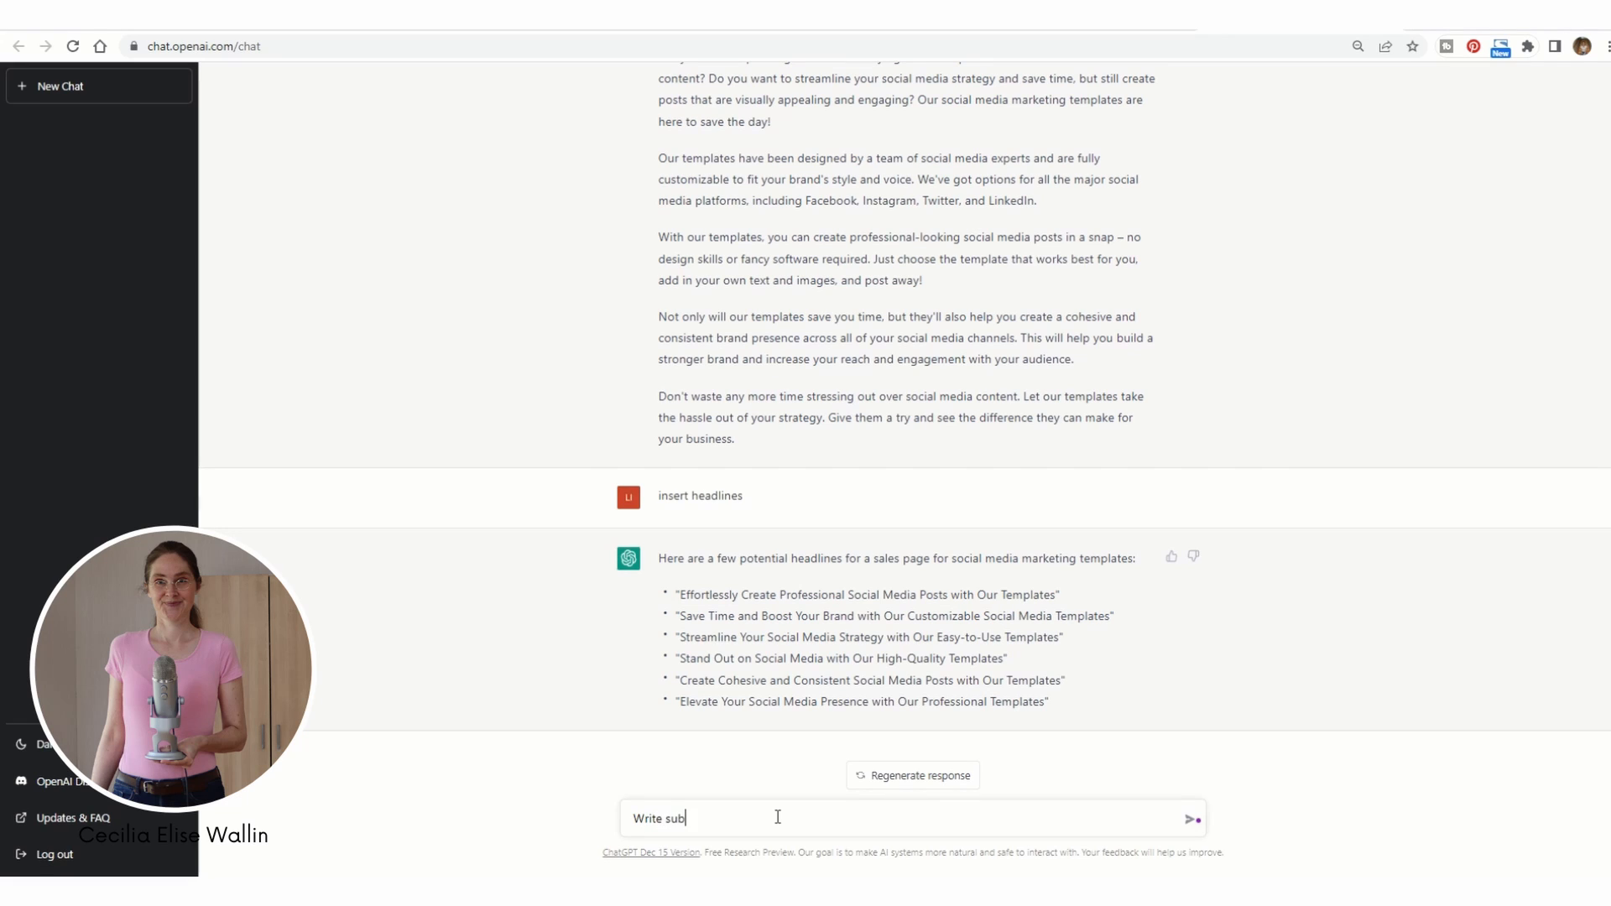
type("heading")
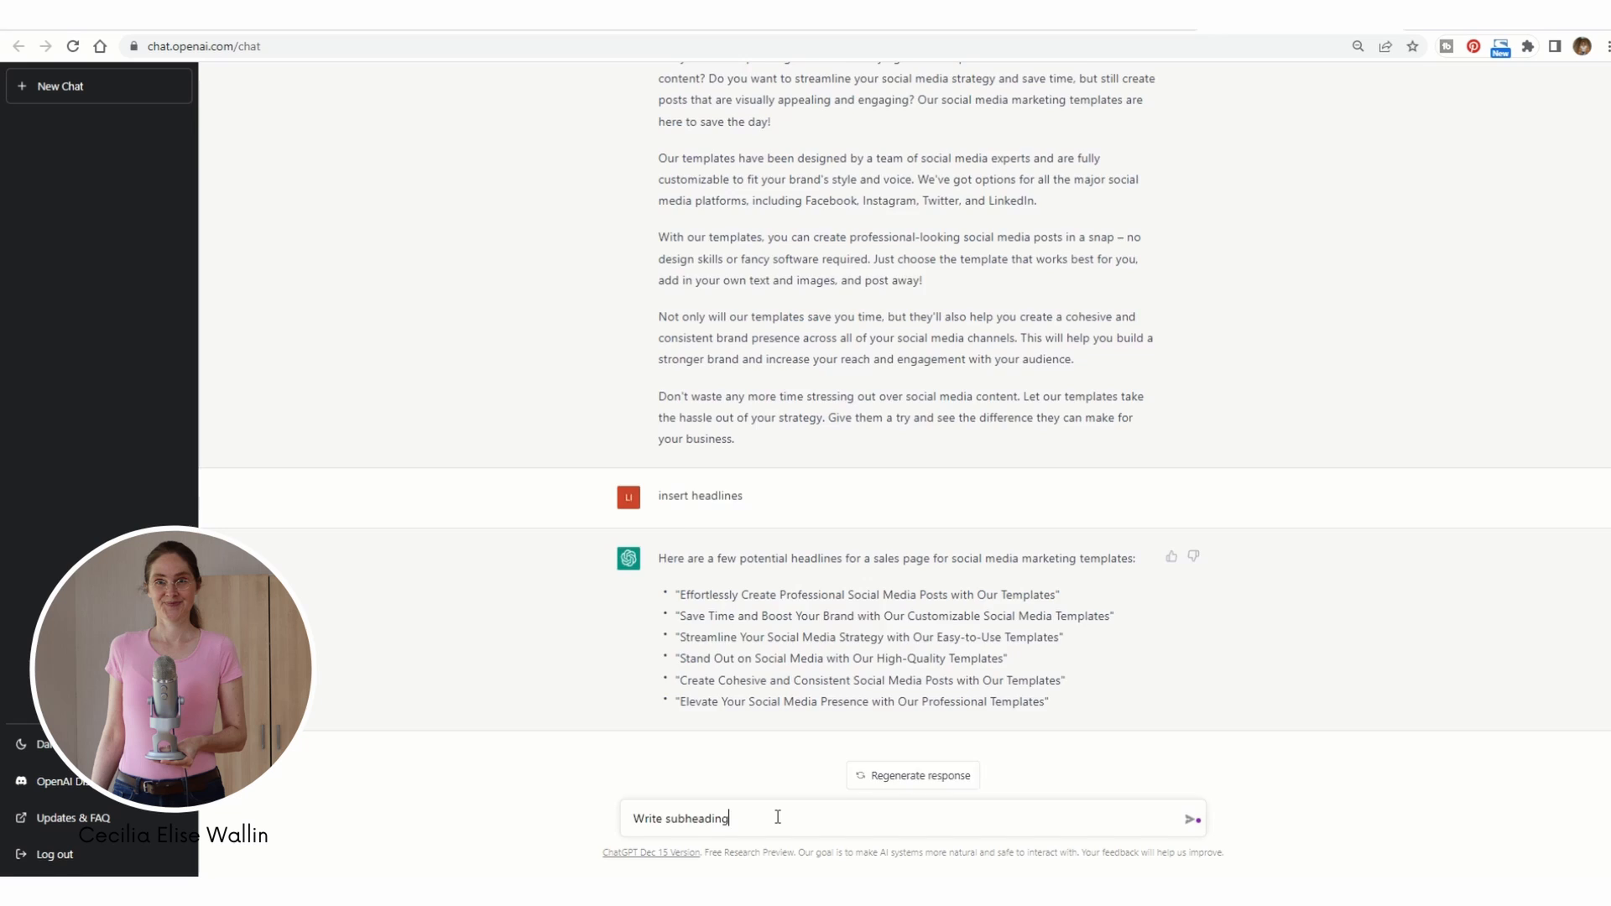
key("Return")
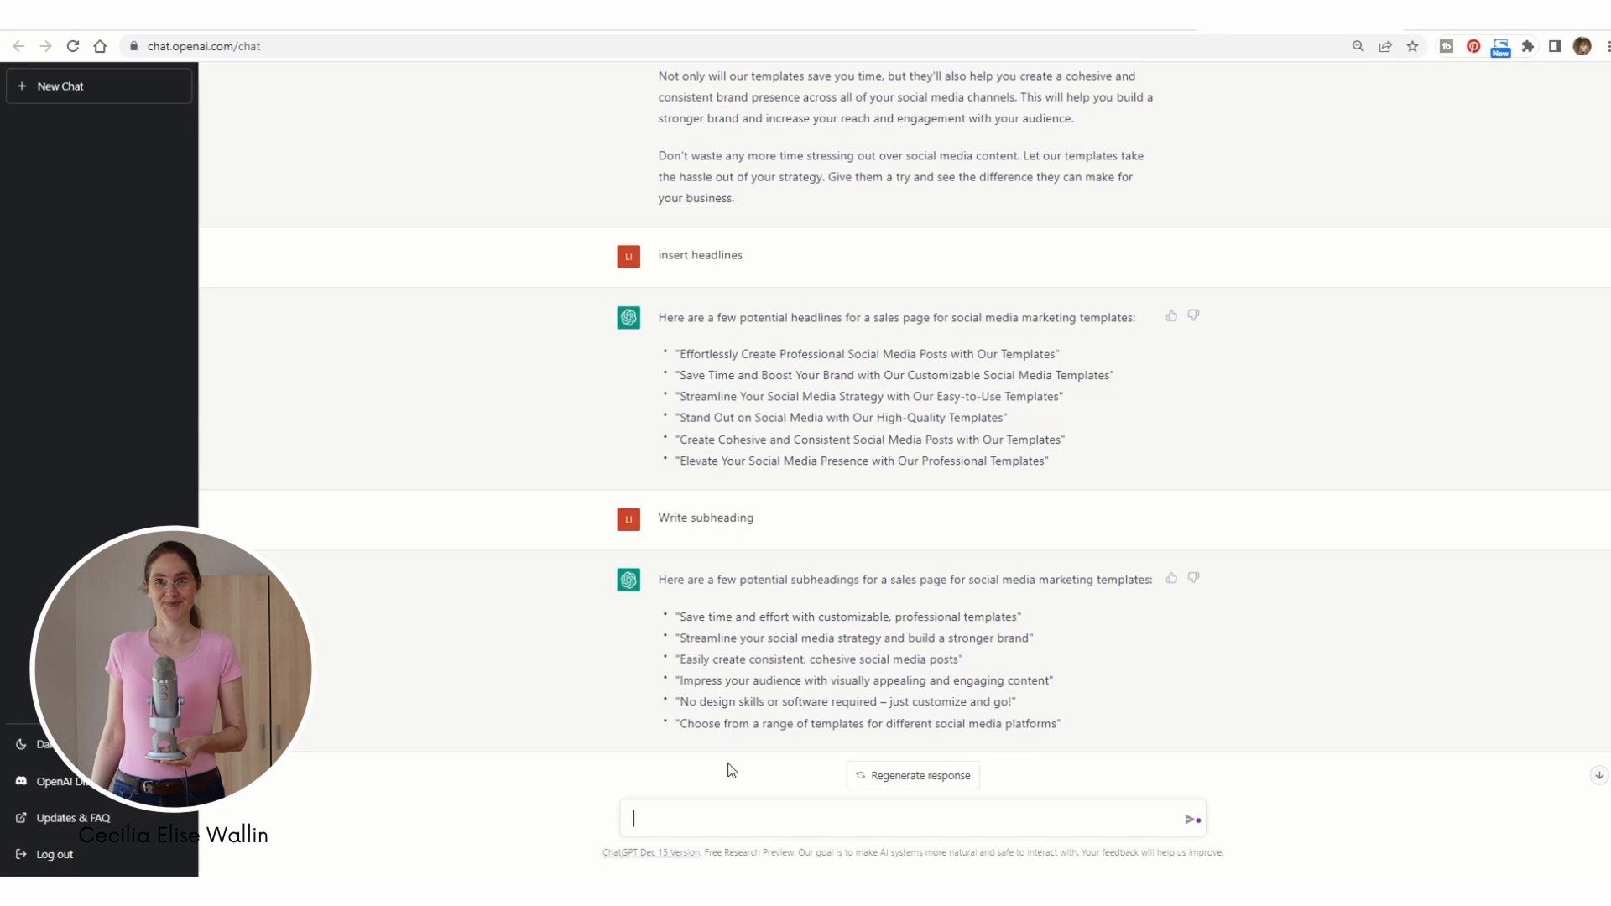
- Send a second request 'Write subheadings' and select the first suggested subheading
type("Wr")
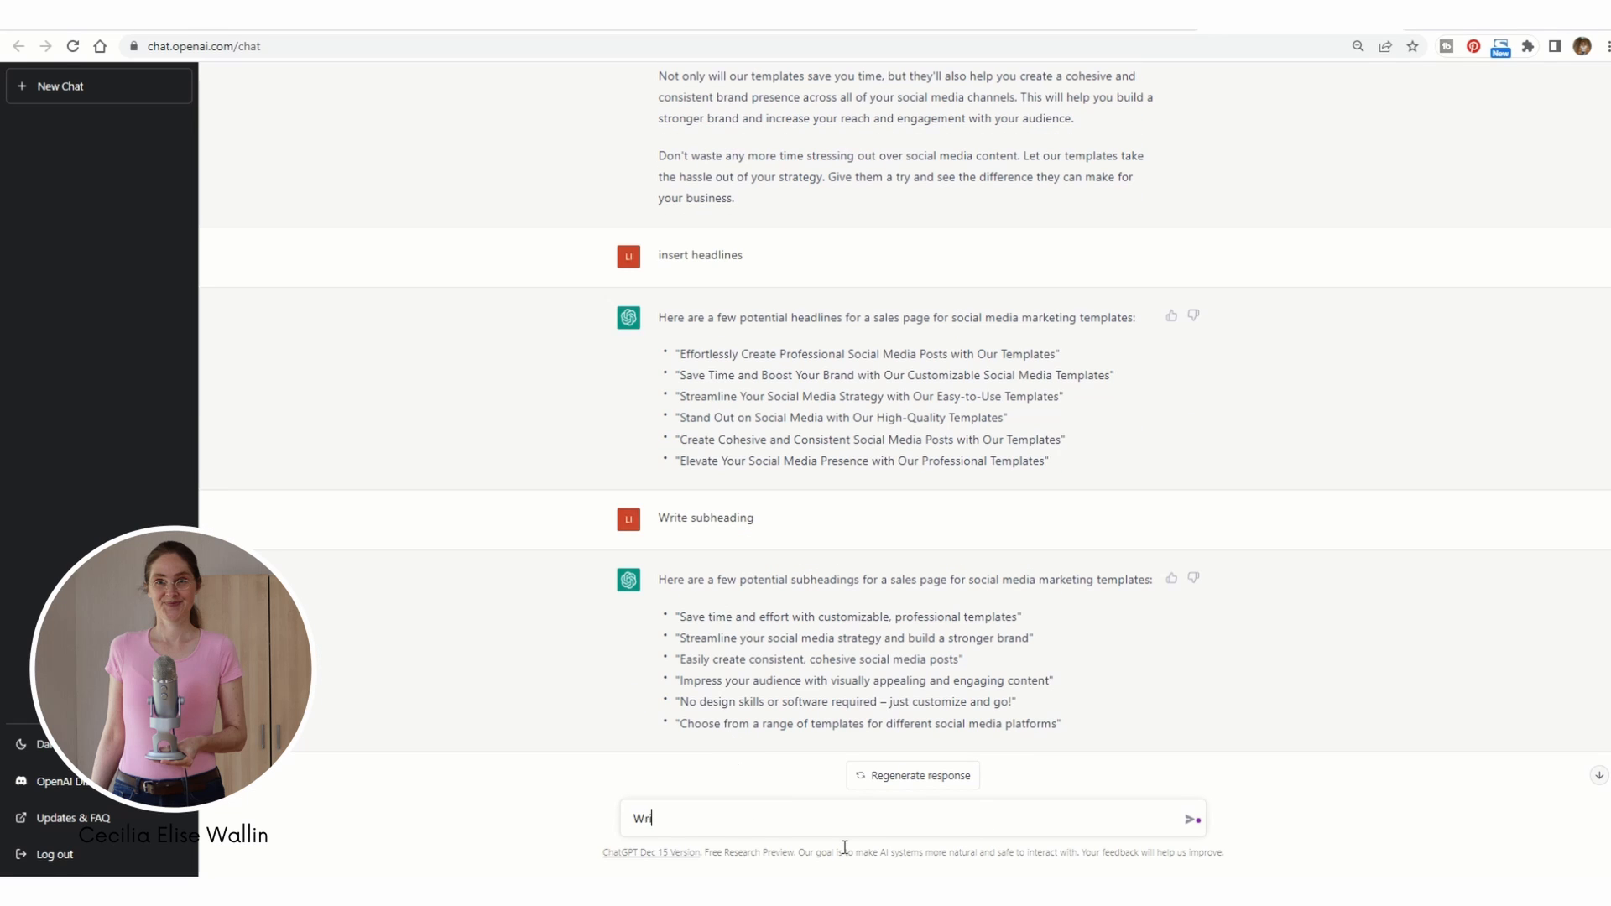
type("ite subhea")
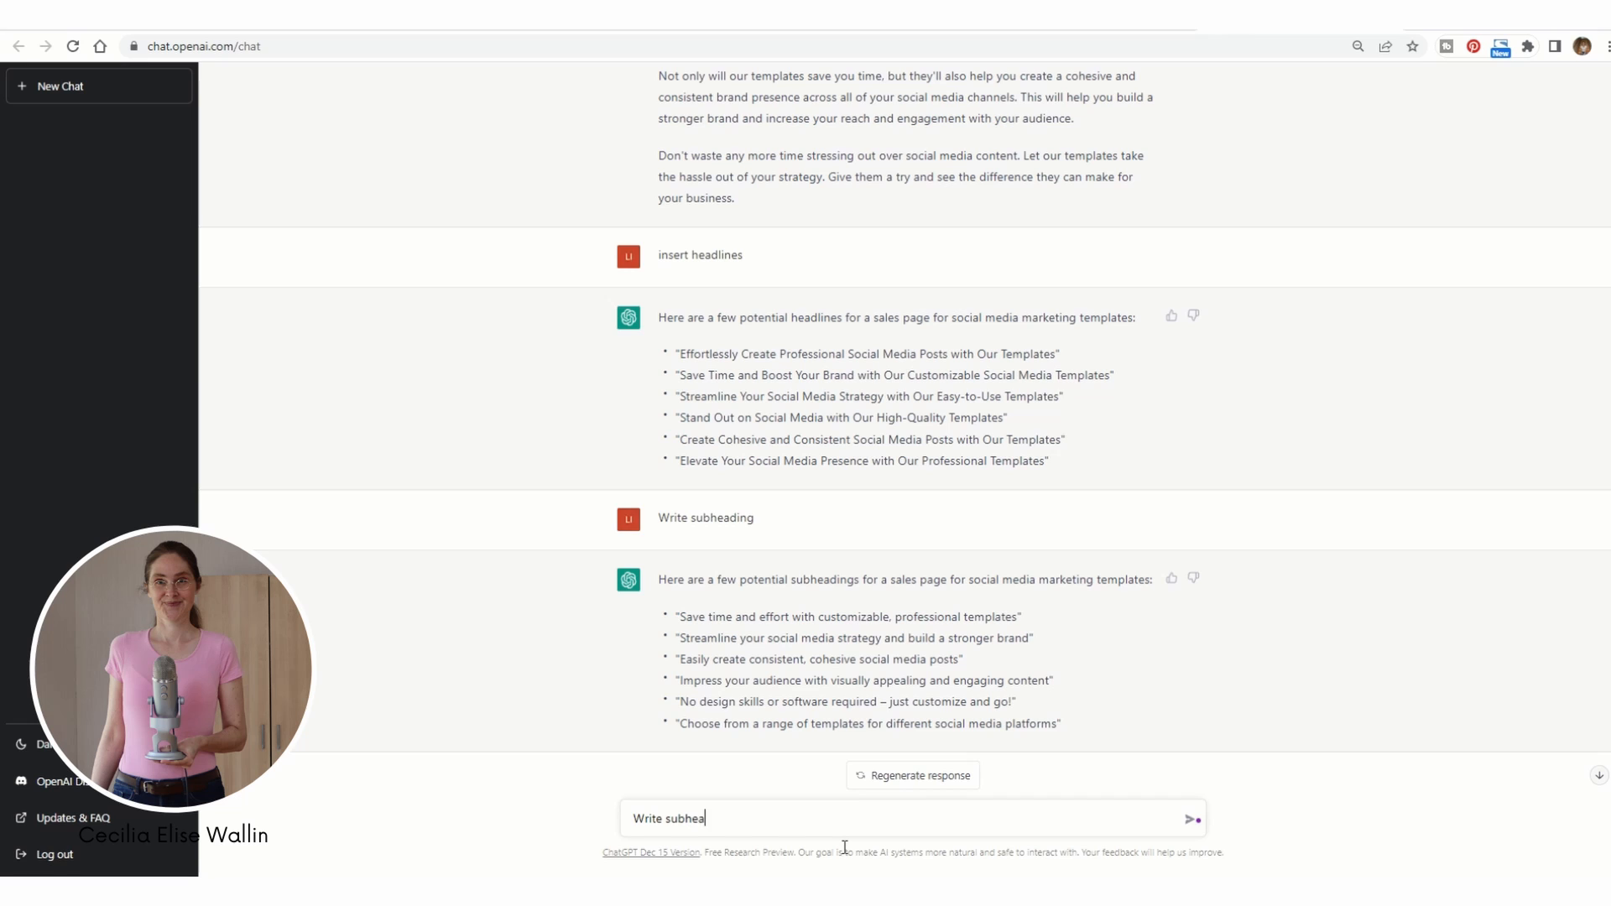
type("dings")
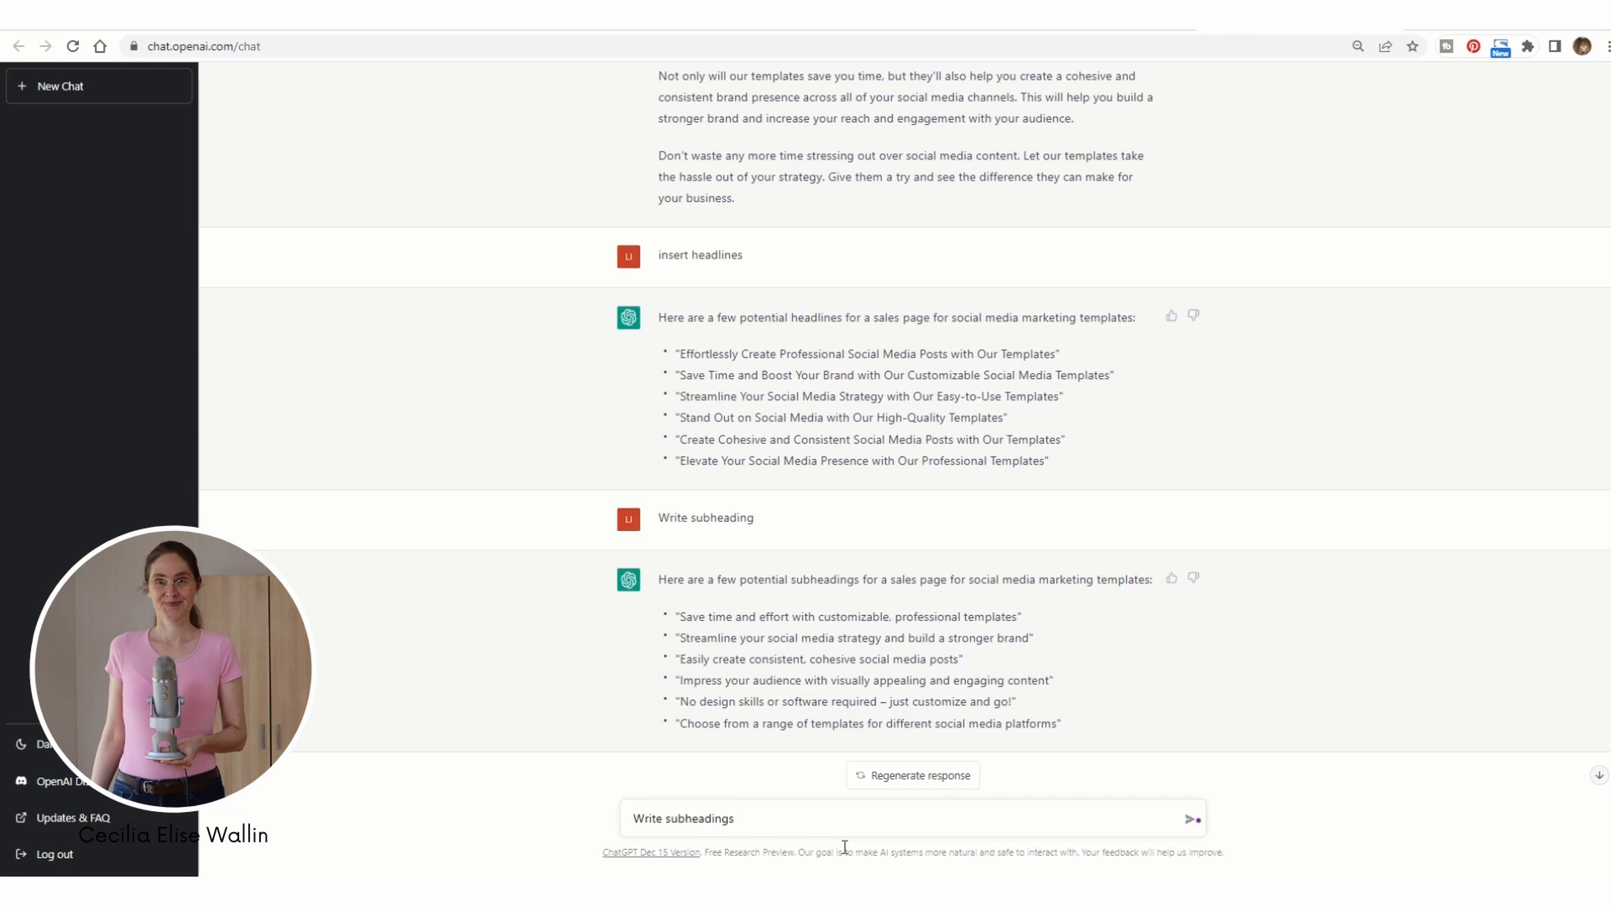
left_click(1192, 819)
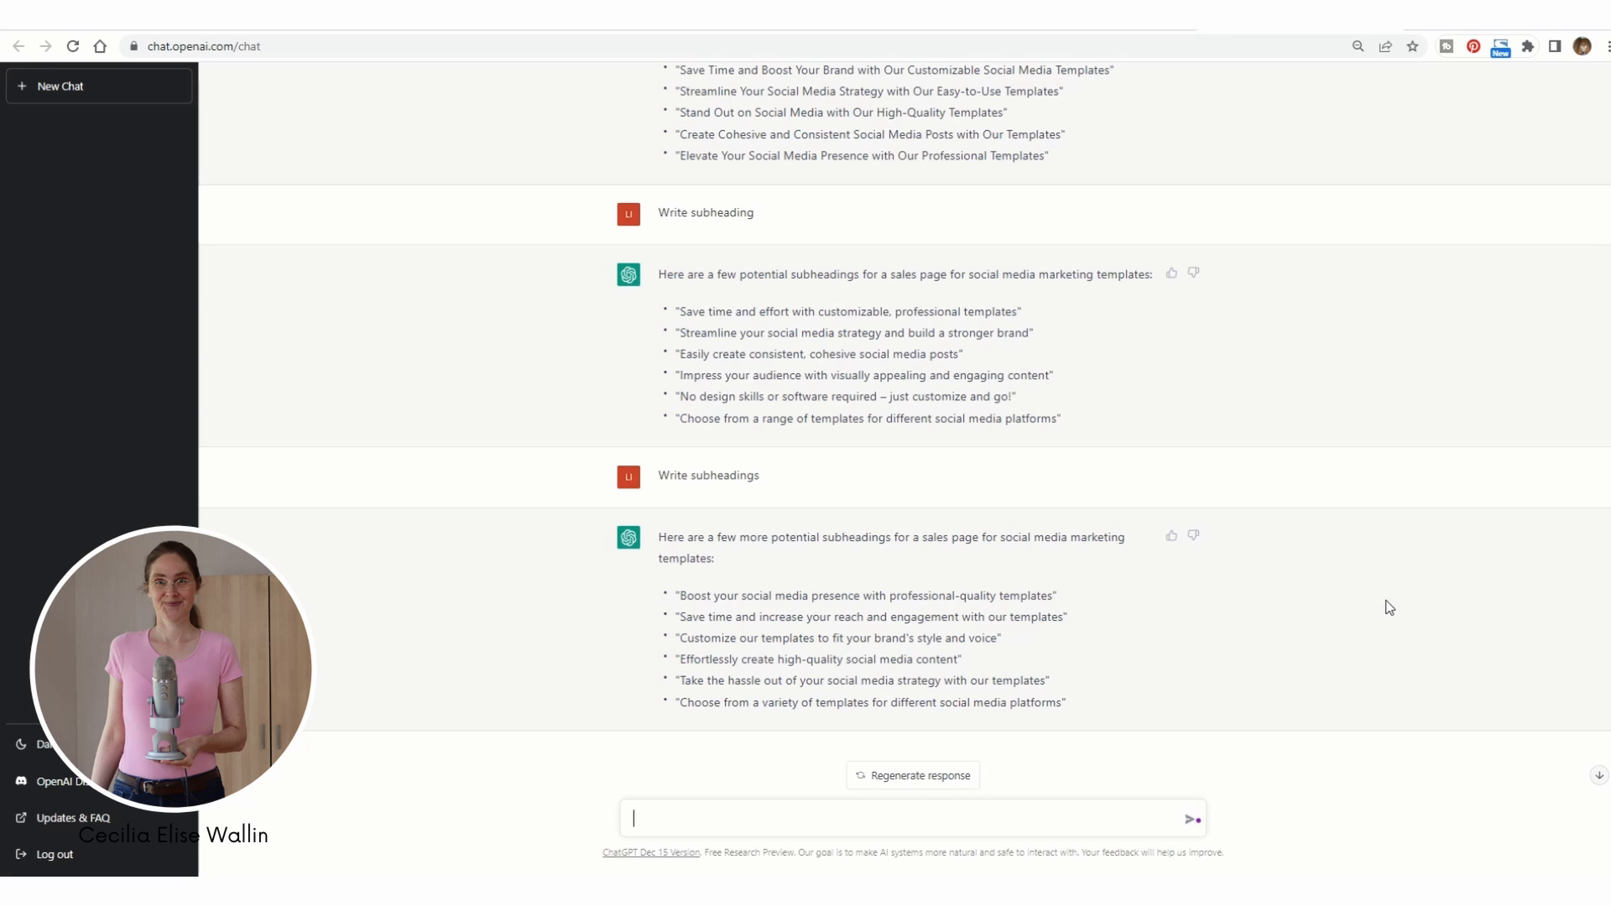
mouse_move(748, 562)
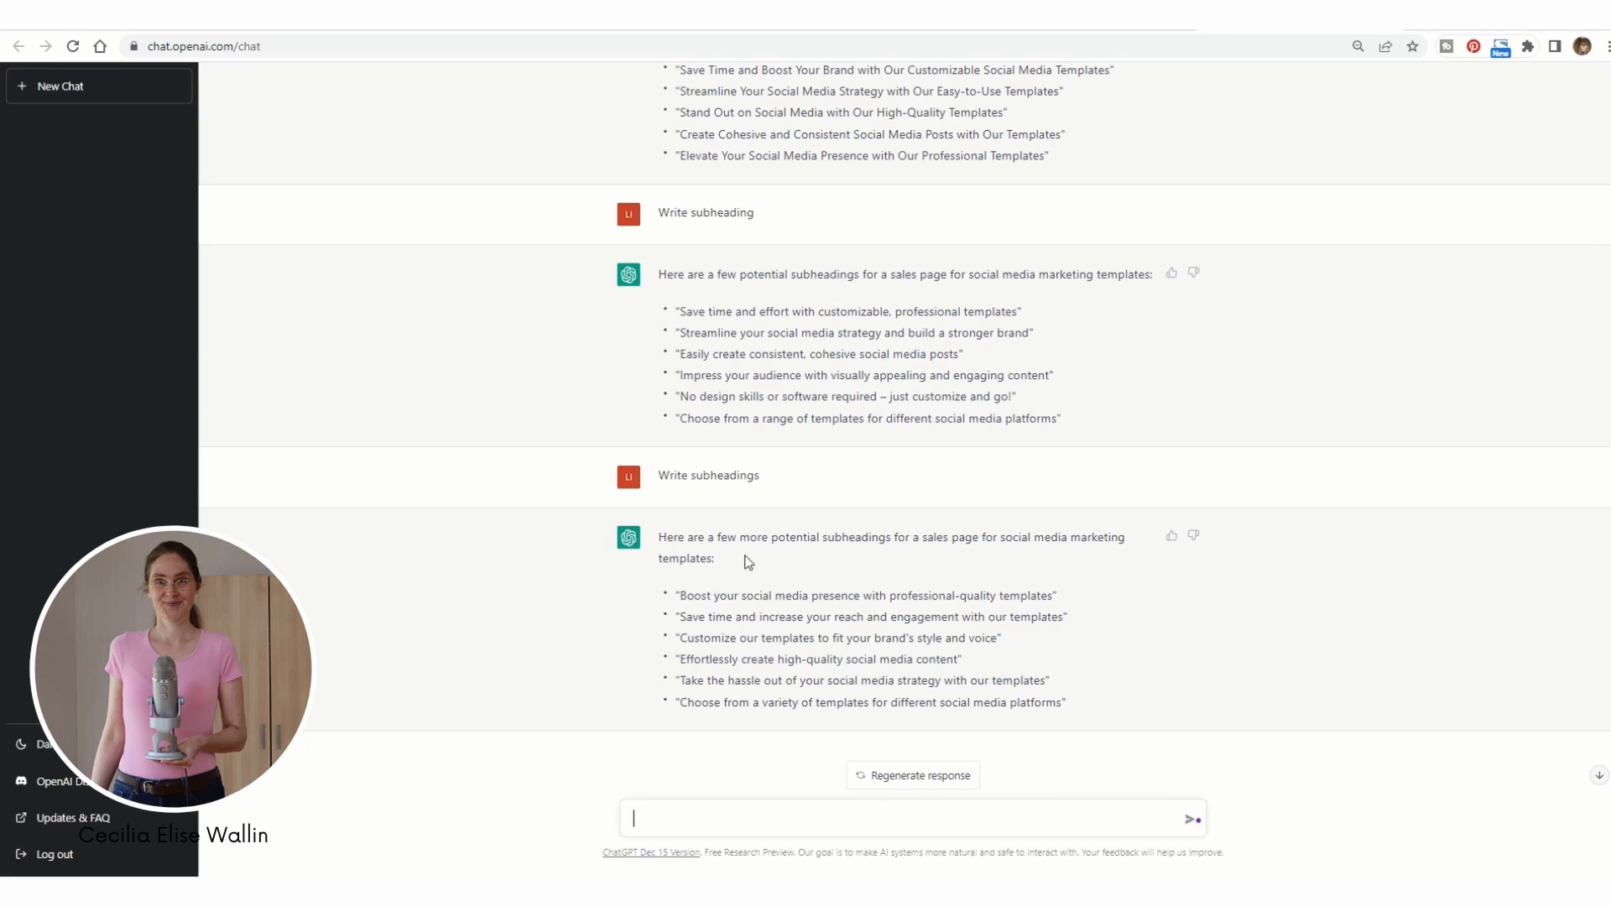
double_click(819, 658)
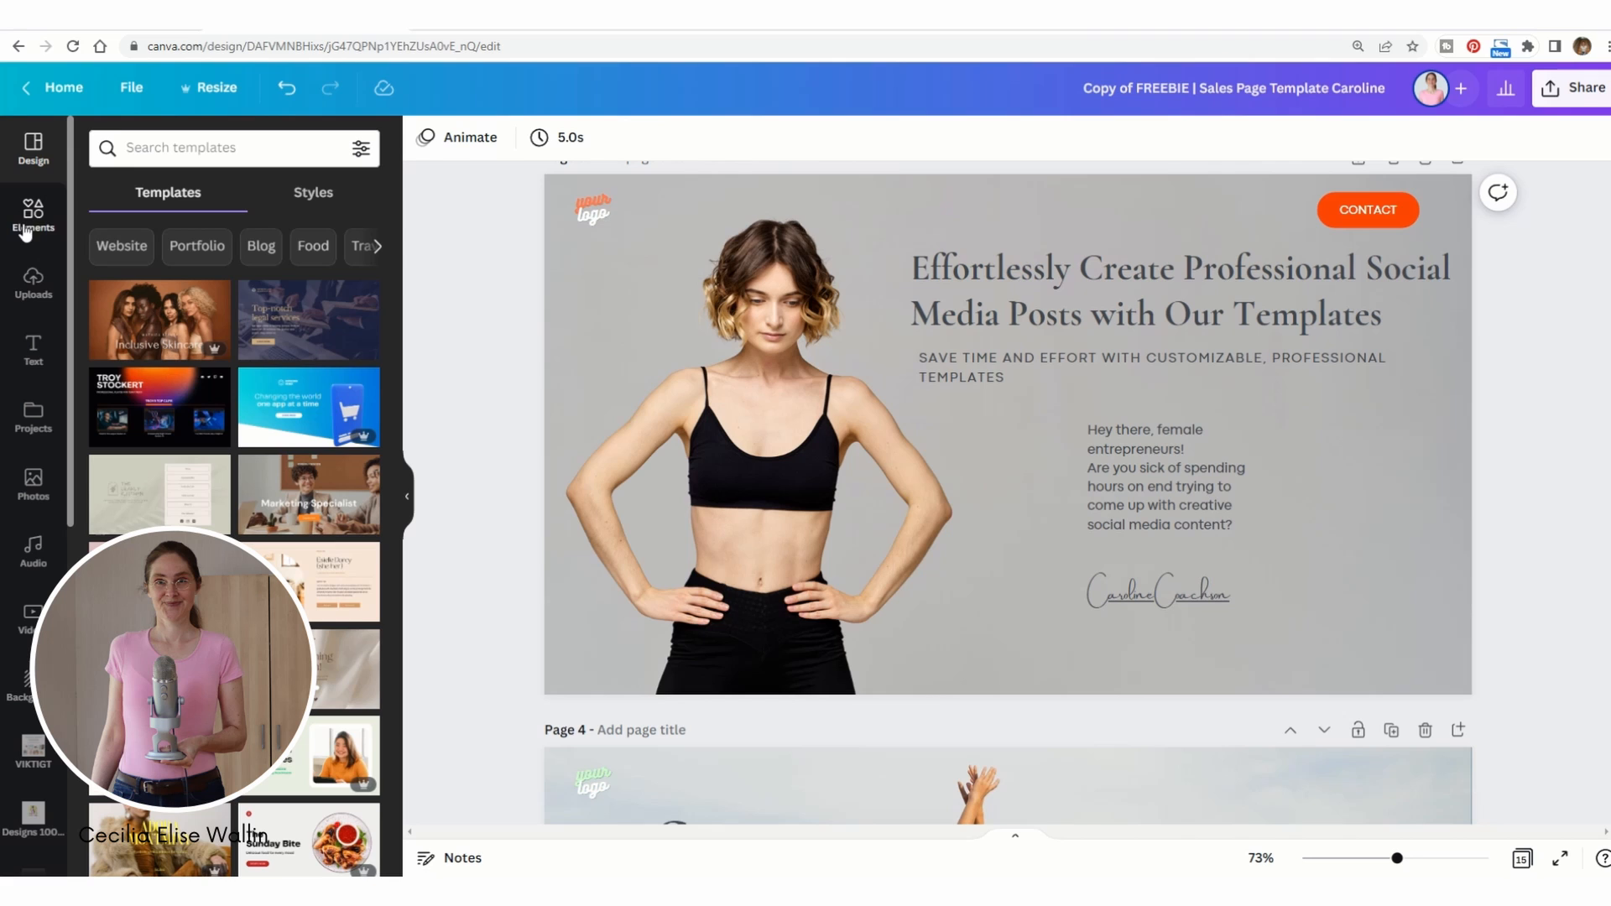
mouse_move(34, 488)
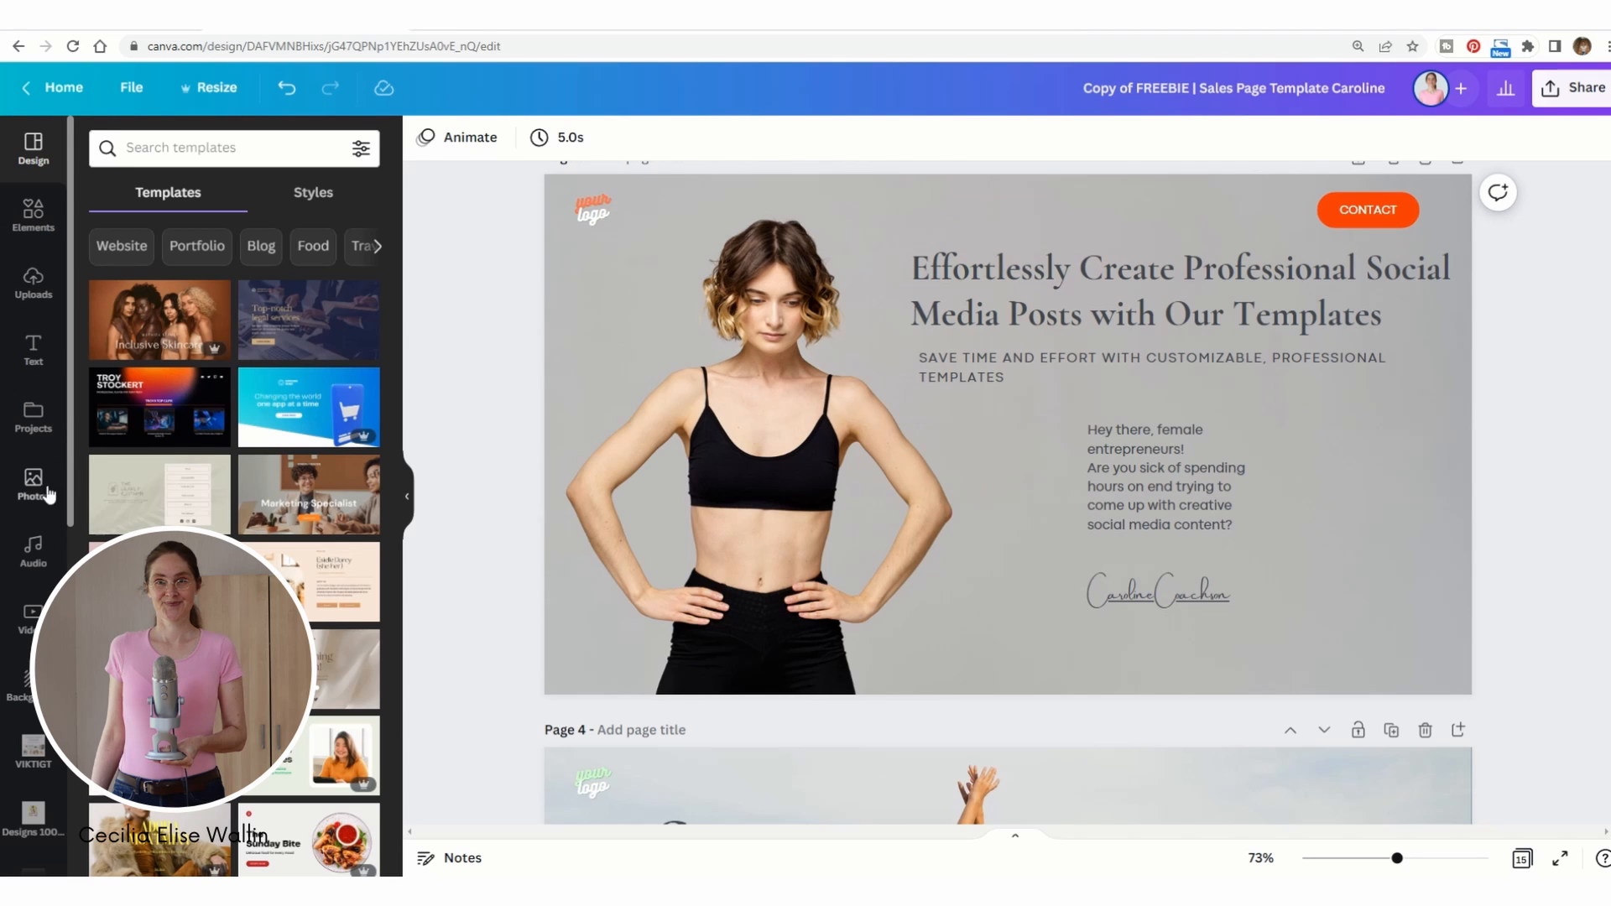
- Search Canva Photos for 'female business owner' and swap the hero image for a businesswoman photo
left_click(33, 484)
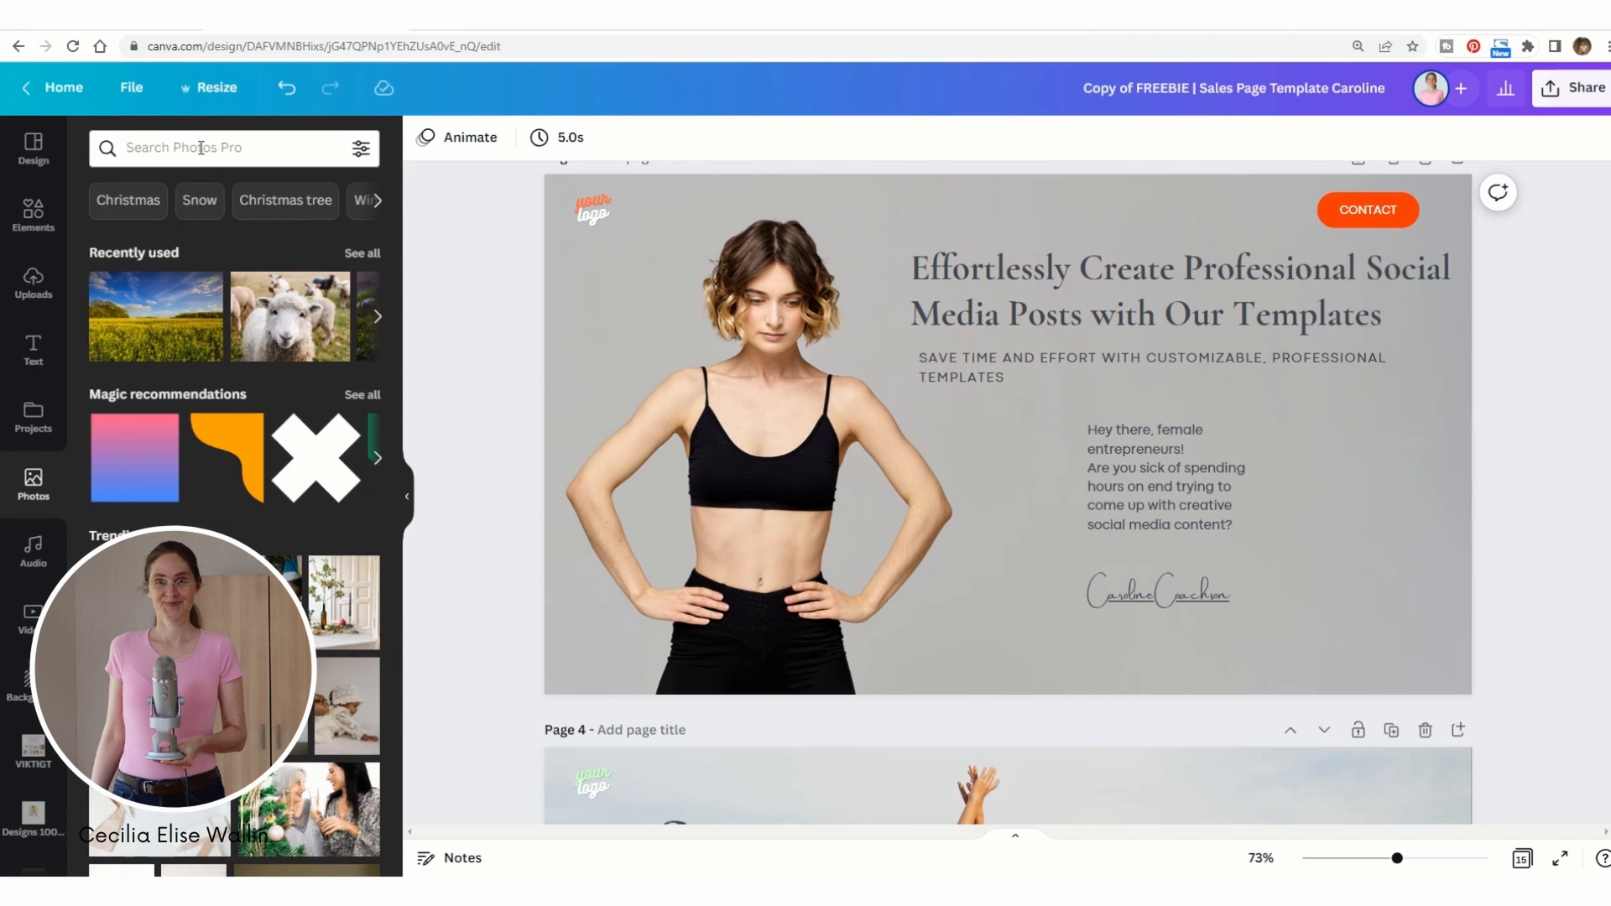
left_click(227, 147)
type("female business owner")
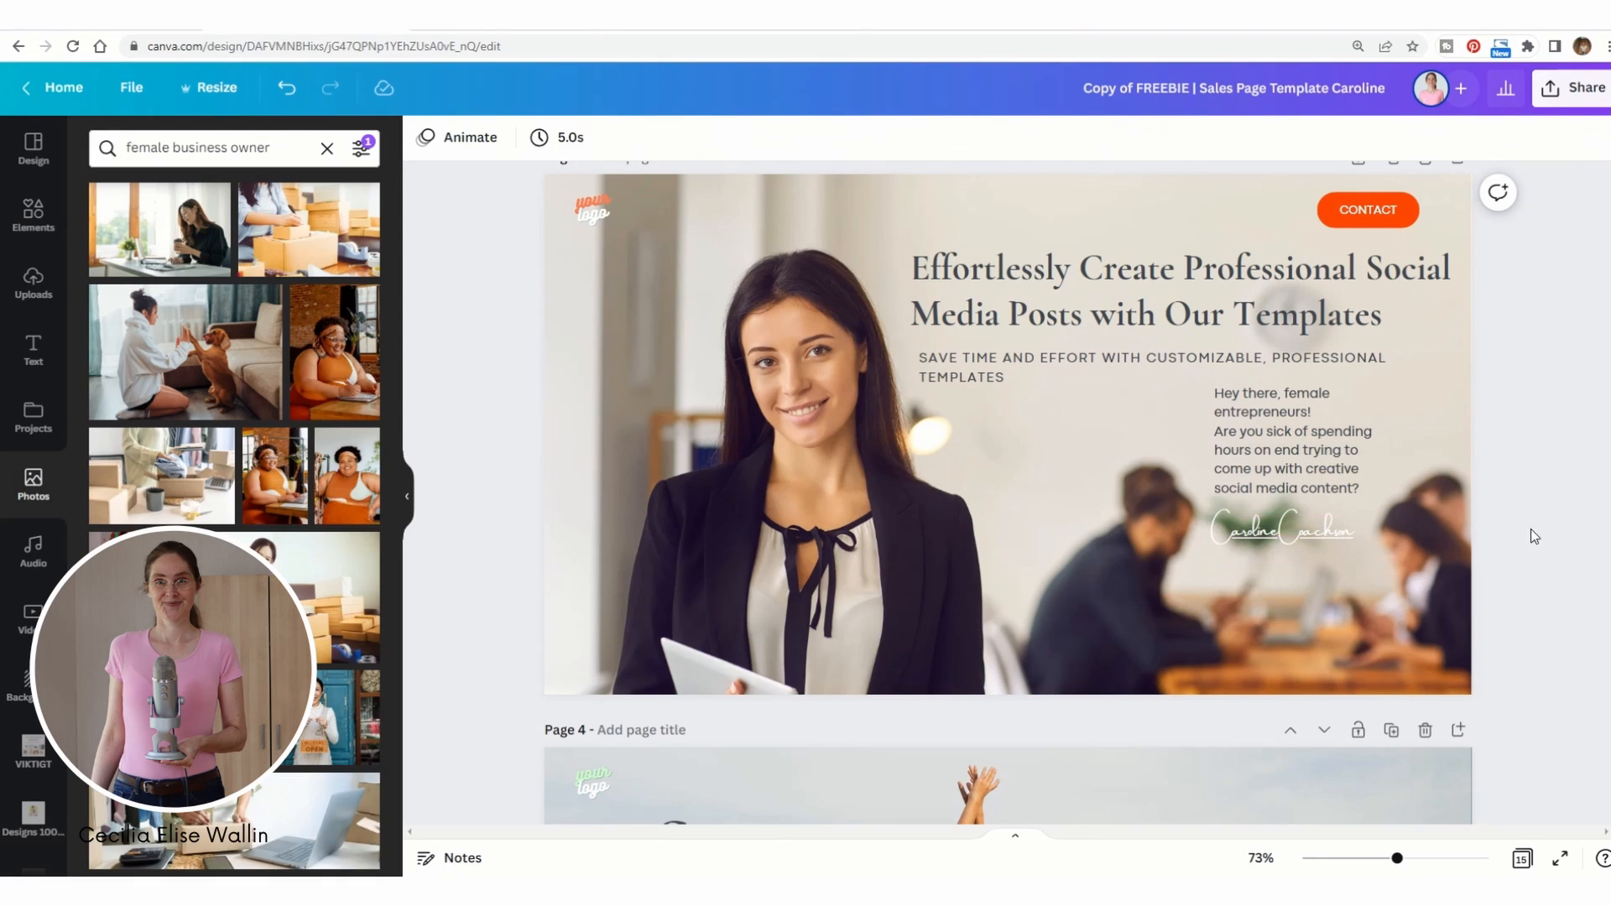
mouse_move(1511, 534)
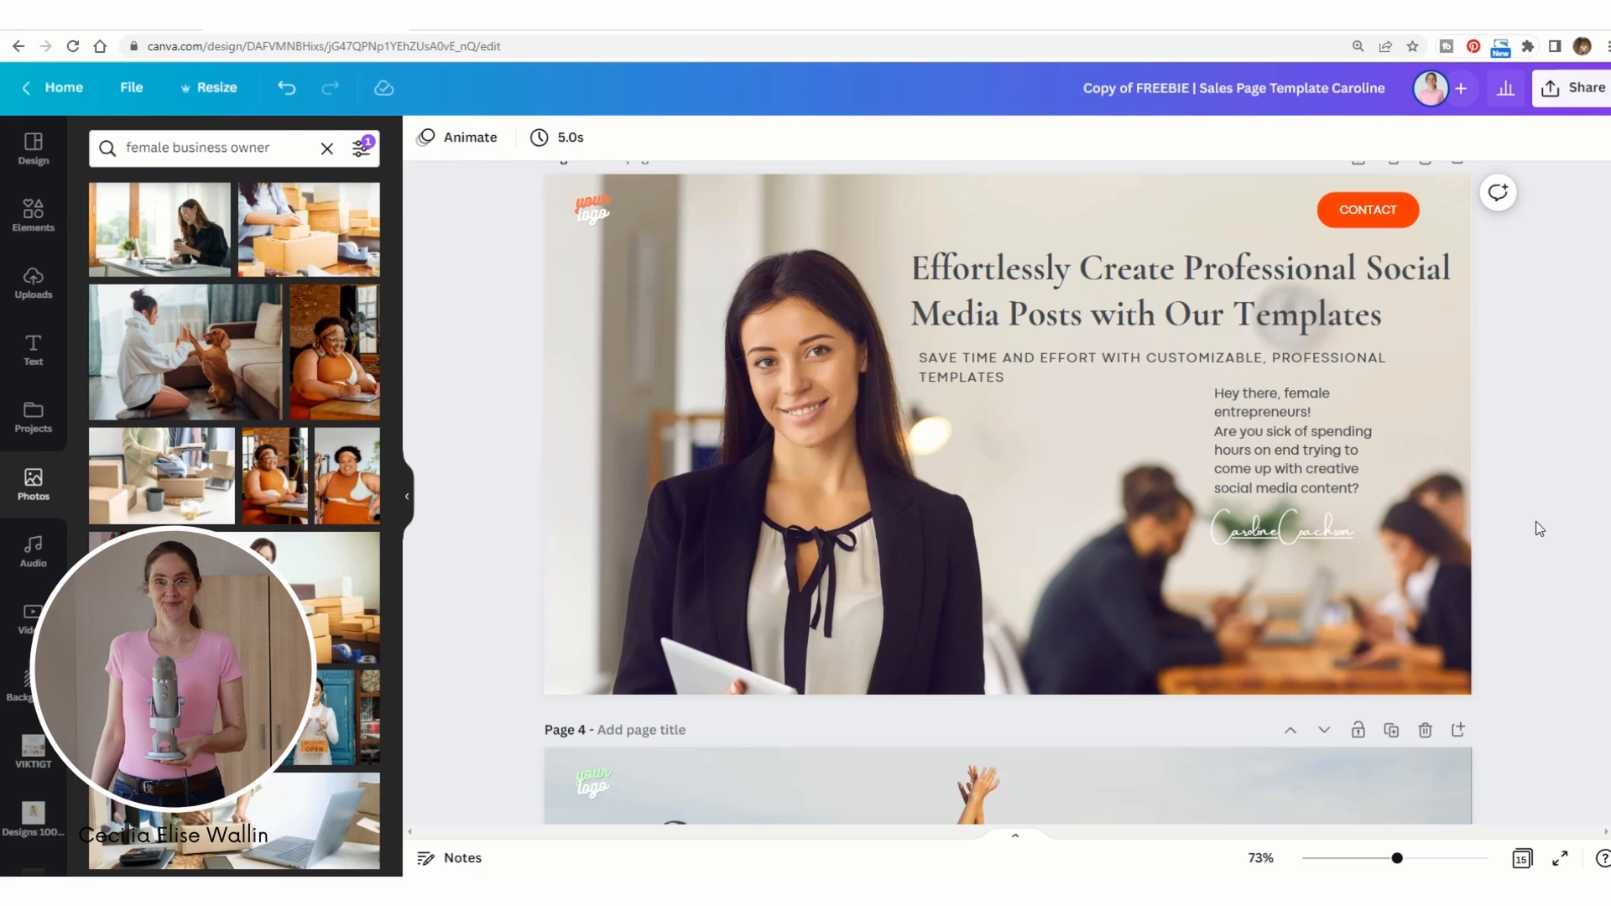
left_click(1303, 442)
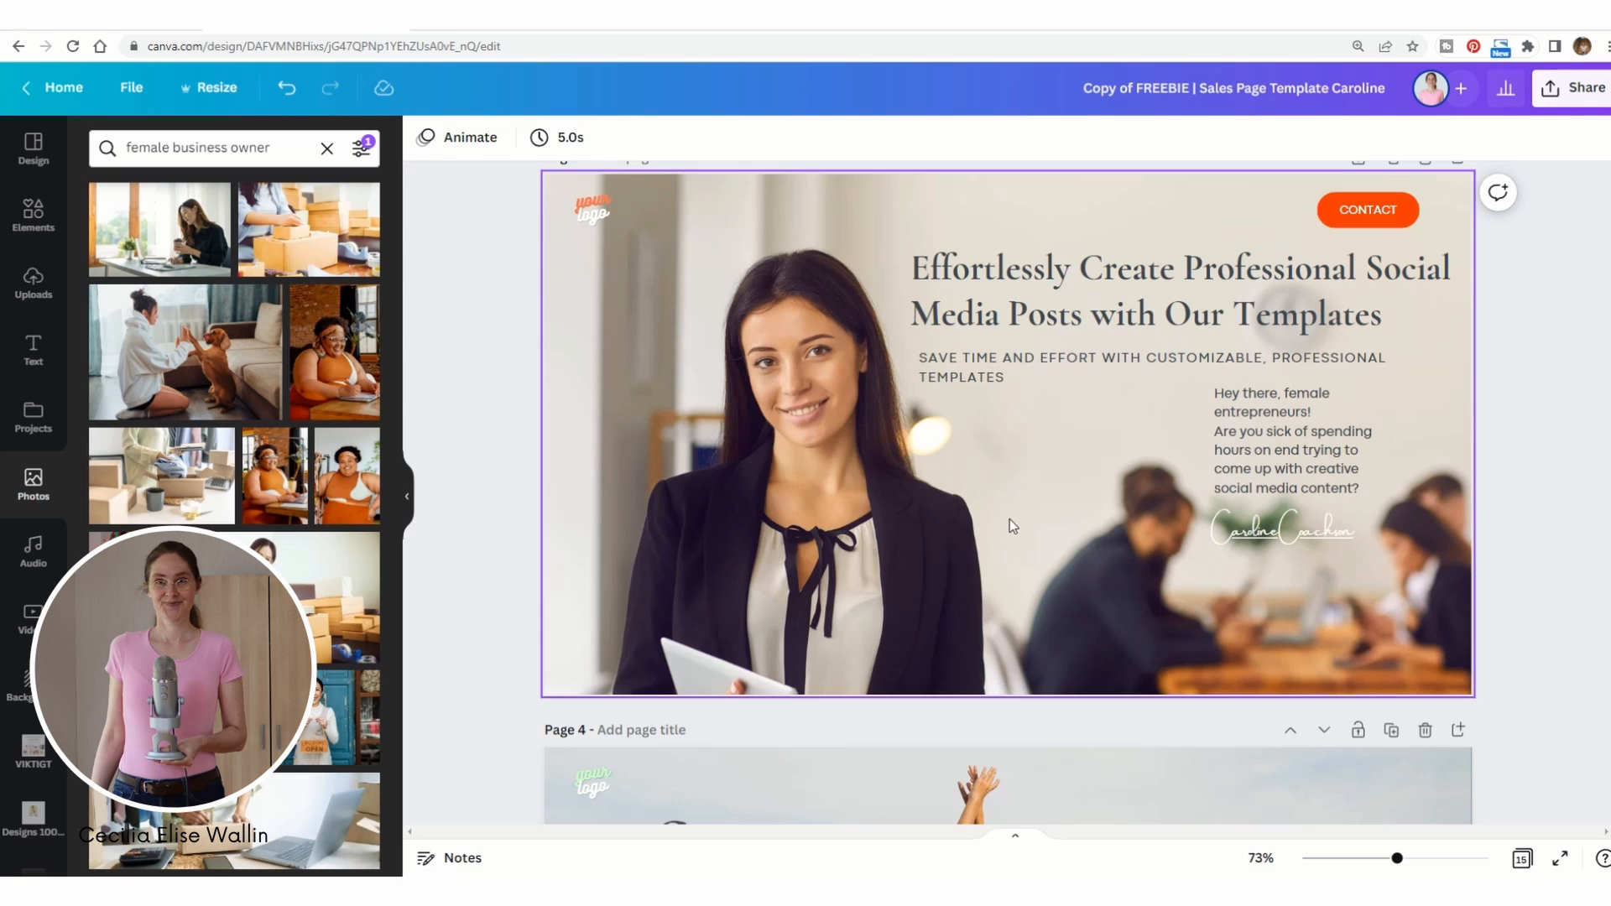
left_click(1010, 525)
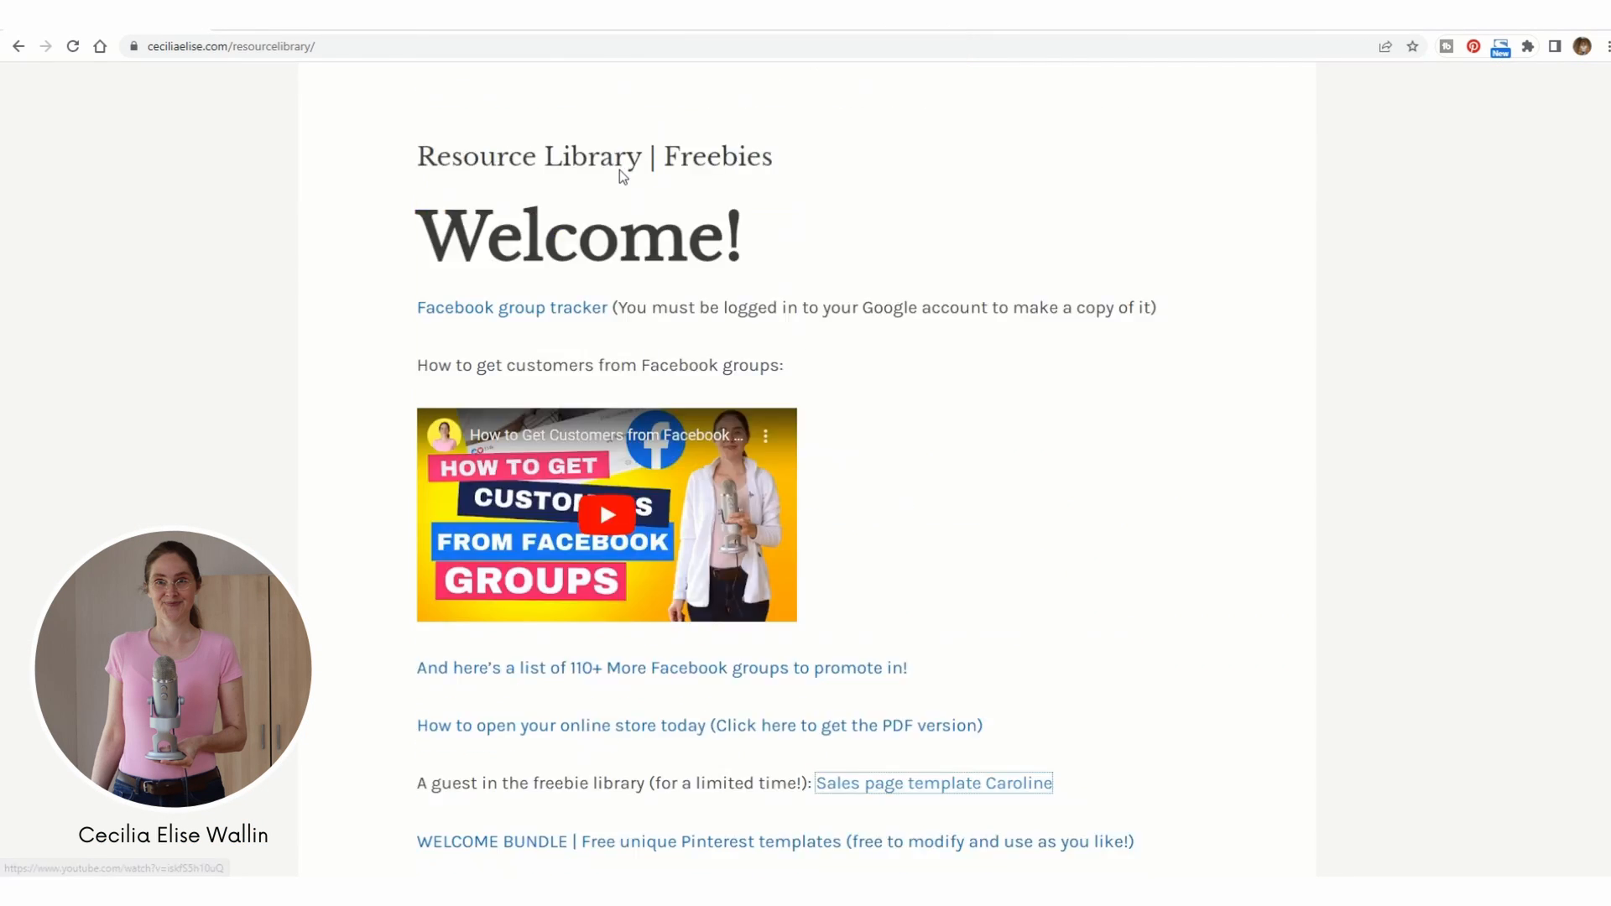
- Scroll the Resource Library freebies page down to the Sales page template Caroline link
scroll("up", 3)
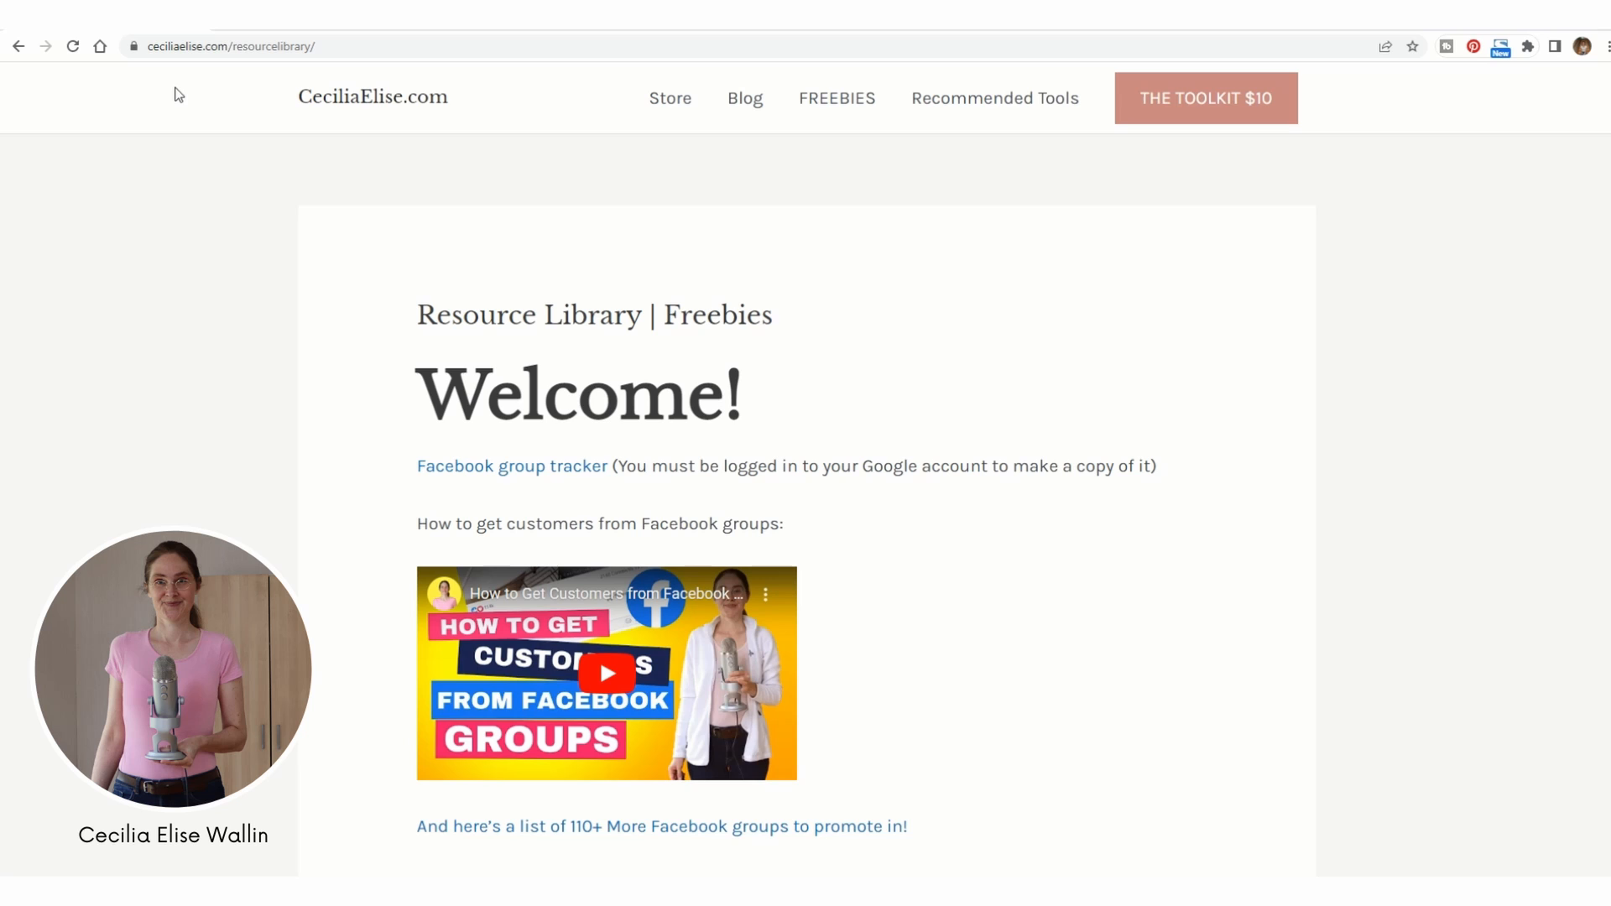
mouse_move(251, 67)
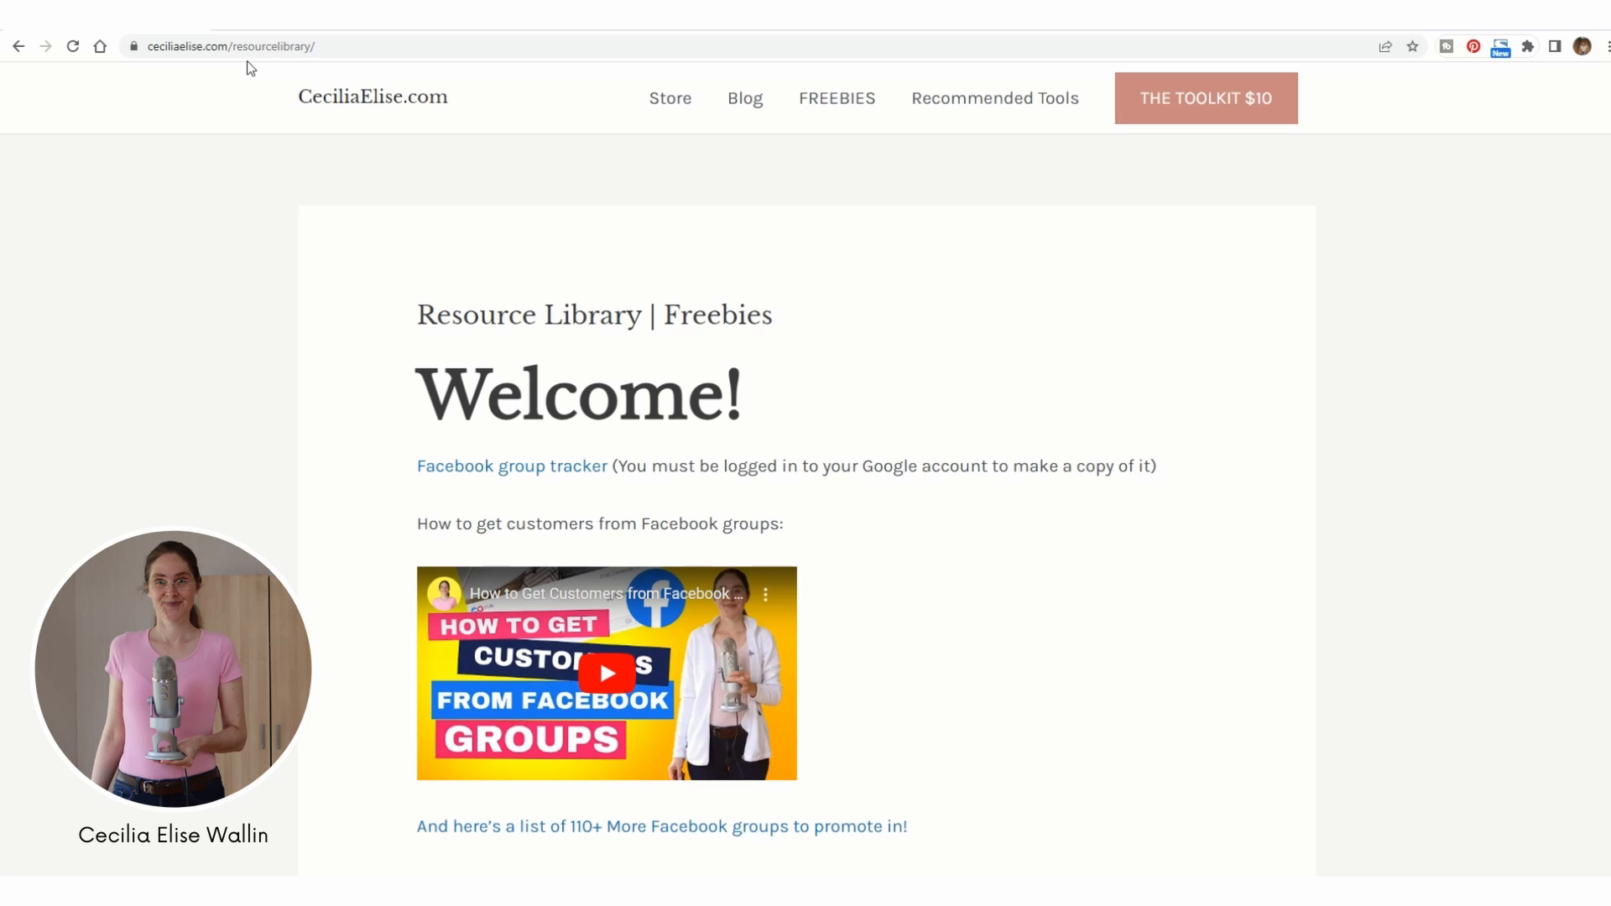
scroll("down", 3)
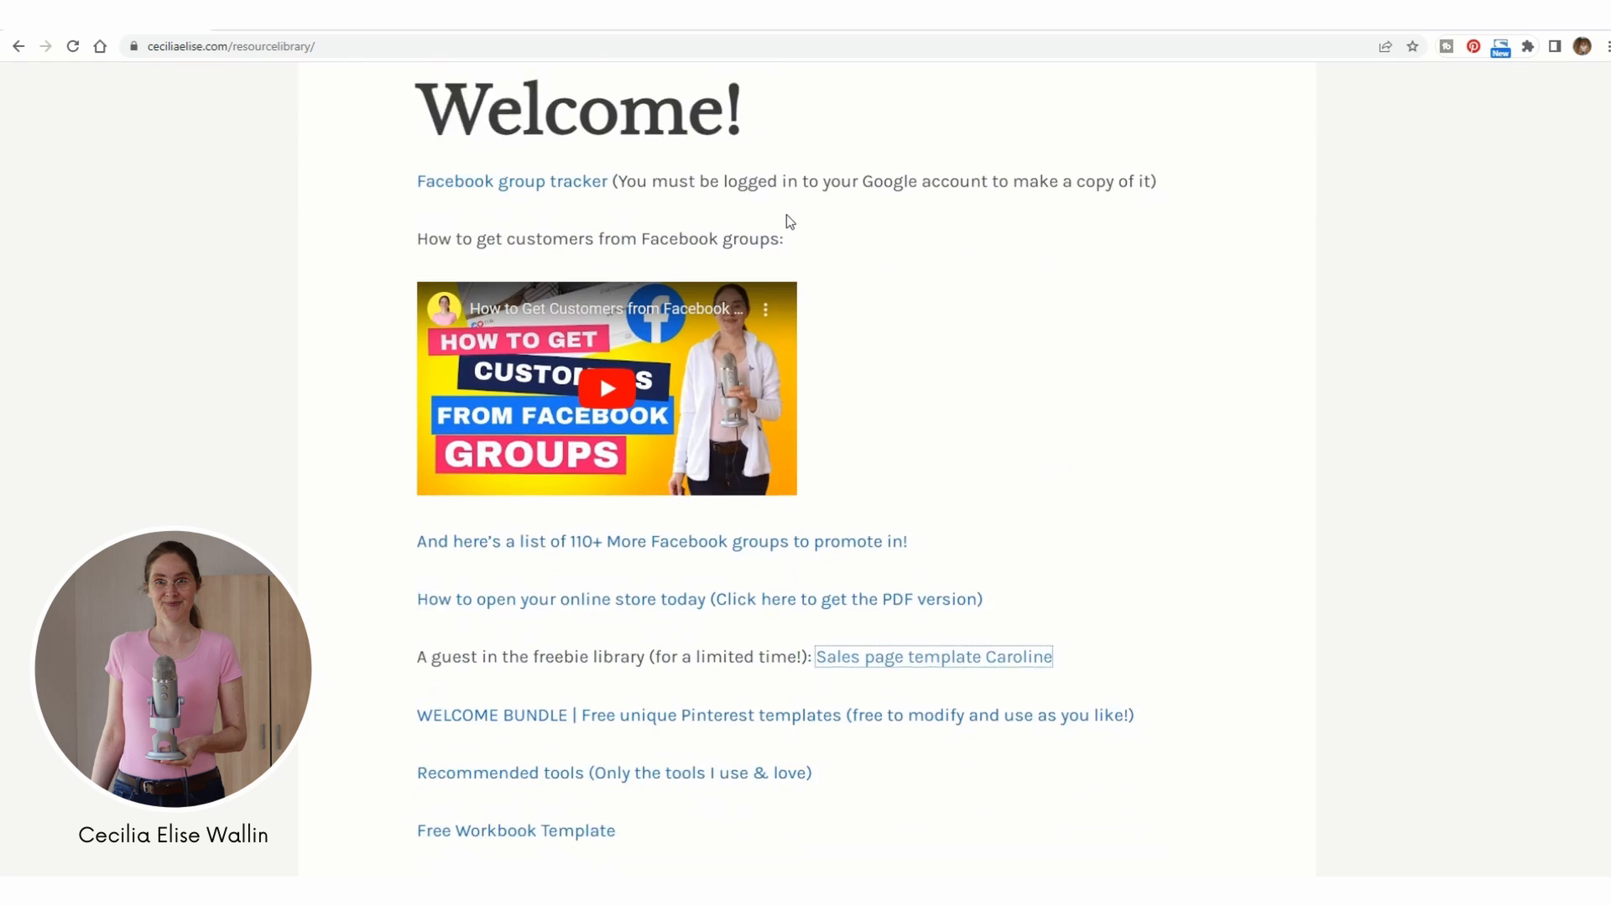
scroll("down", 3)
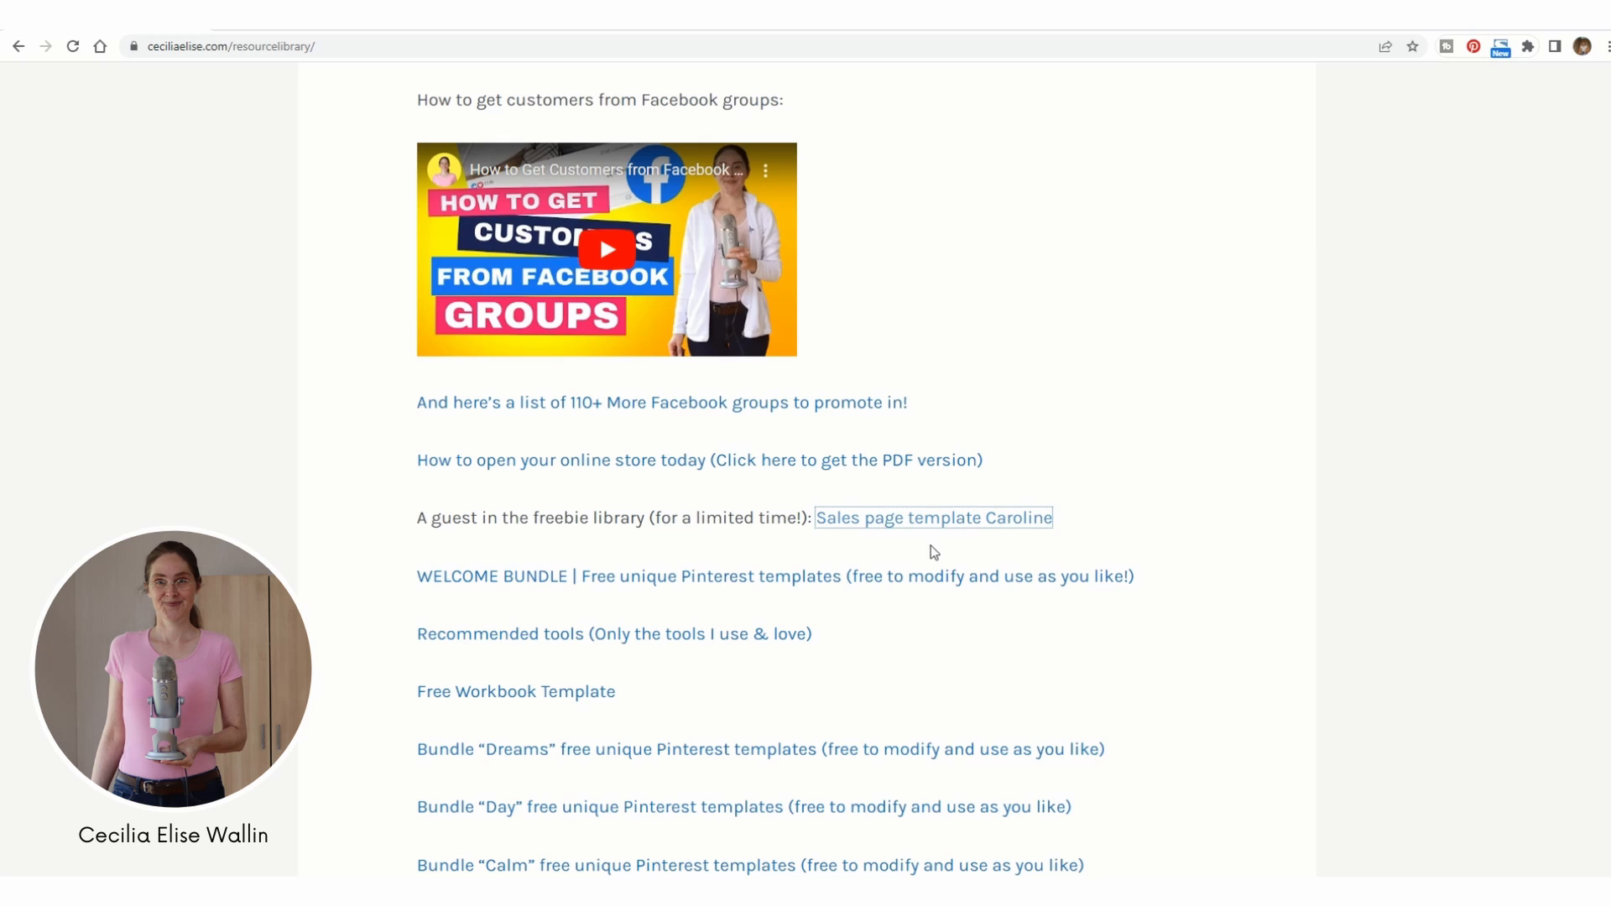
mouse_move(1037, 546)
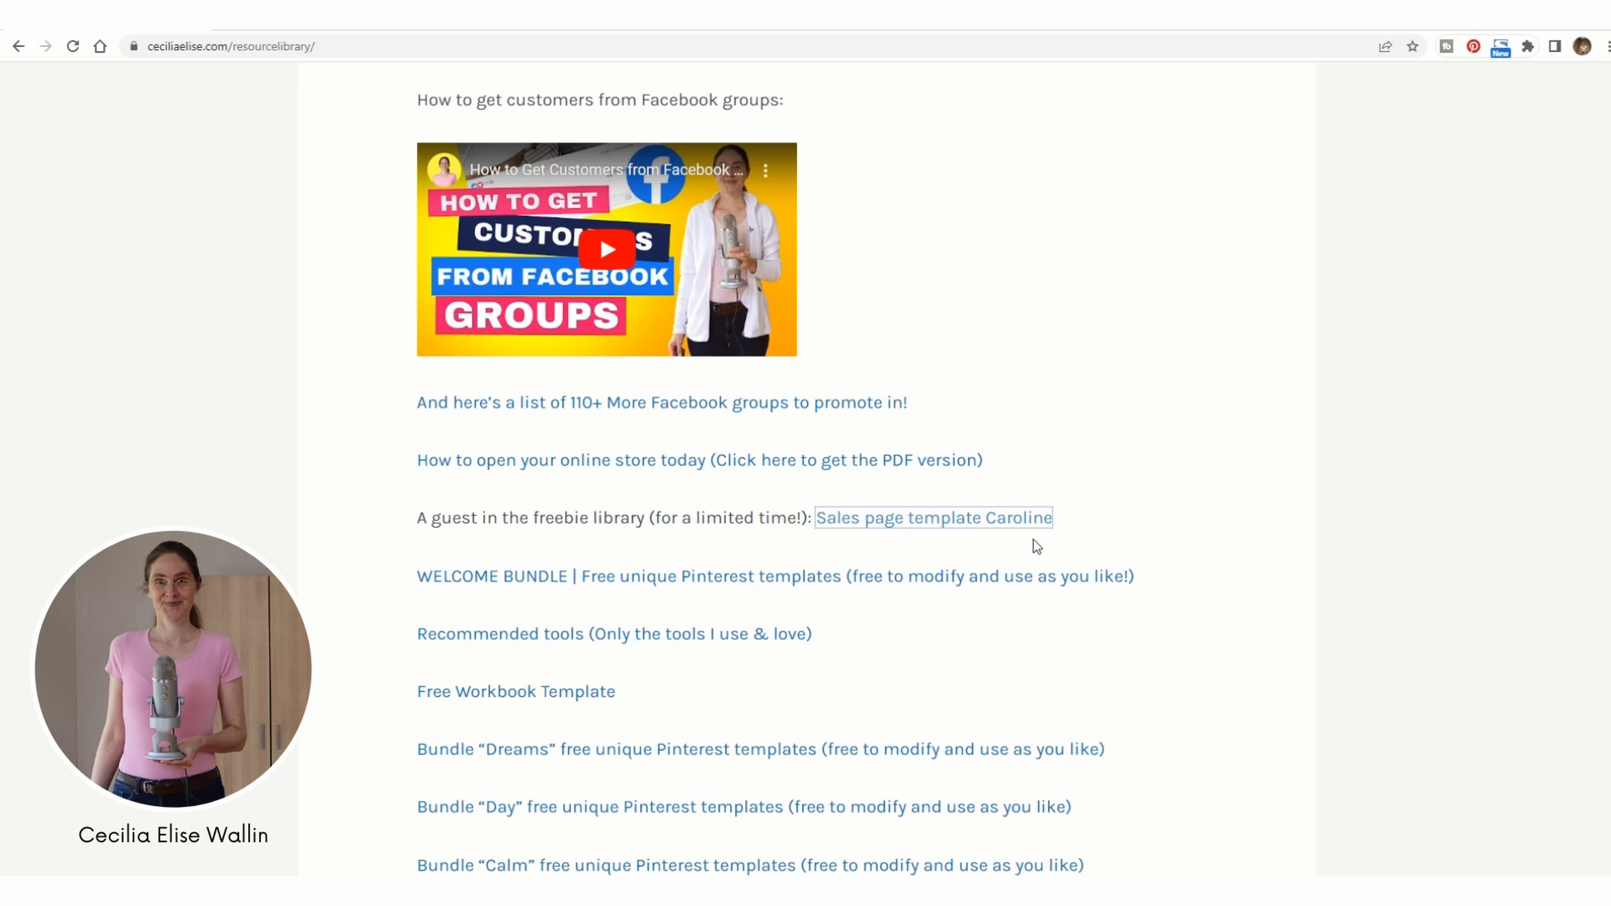
mouse_move(970, 548)
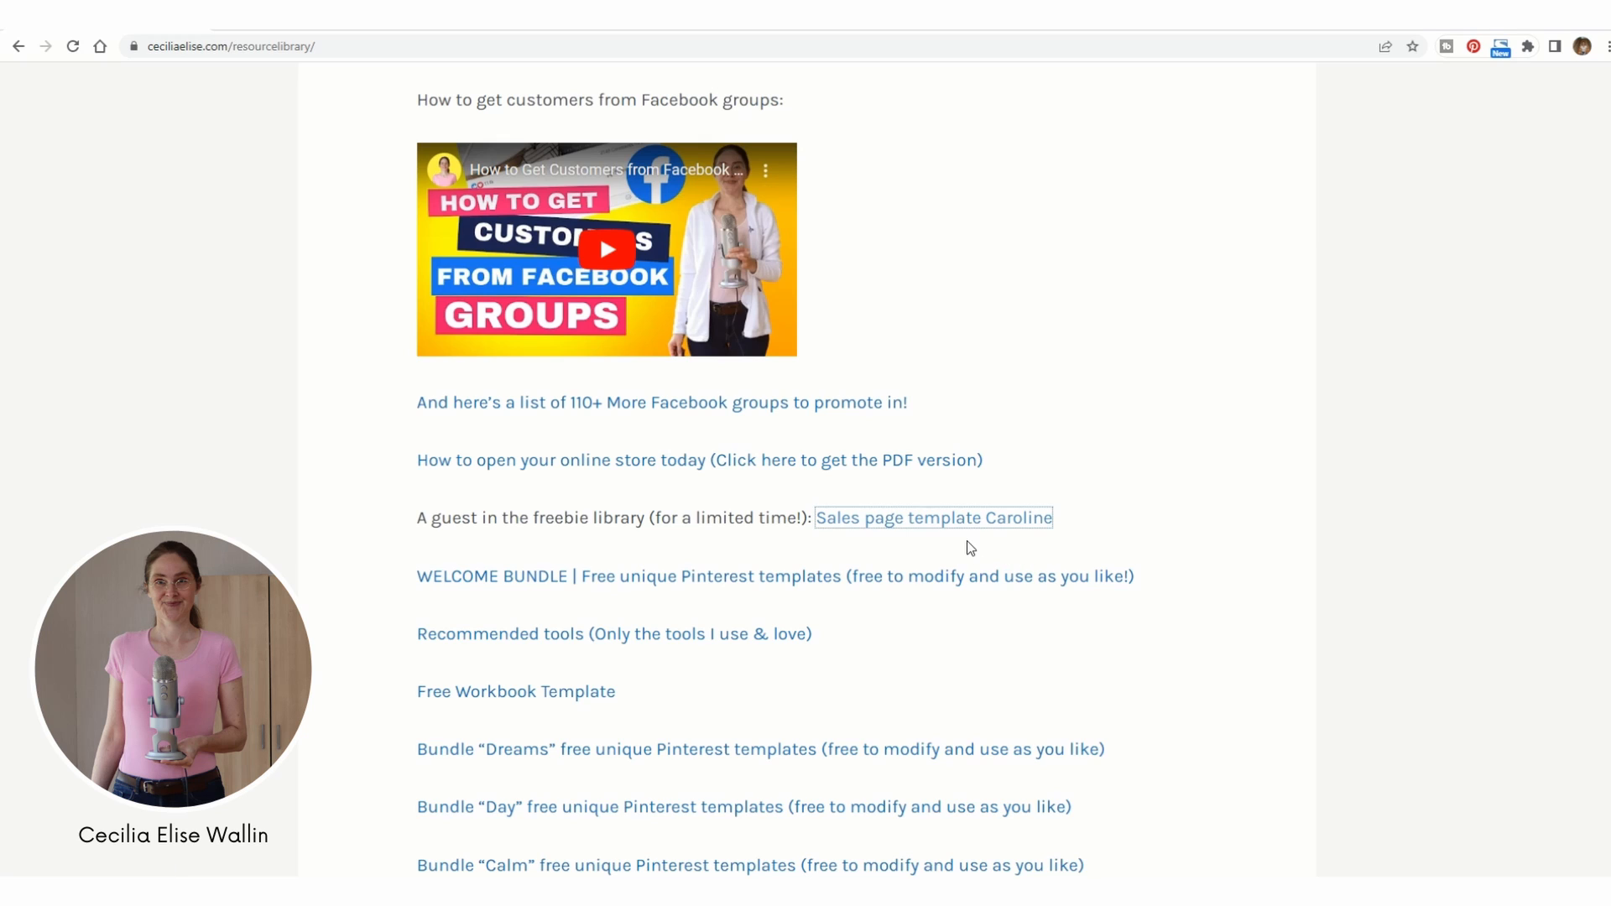